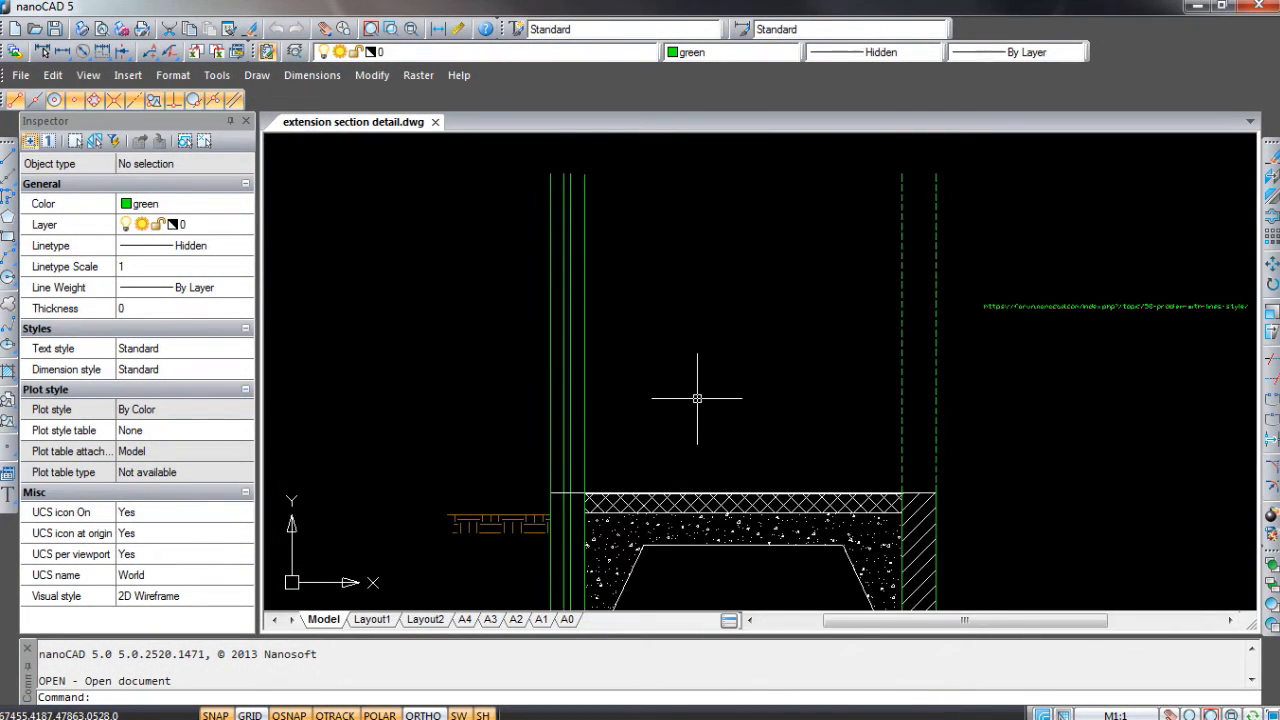
Step: Leave the section drawing in nanoCAD 5 and bring up nanocad.com in the browser
text(dim)
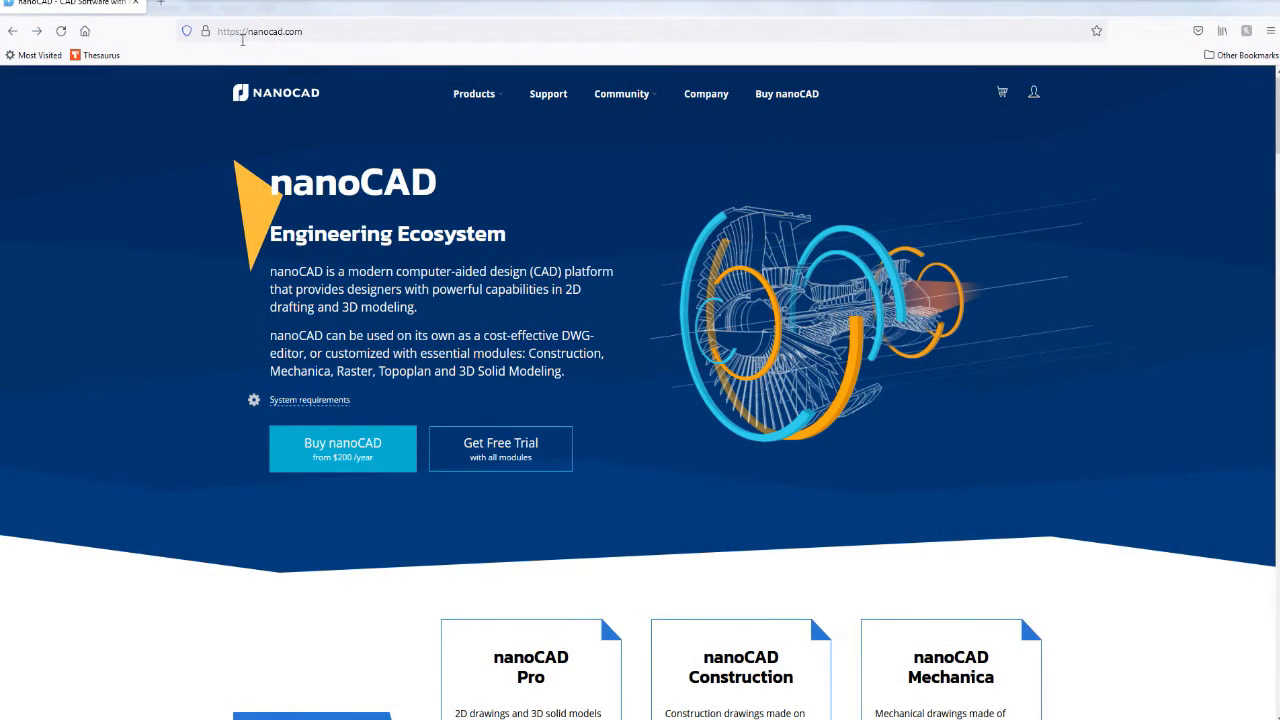
mouse_move(324, 50)
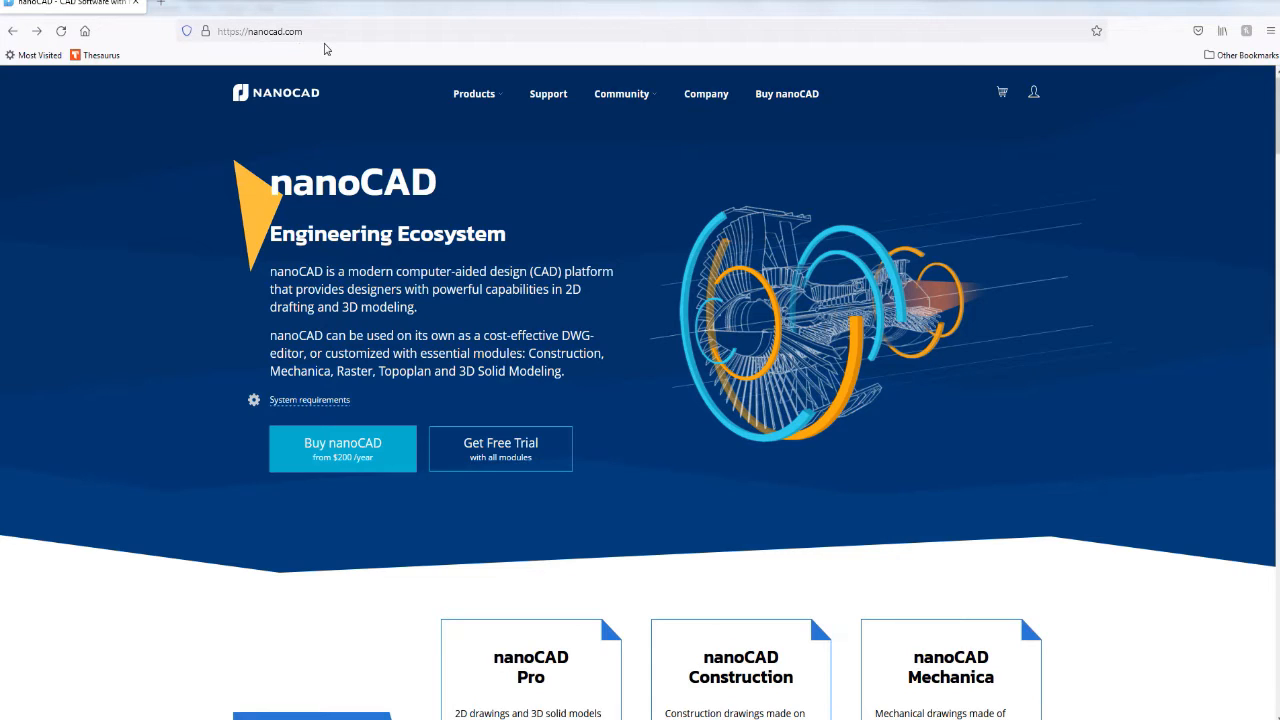
mouse_move(1028, 124)
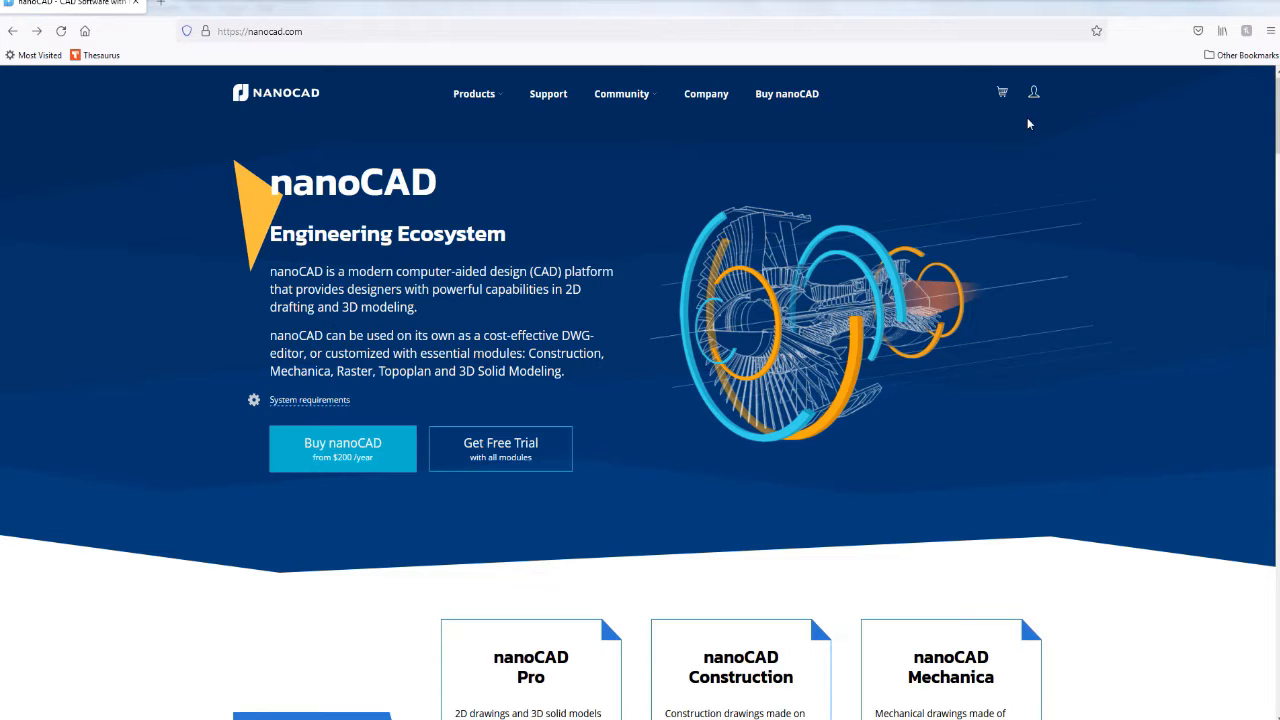
mouse_move(1034, 94)
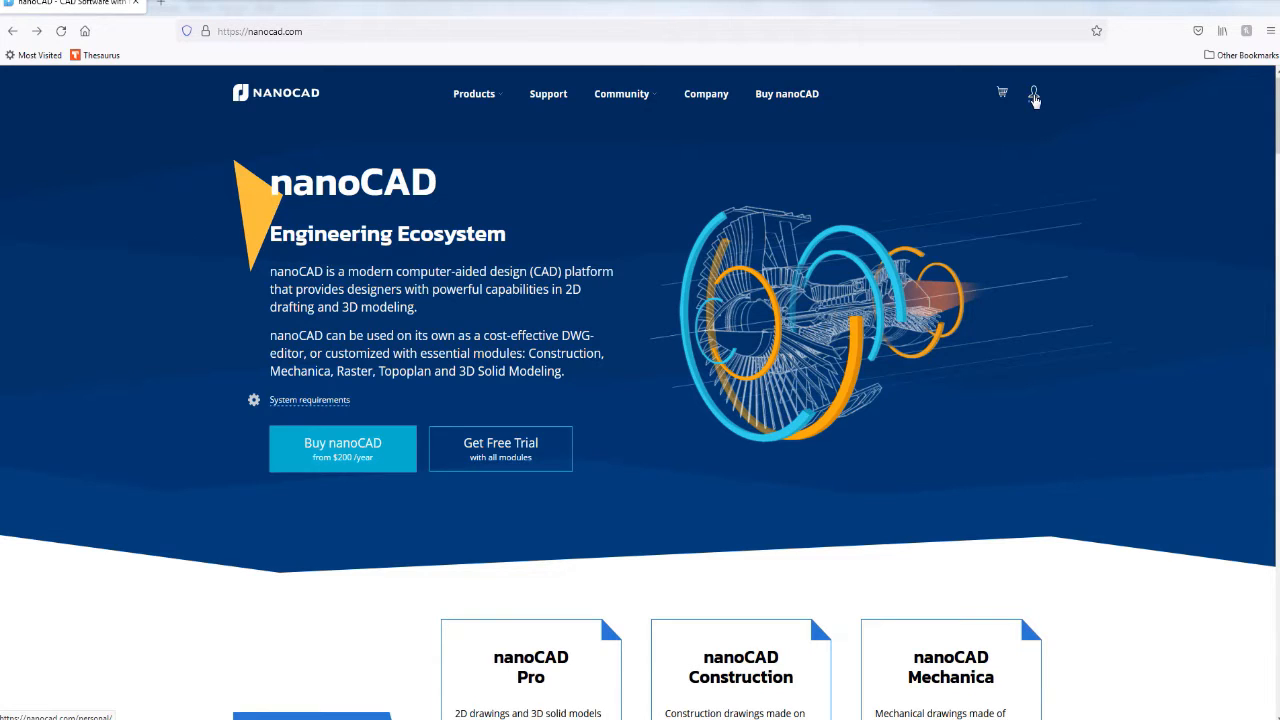
Step: Start a new nanoPassport account registration and begin entering the e-mail address
click(1034, 94)
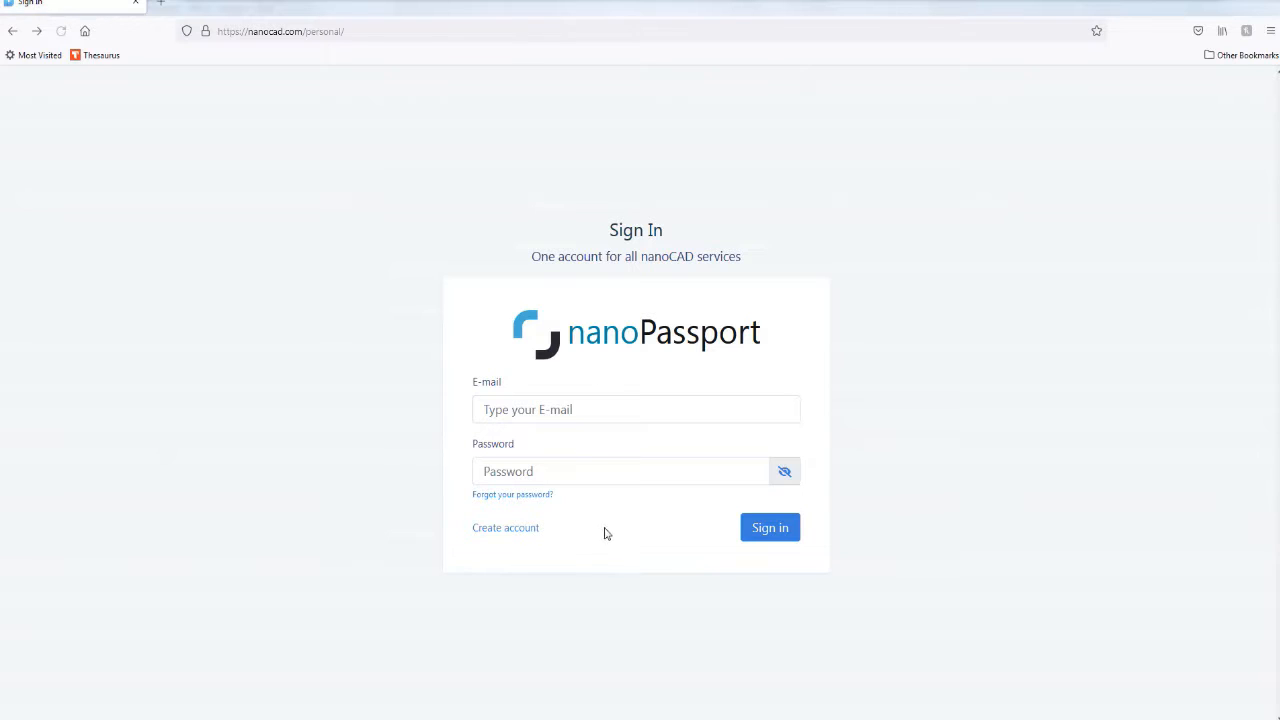
mouse_move(504, 528)
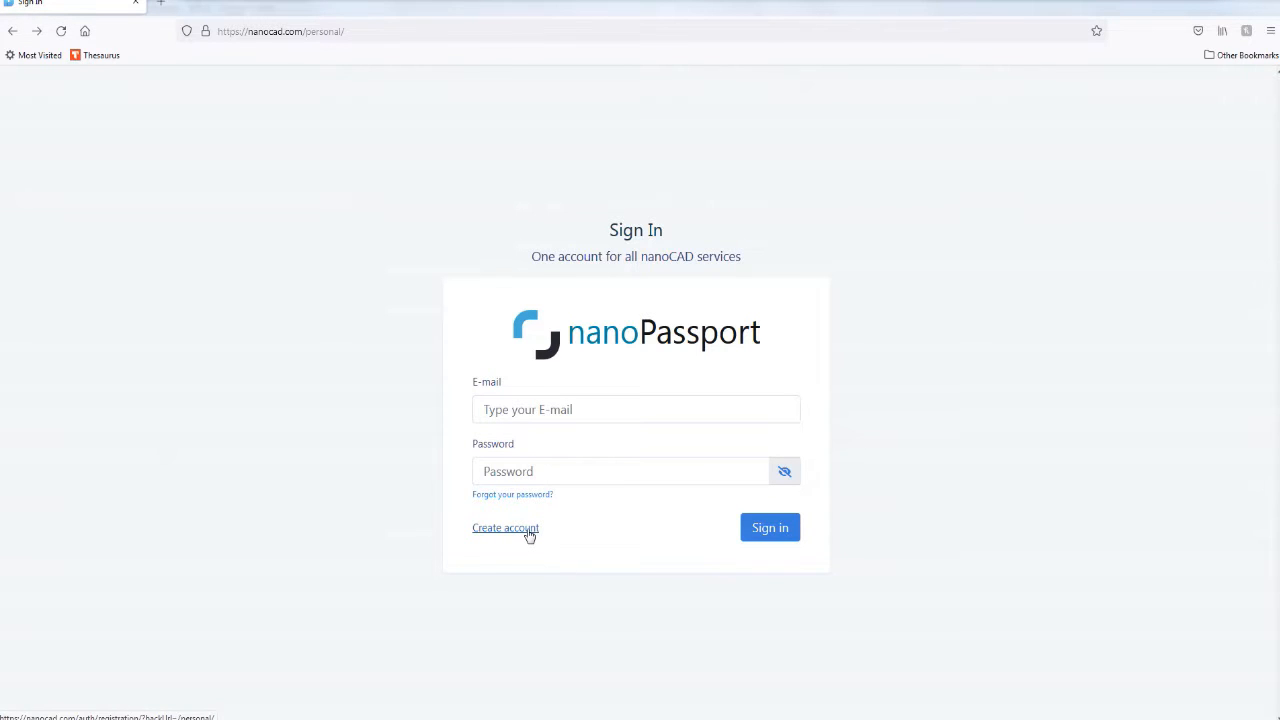
click(504, 528)
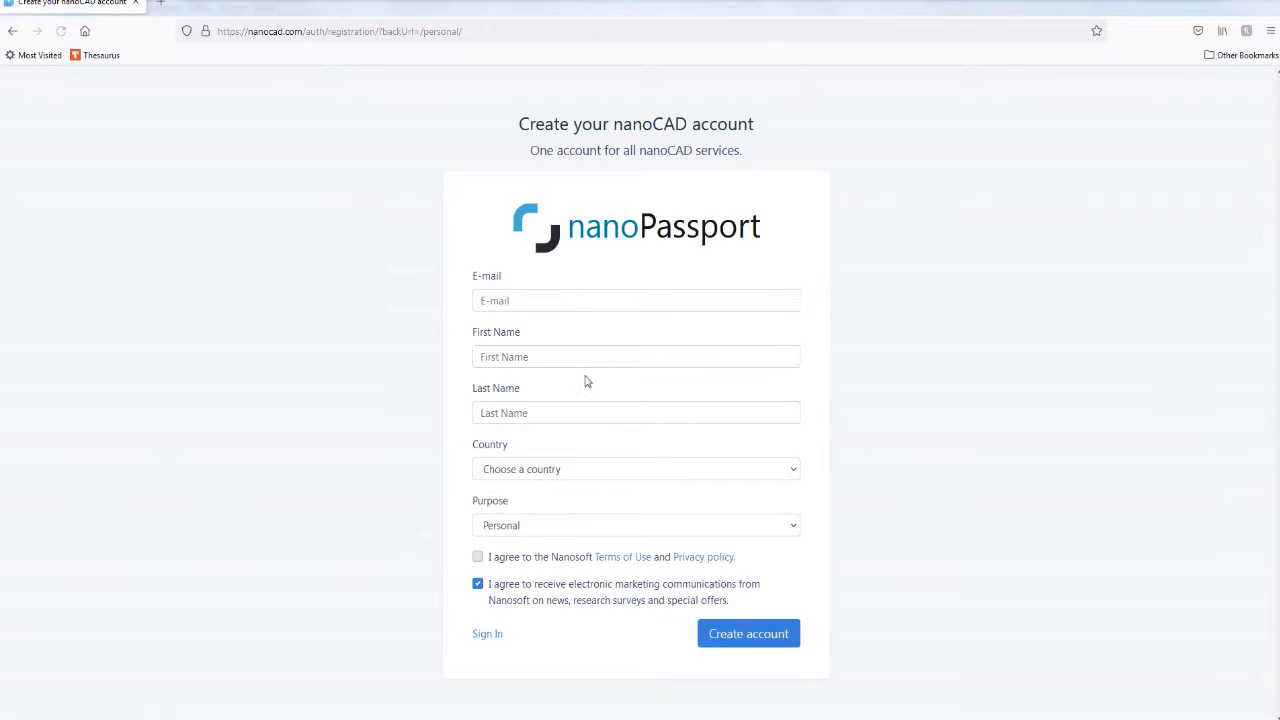
click(636, 300)
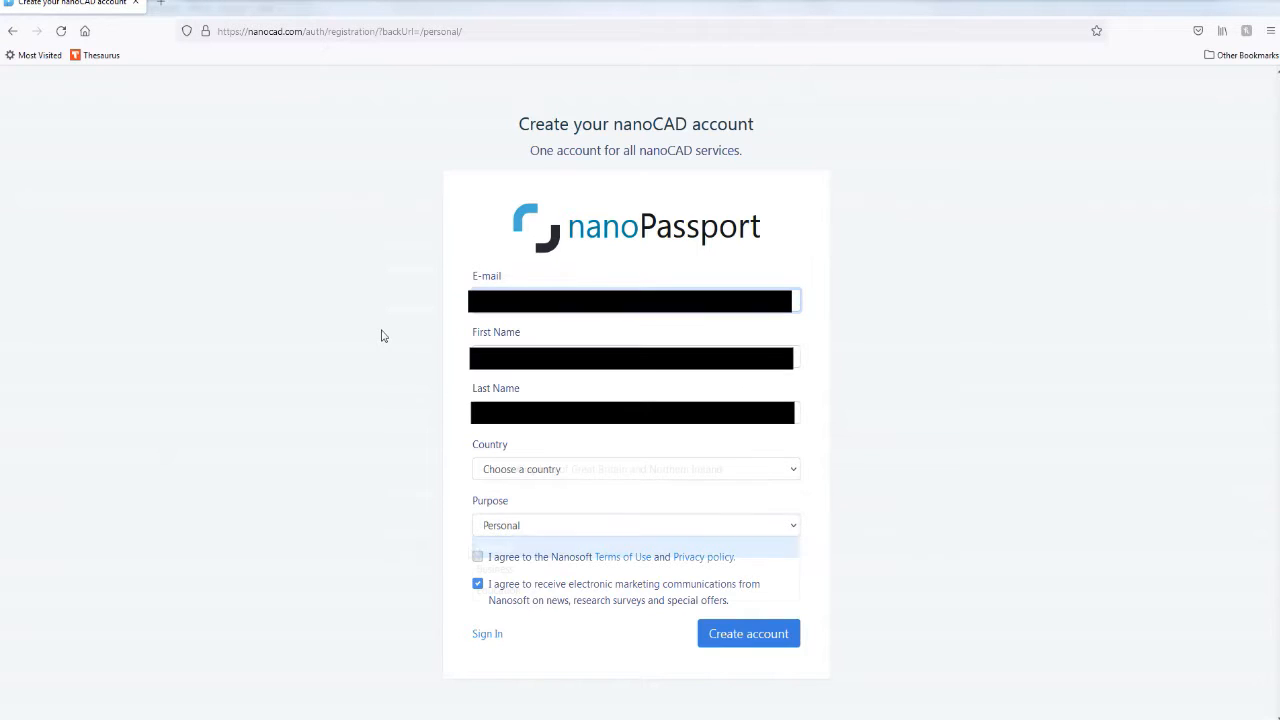
Step: Keep purpose Personal, opt out of marketing e-mails, accept terms and submit the registration
click(636, 524)
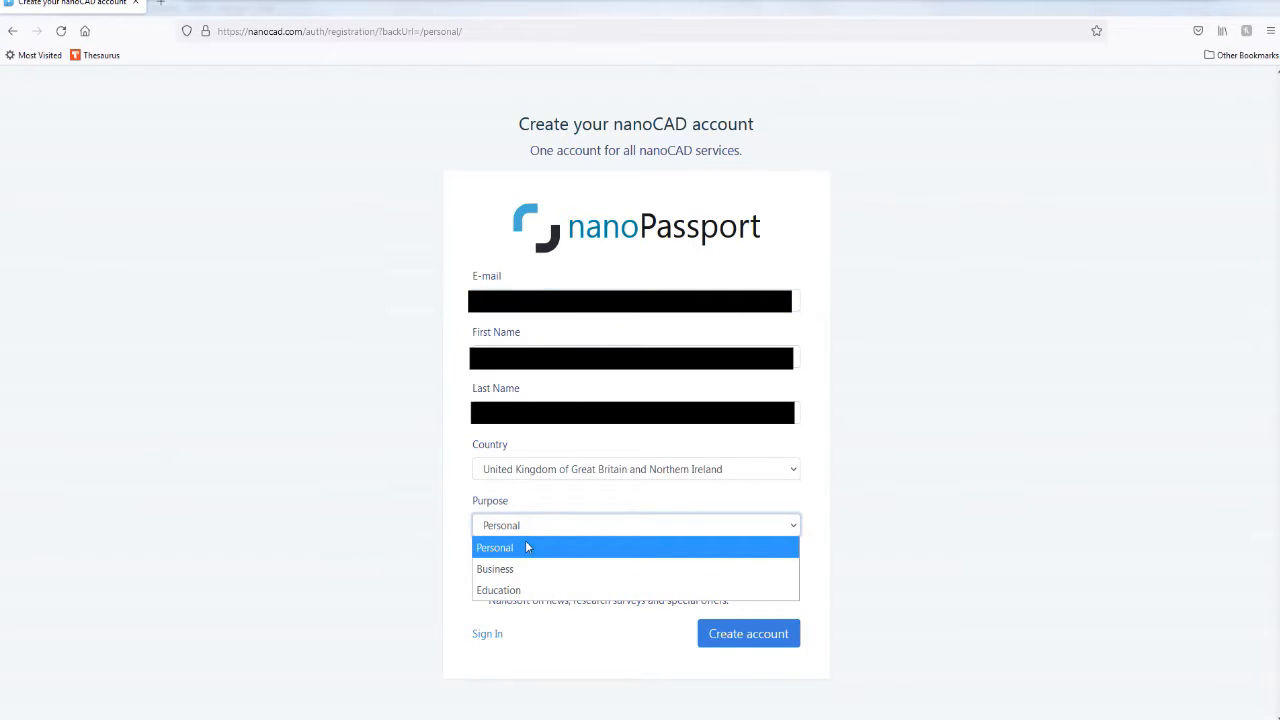
click(494, 548)
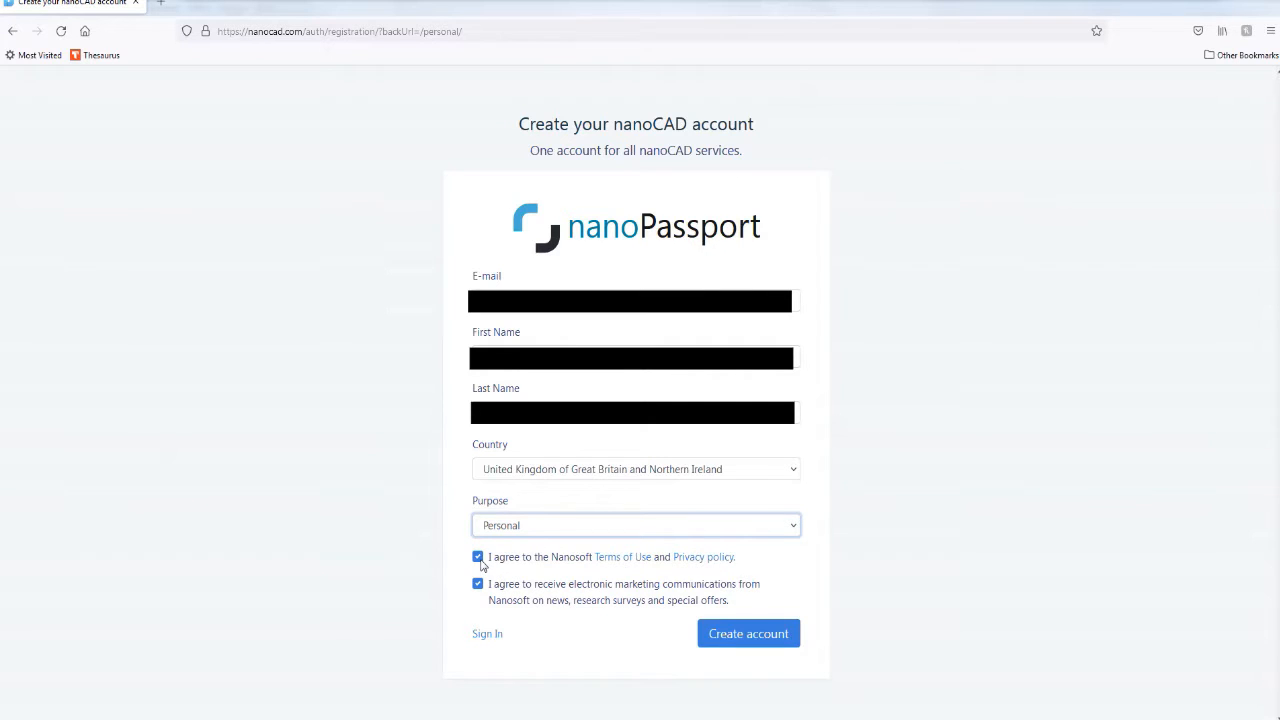
mouse_move(568, 572)
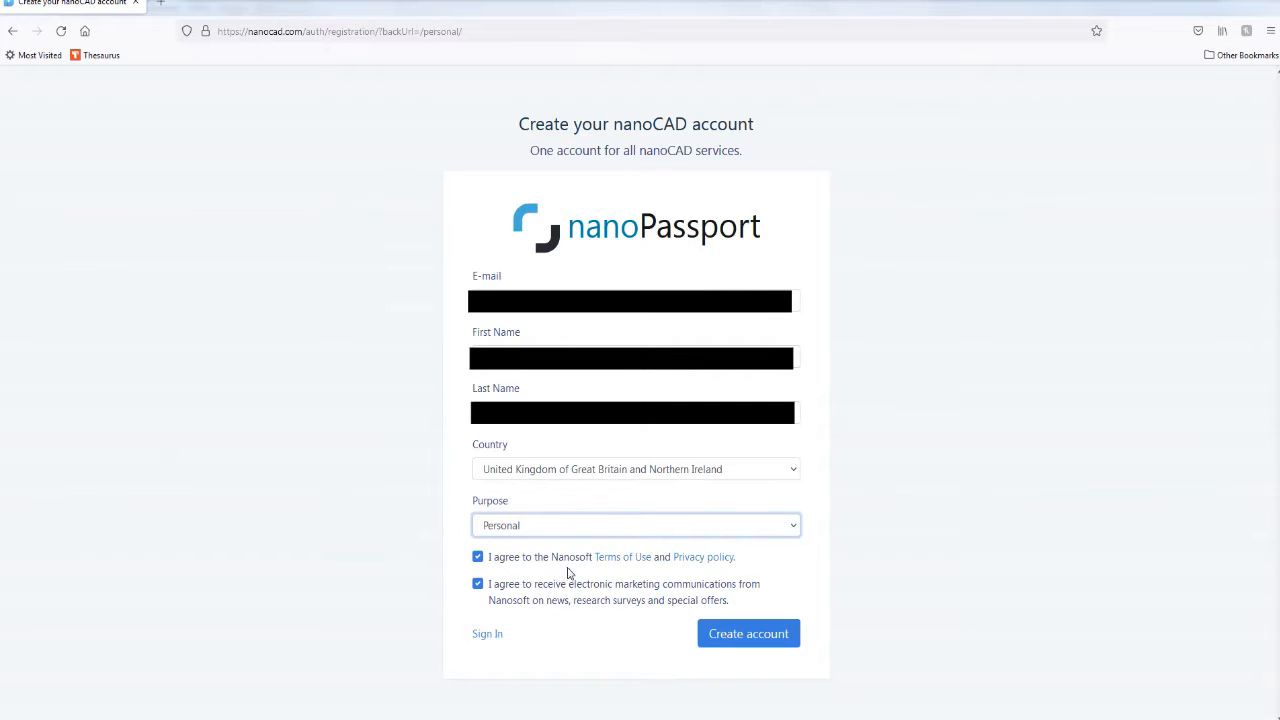
mouse_move(664, 572)
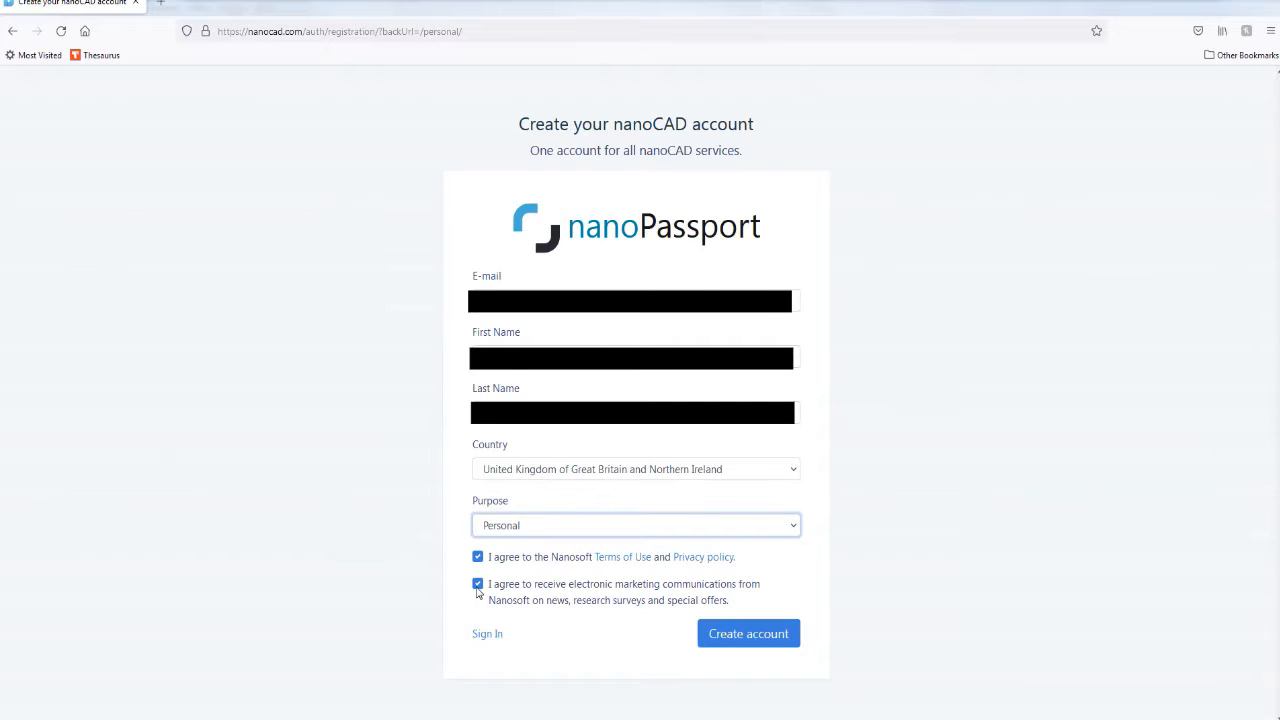
click(478, 584)
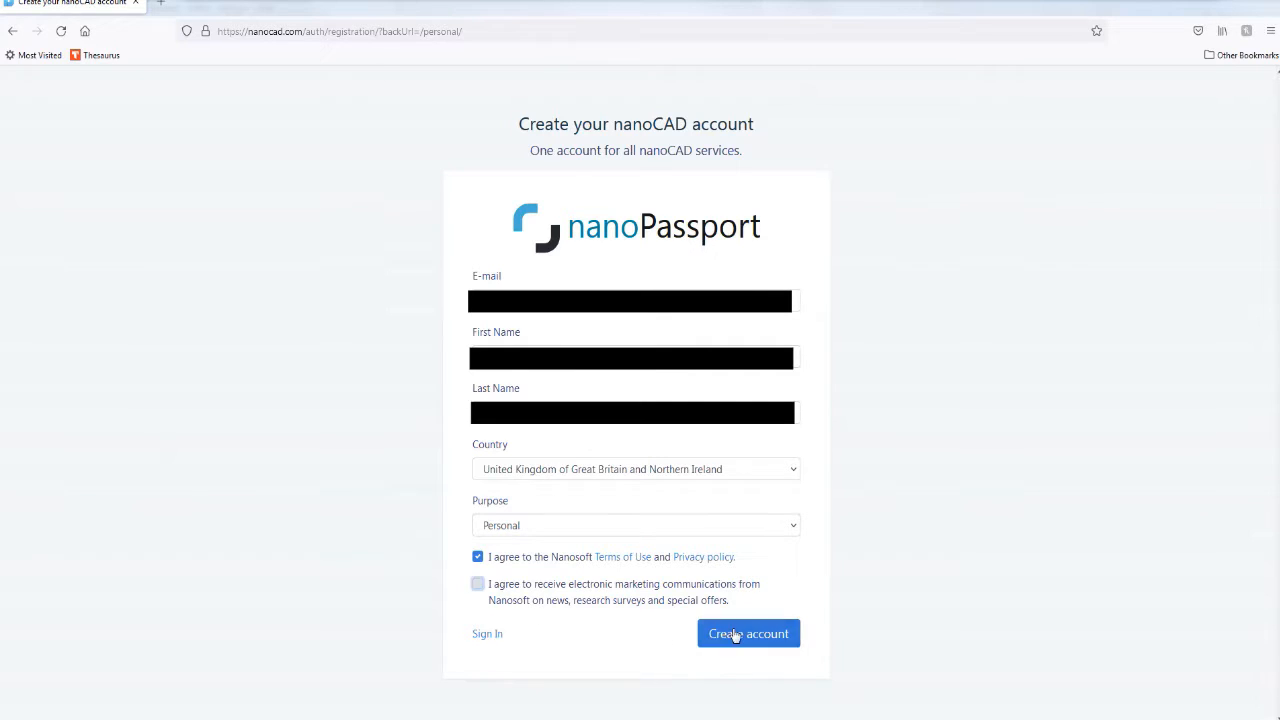
click(748, 632)
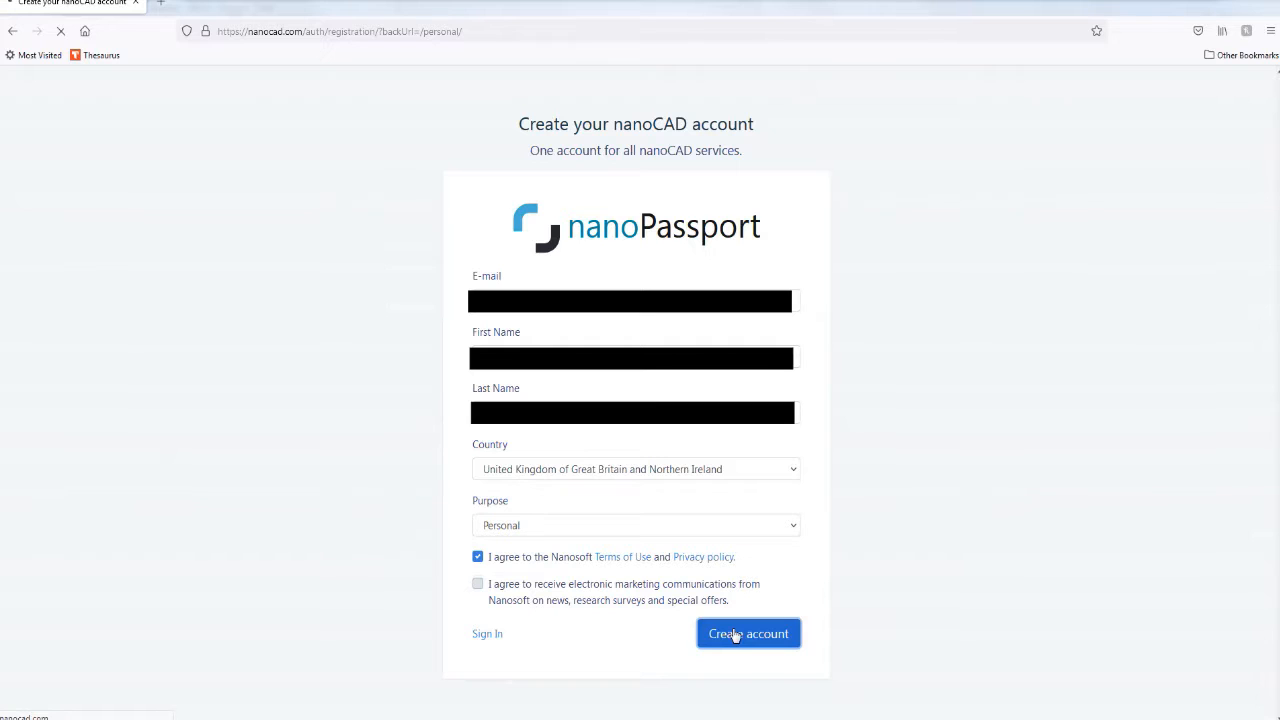
click(748, 632)
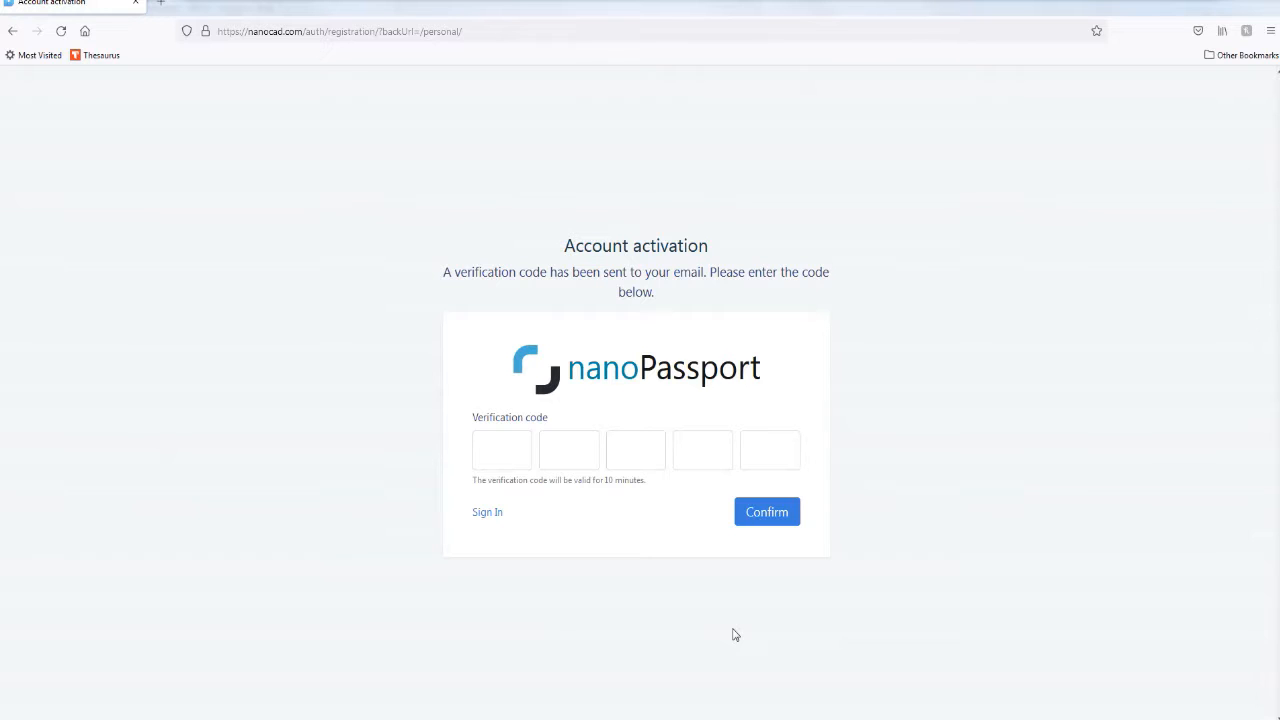
click(500, 450)
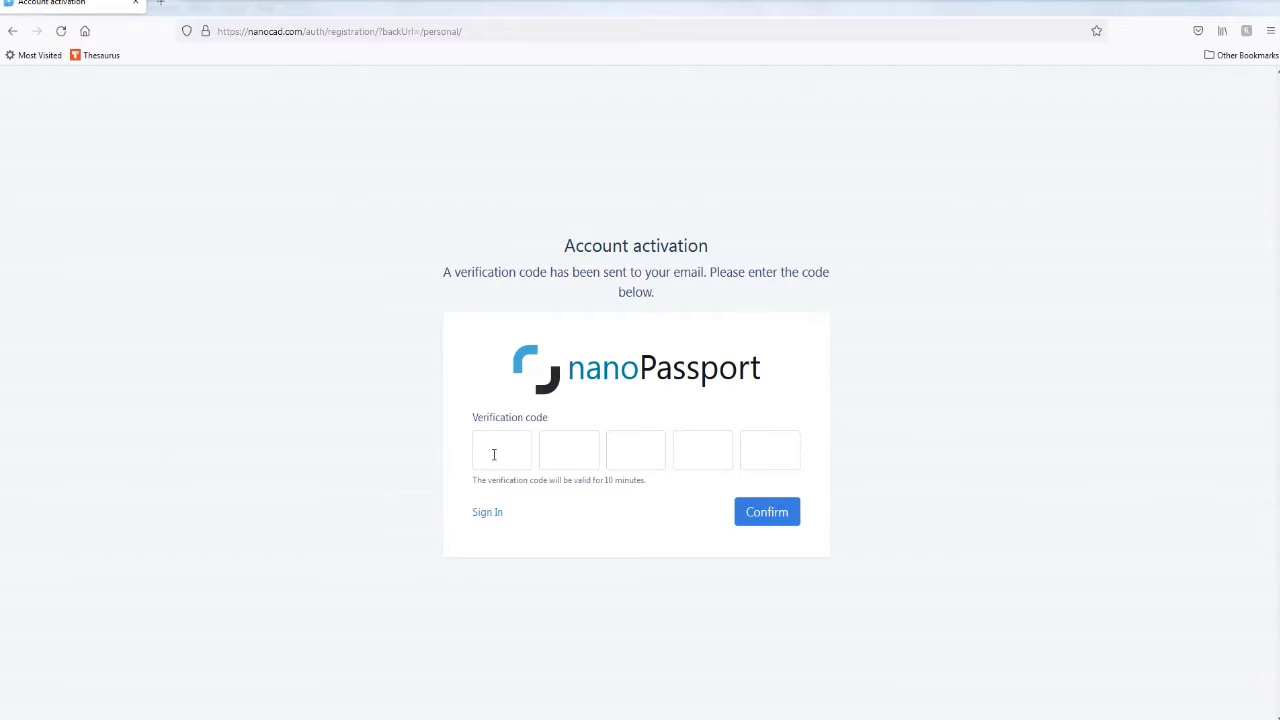
mouse_move(534, 456)
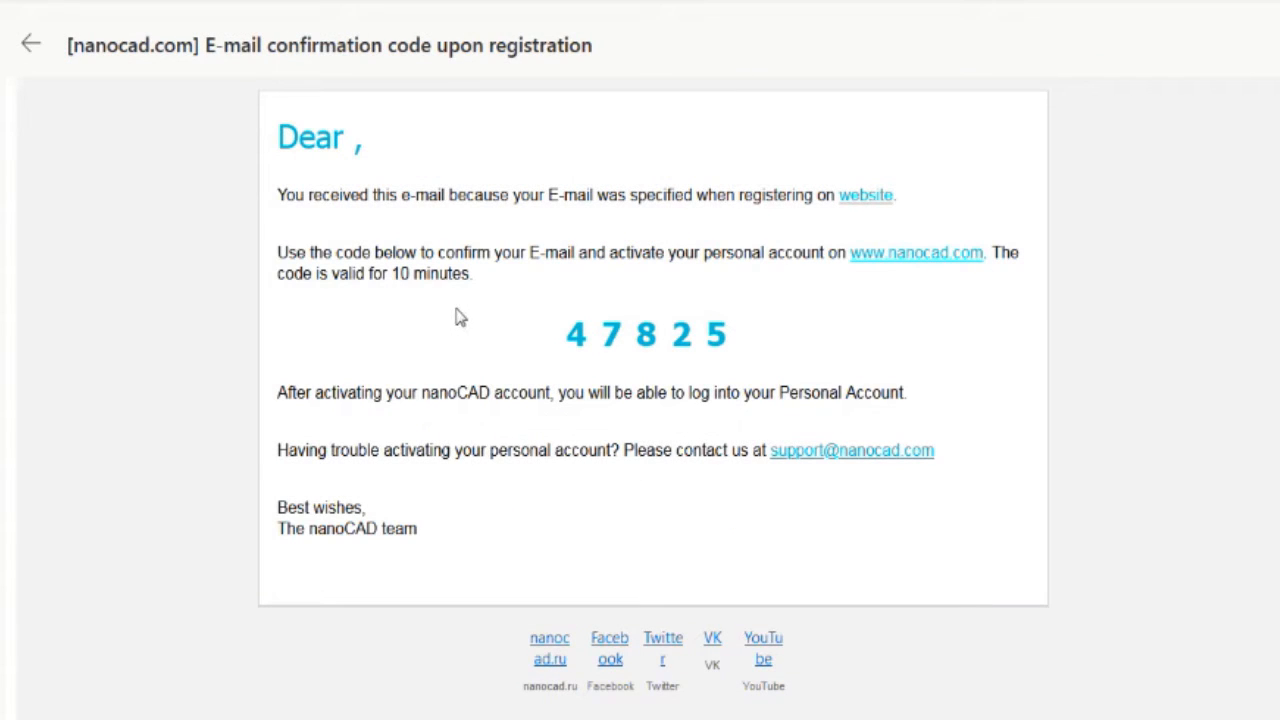
mouse_move(204, 260)
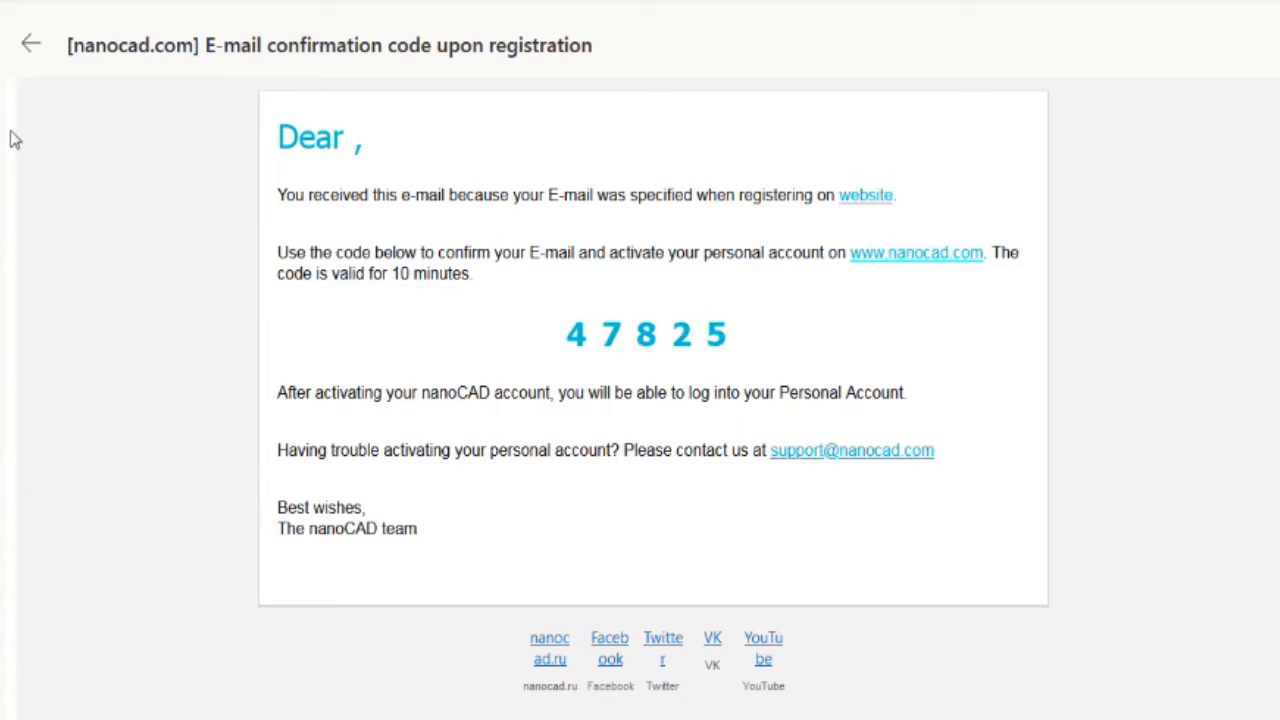
mouse_move(812, 378)
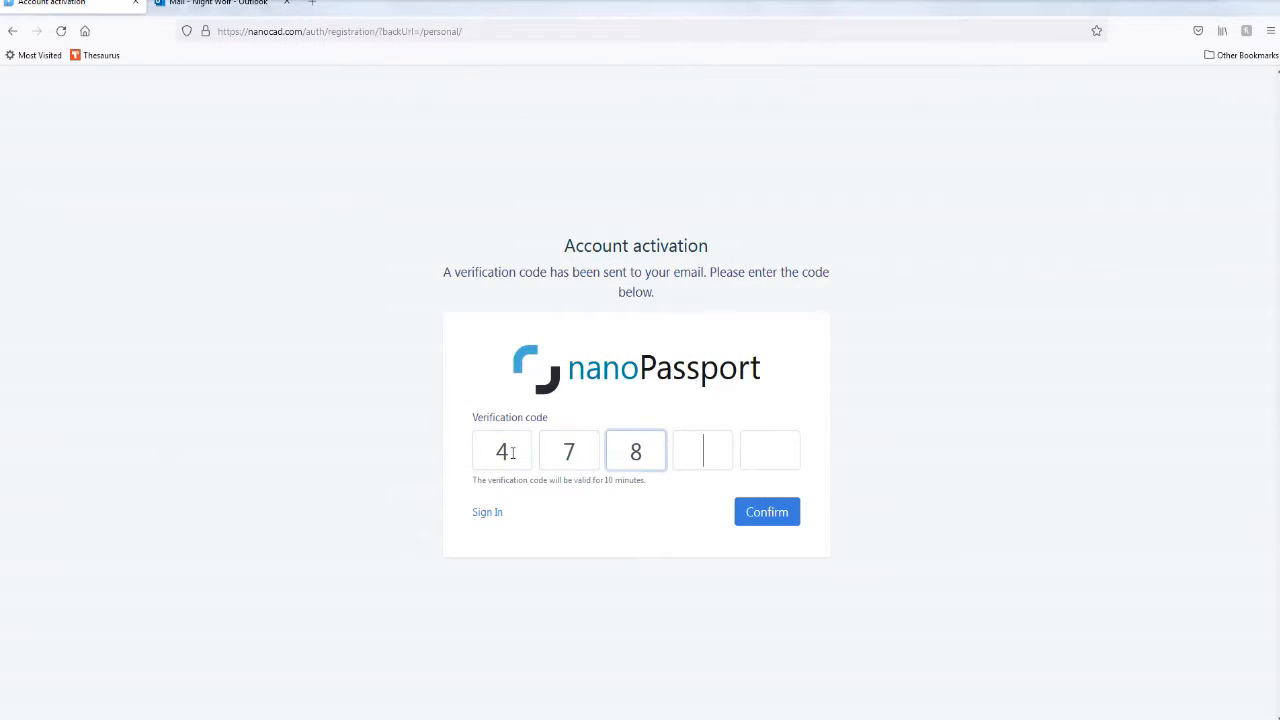
text(25)
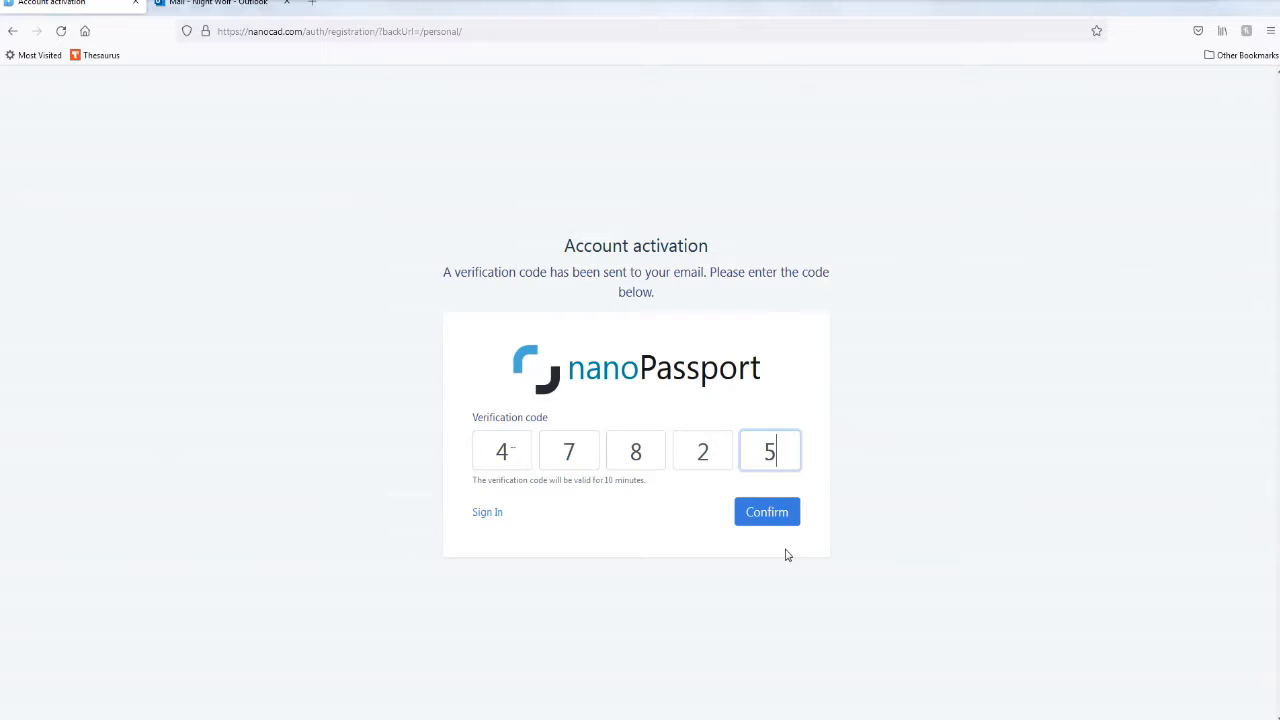
click(768, 512)
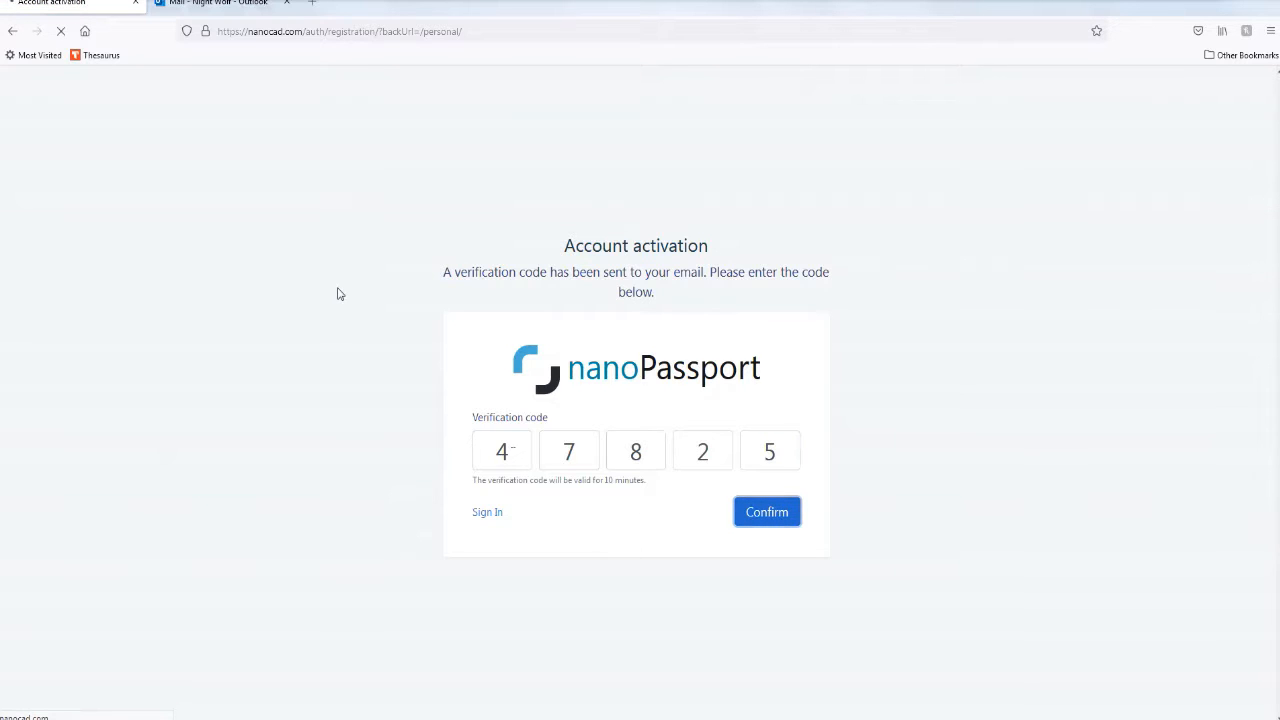
click(766, 512)
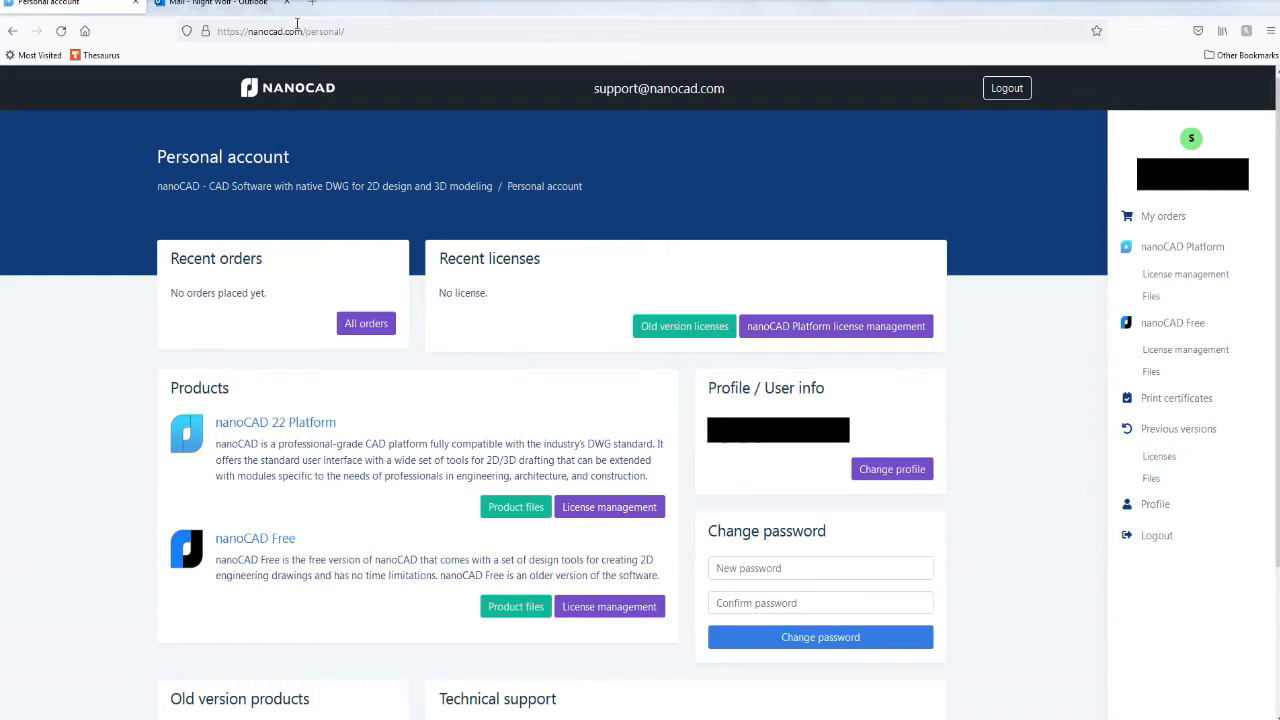
mouse_move(476, 490)
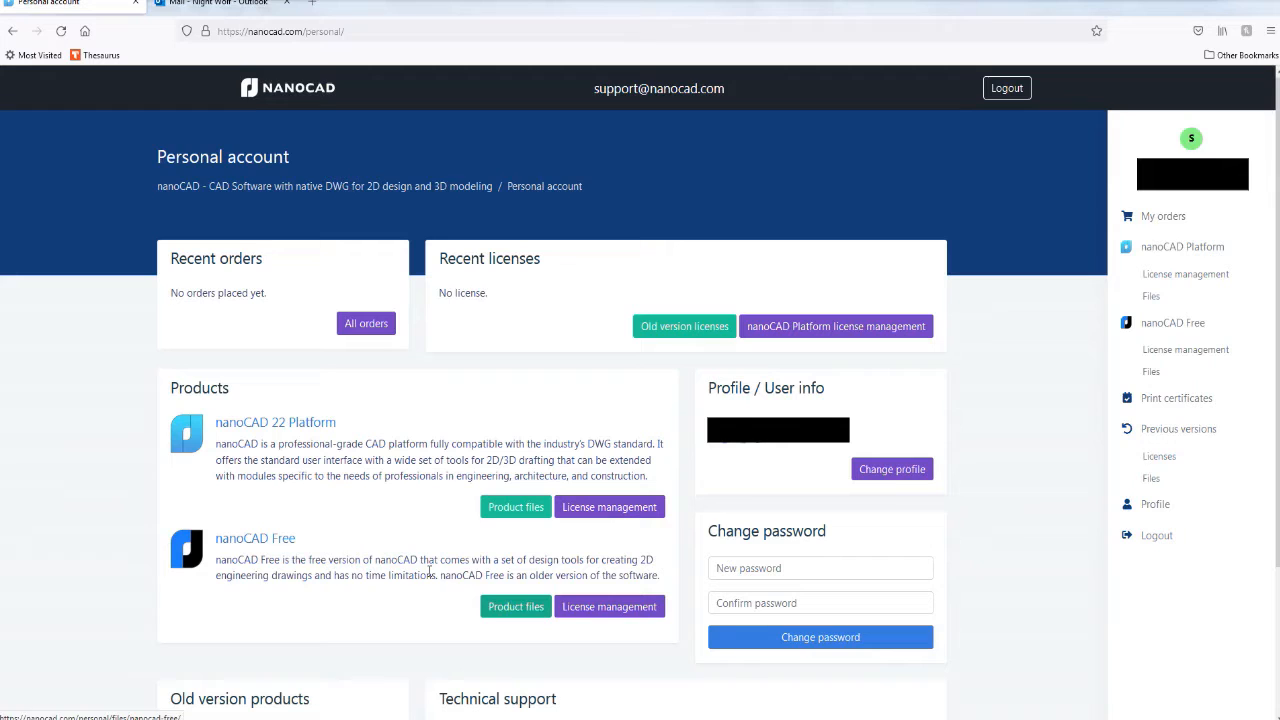
mouse_move(516, 606)
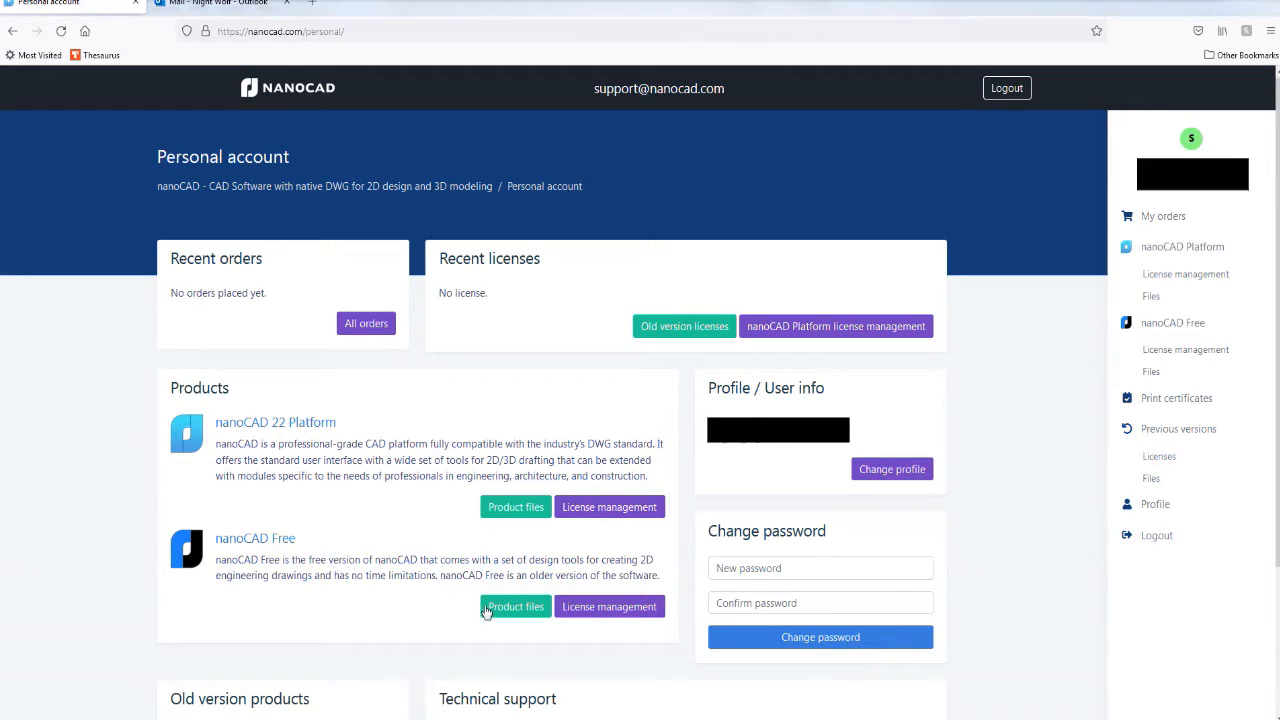
Step: Download the nanoCAD ver.5 installer from the nanoCAD Free files page
click(516, 606)
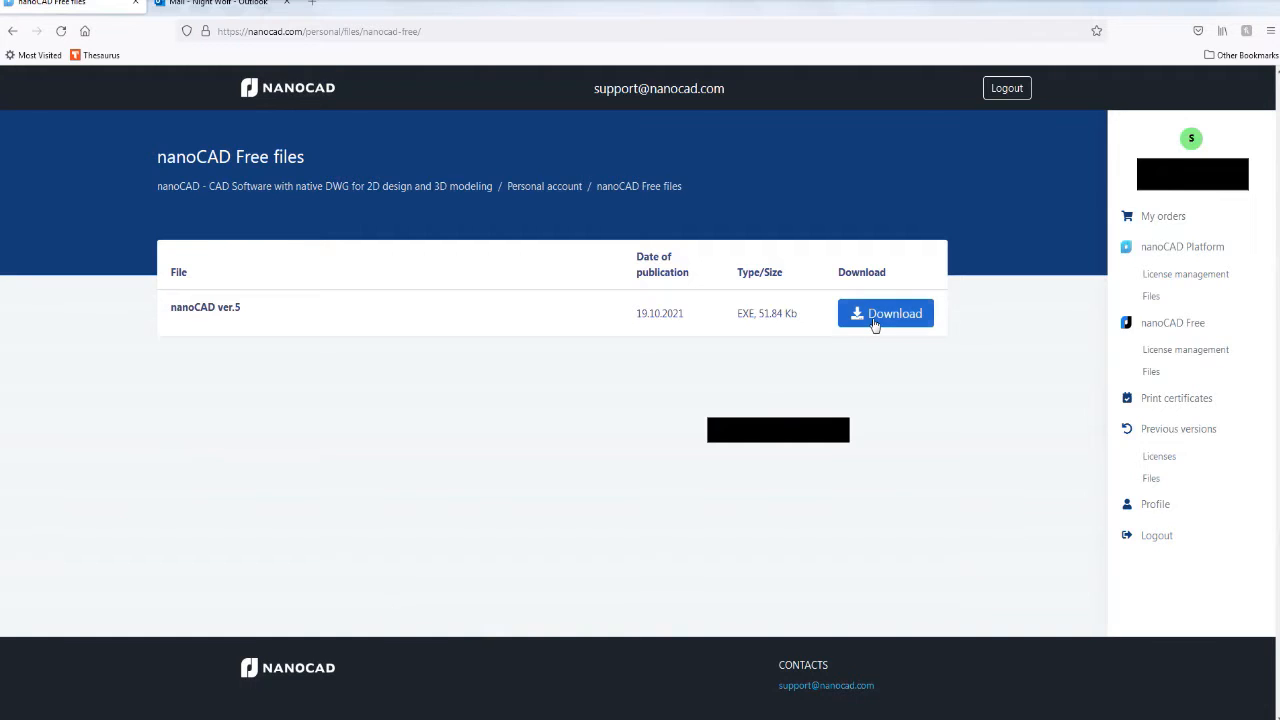
click(884, 312)
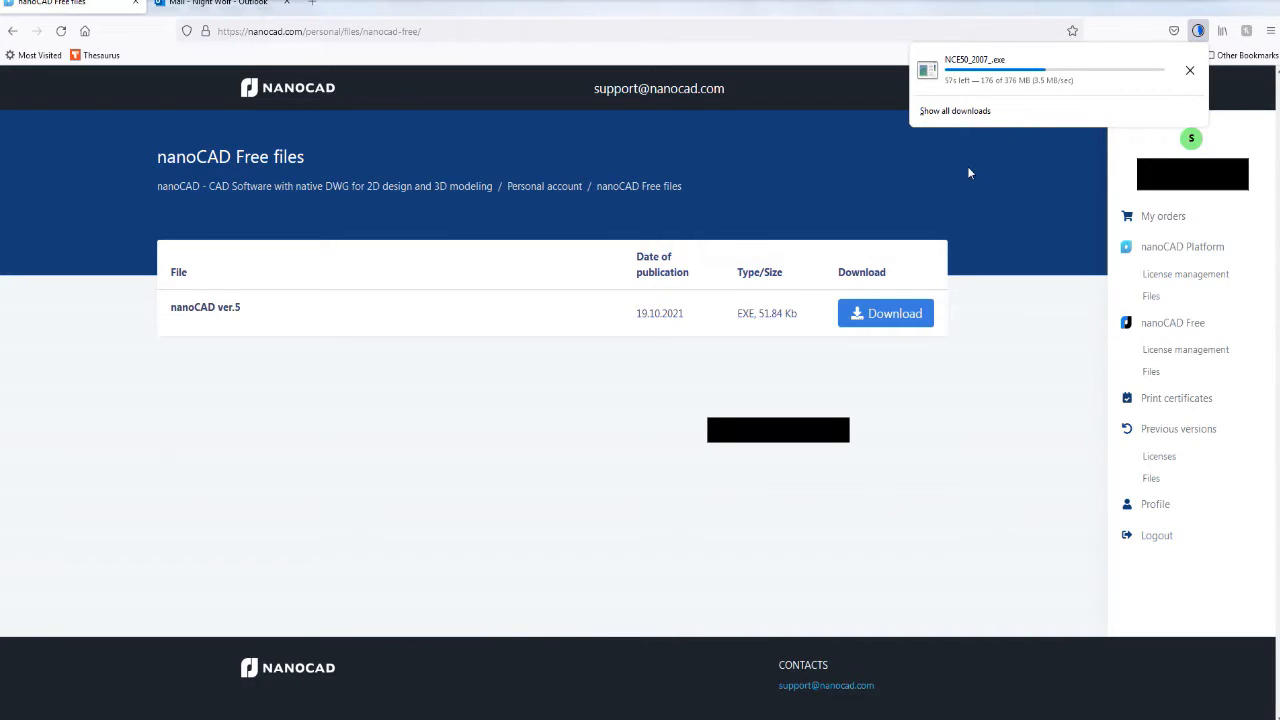
mouse_move(760, 192)
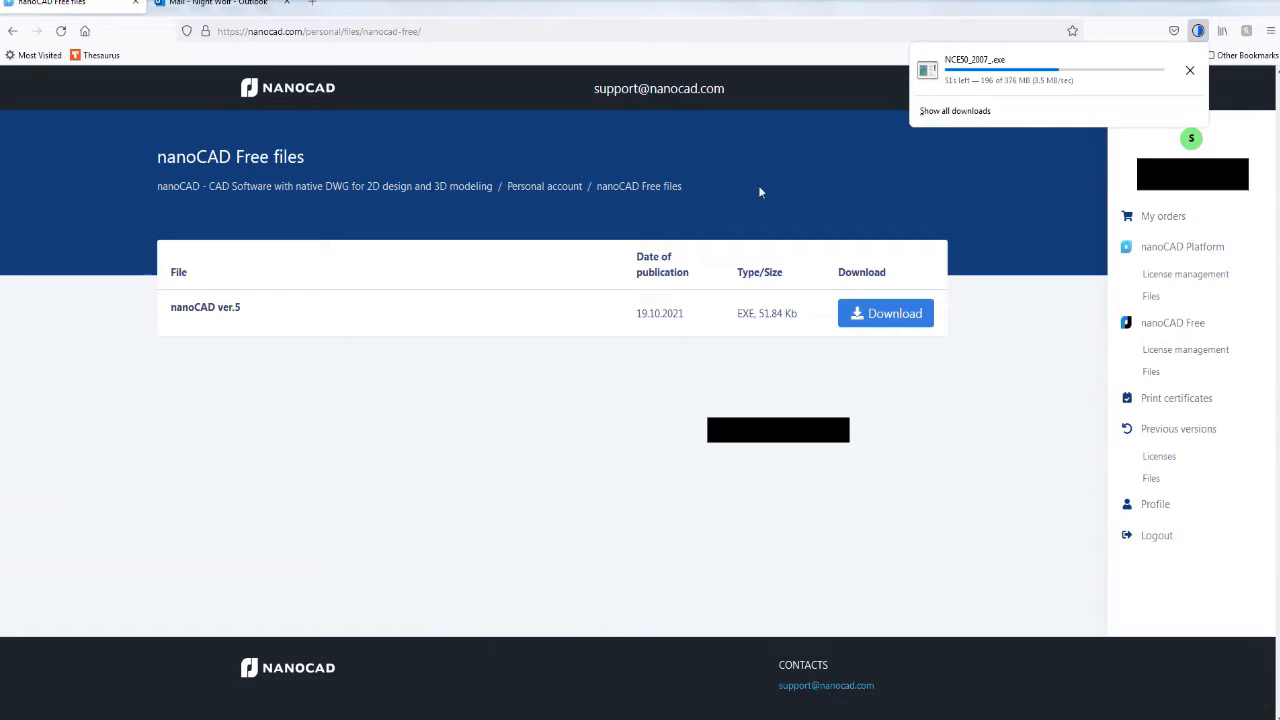
mouse_move(1172, 280)
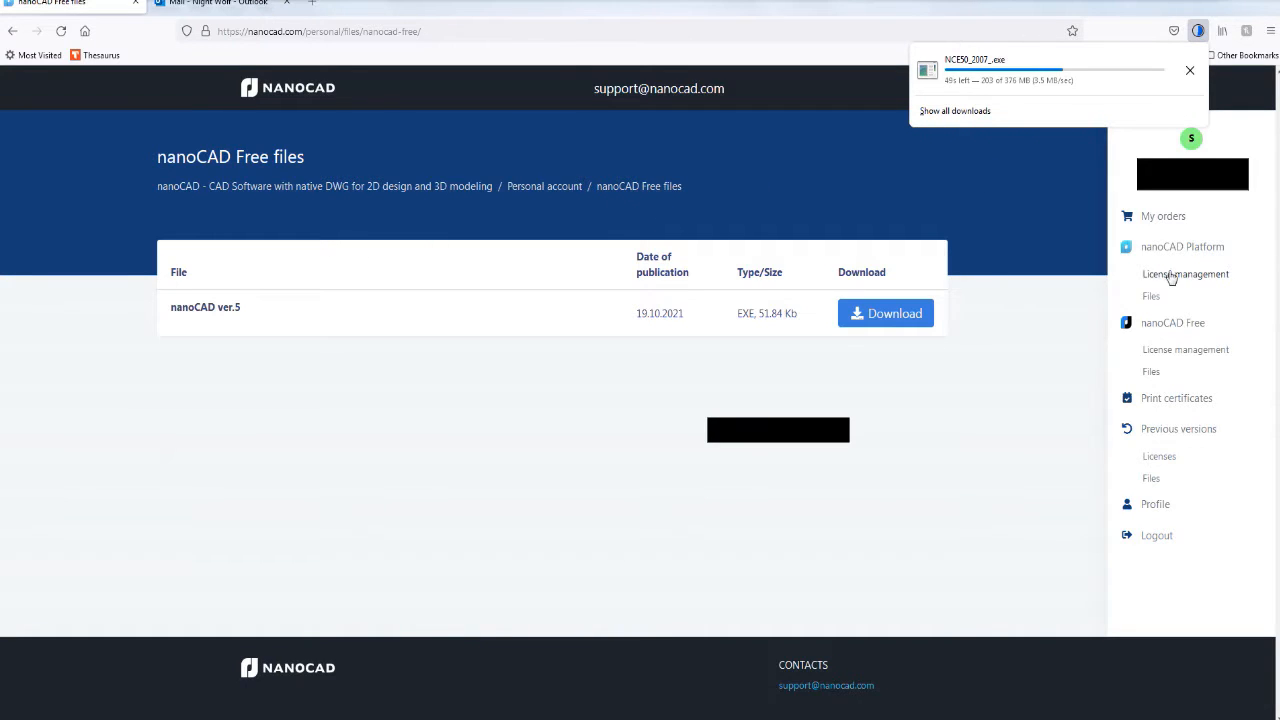
mouse_move(1150, 336)
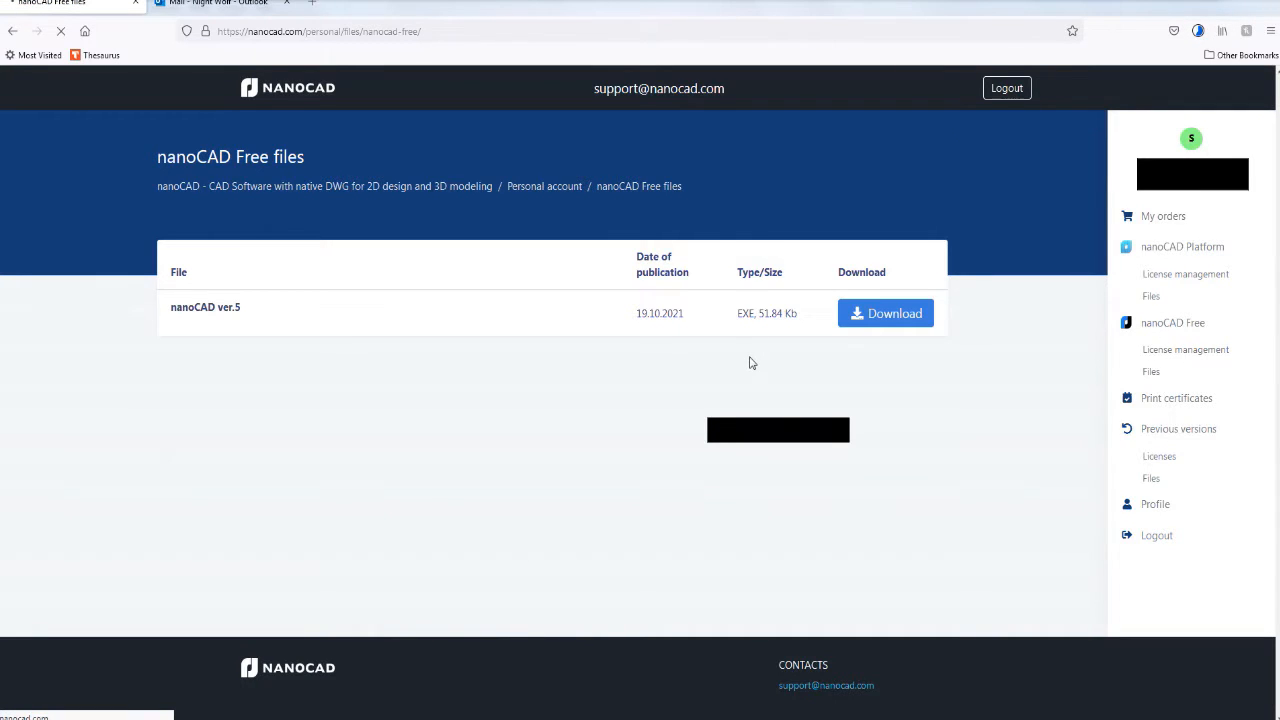
Step: Request 1 nanoCAD Free trial licence in License management and select the issued serial number for copying
click(1184, 348)
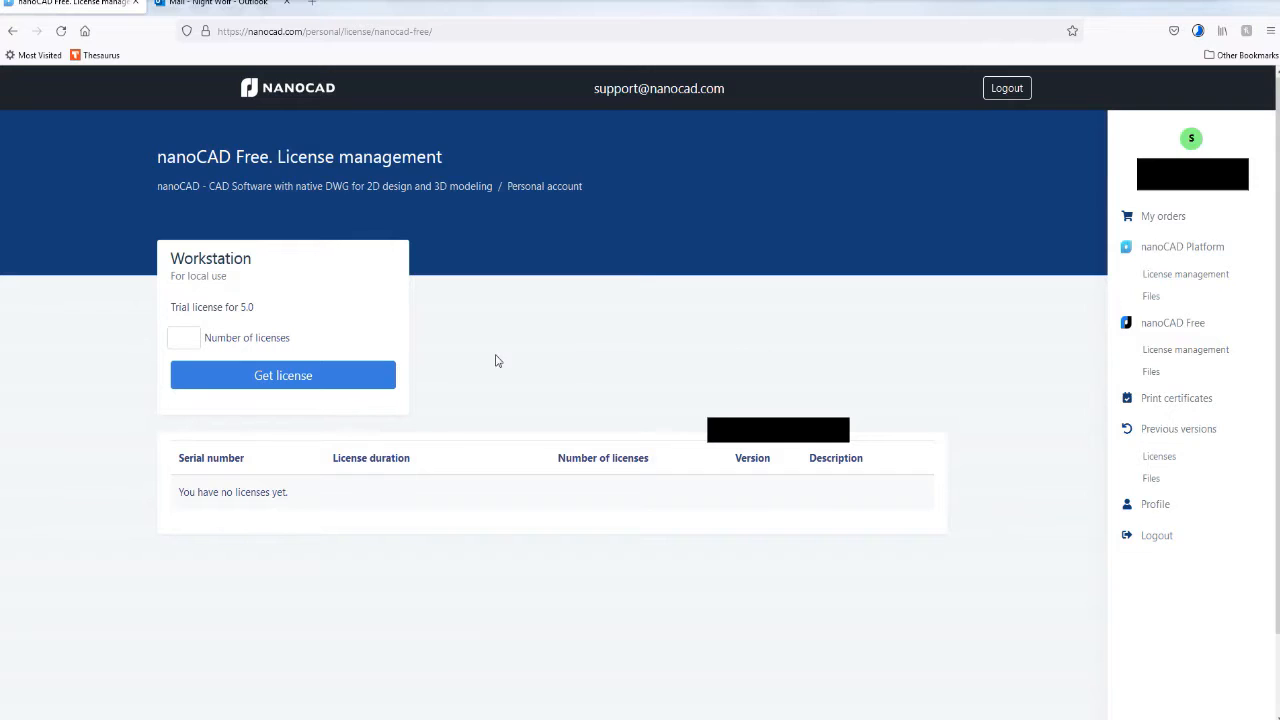
mouse_move(284, 376)
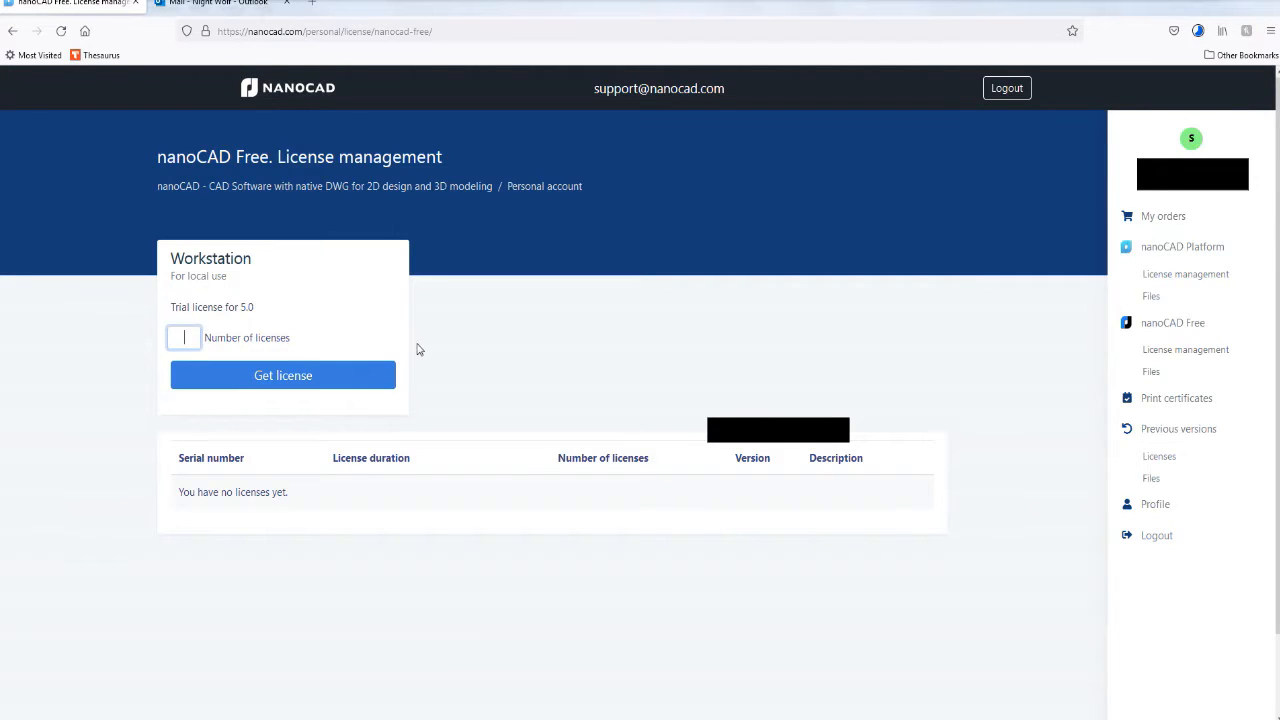
text(1)
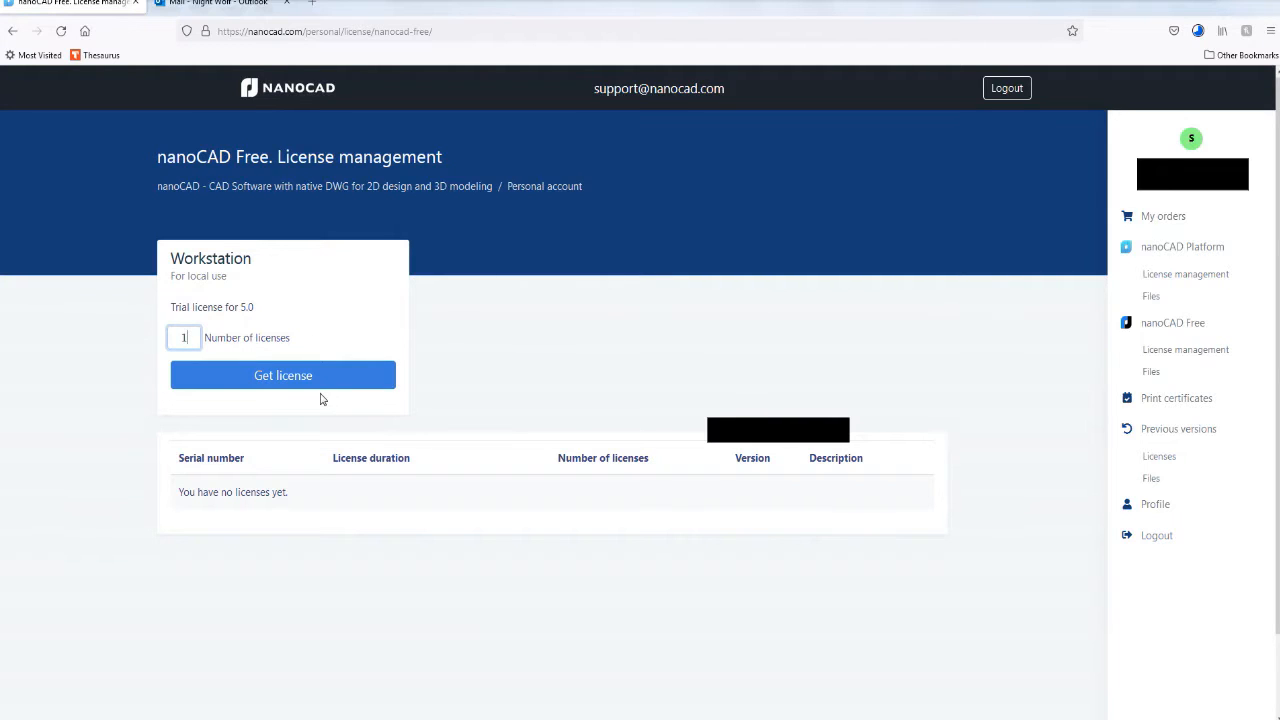
mouse_move(320, 388)
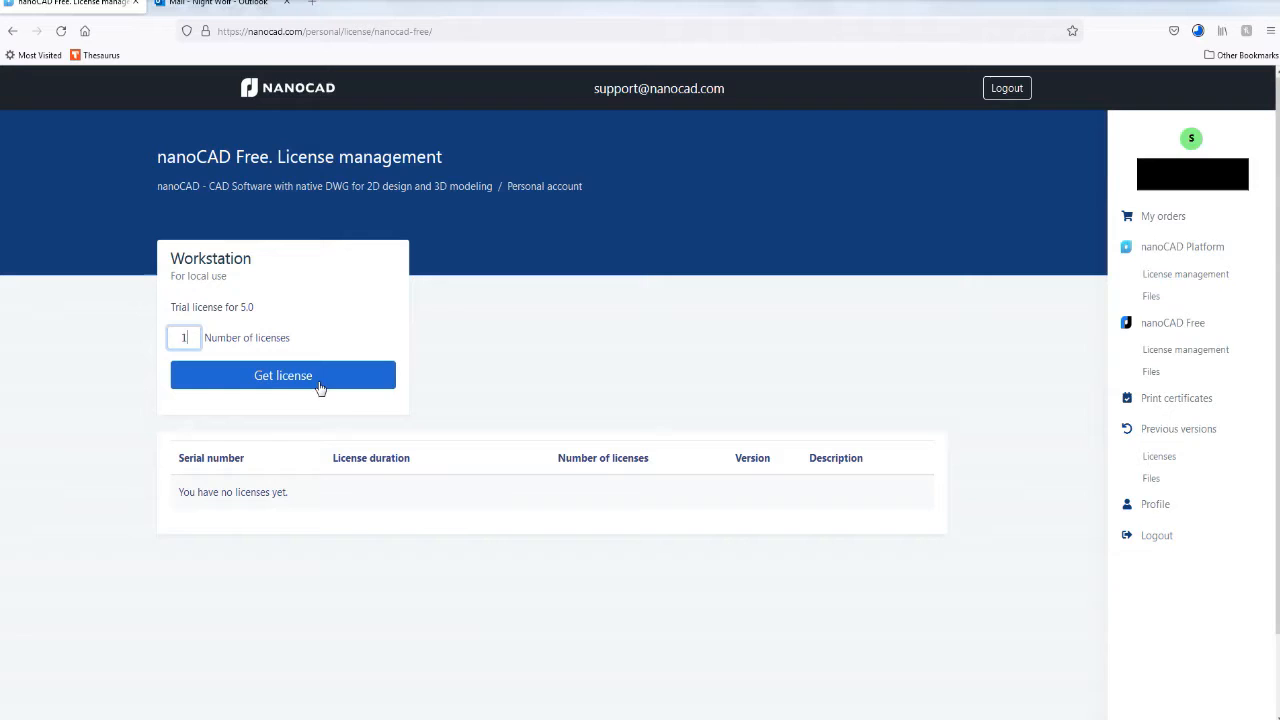
click(284, 376)
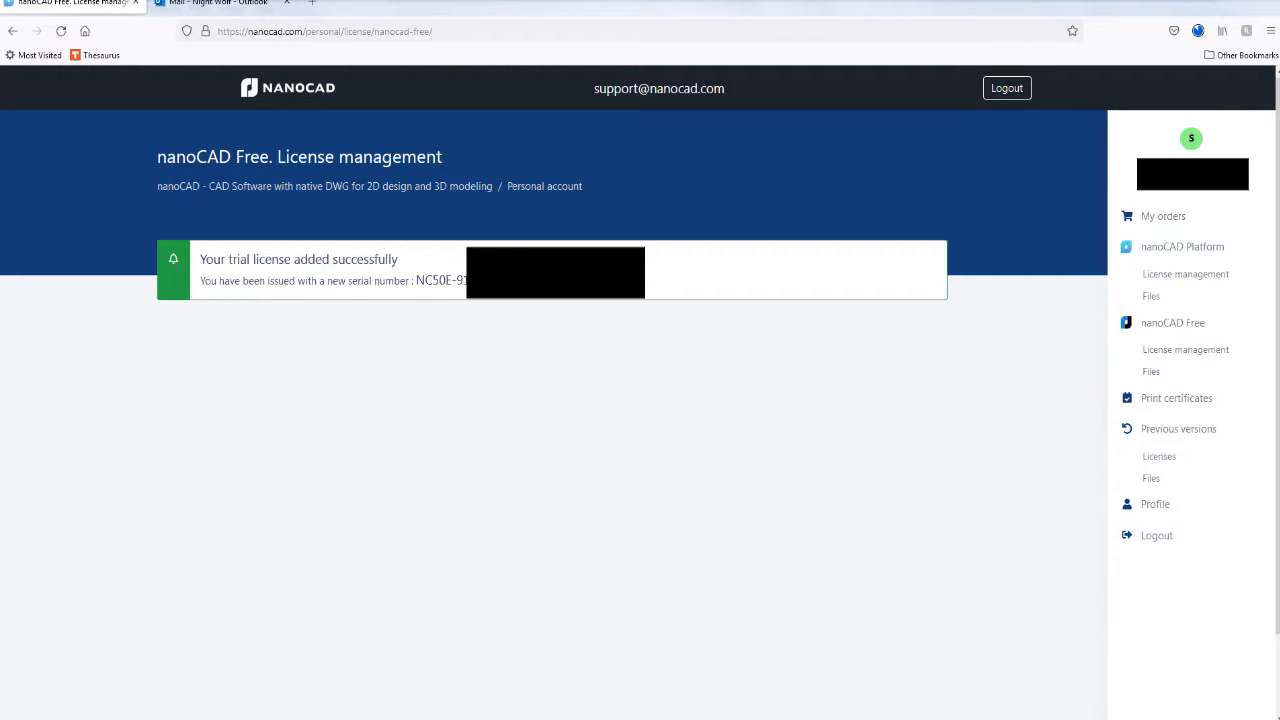
double_click(440, 280)
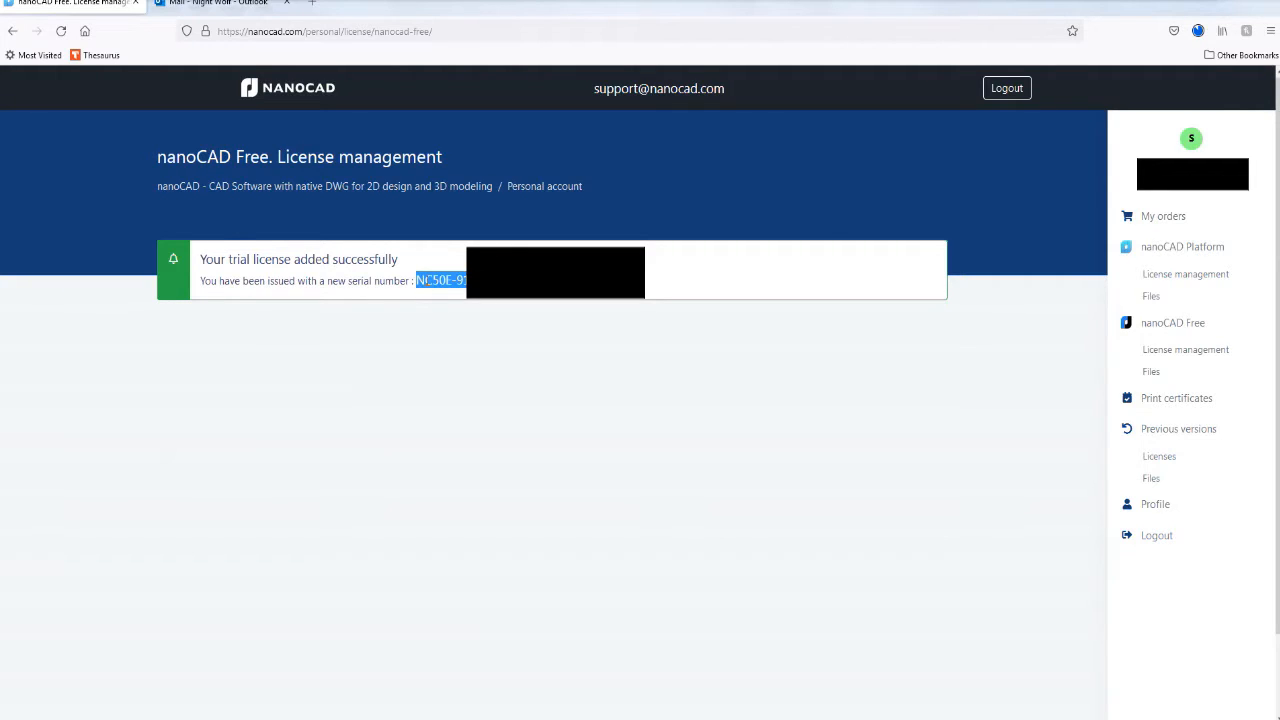
mouse_move(460, 300)
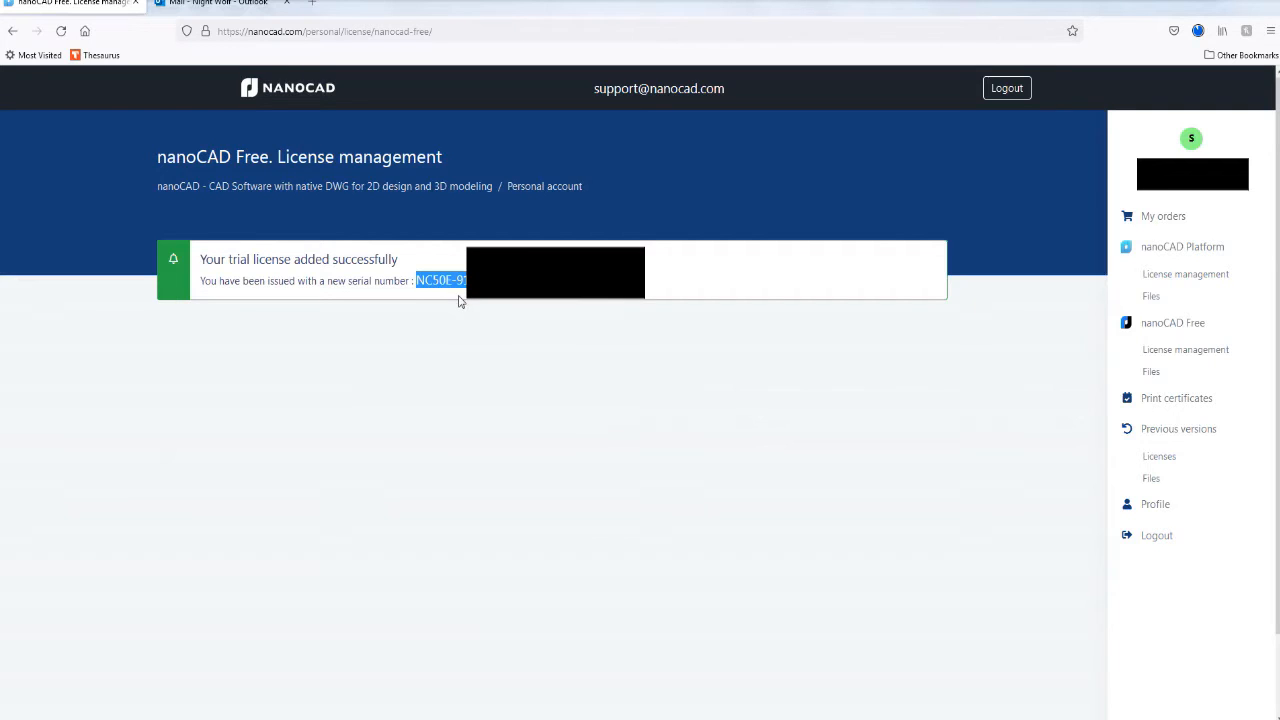
mouse_move(1196, 32)
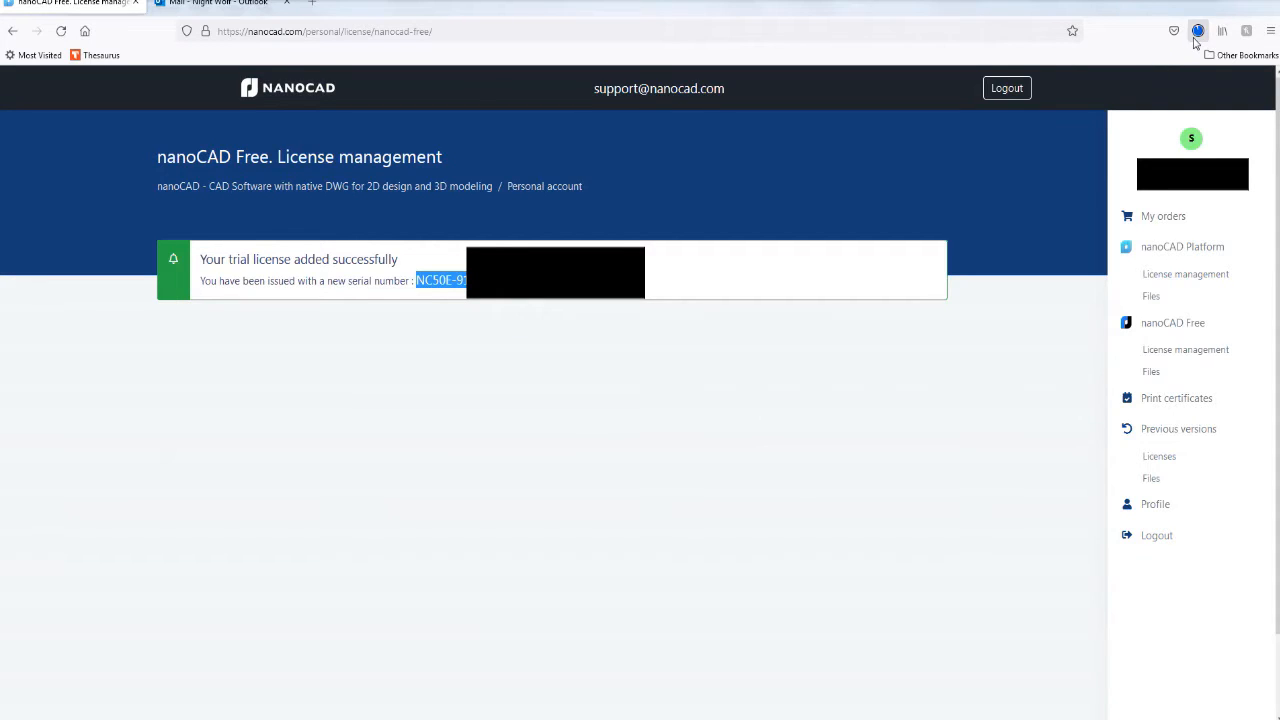
mouse_move(1198, 32)
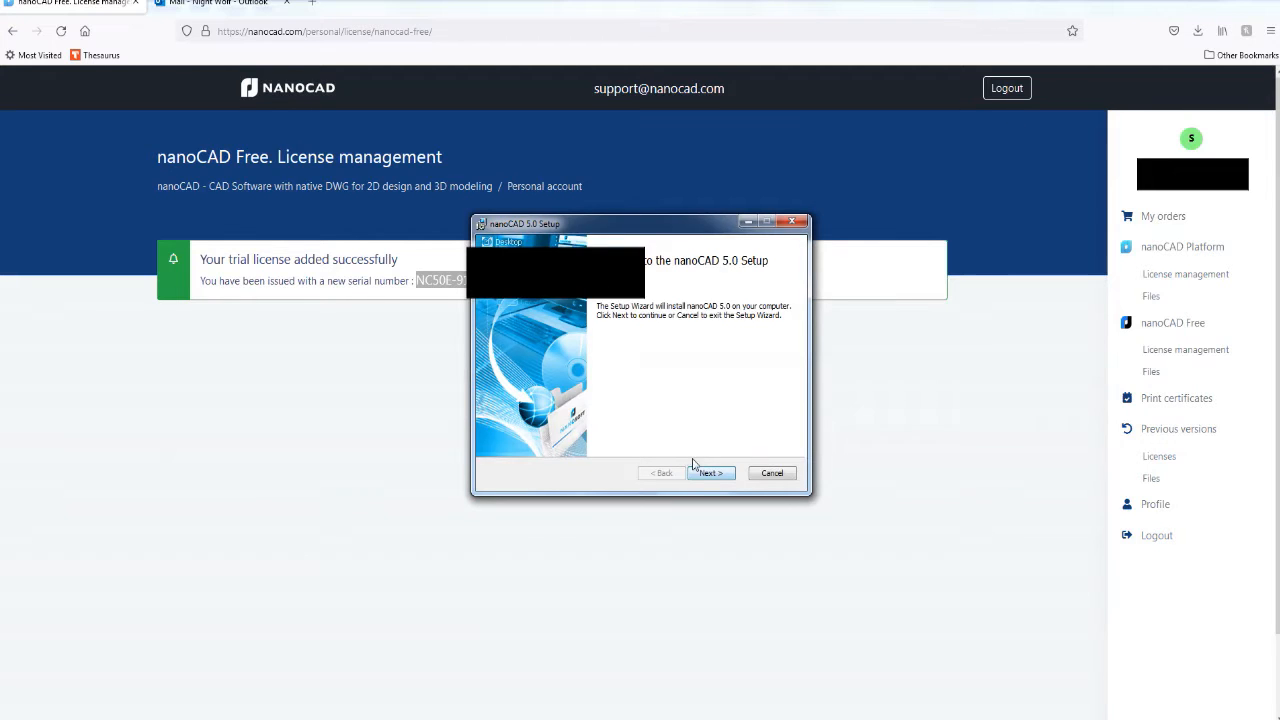
Step: Accept the licence agreement and paste the copied serial number into Customer information
click(710, 472)
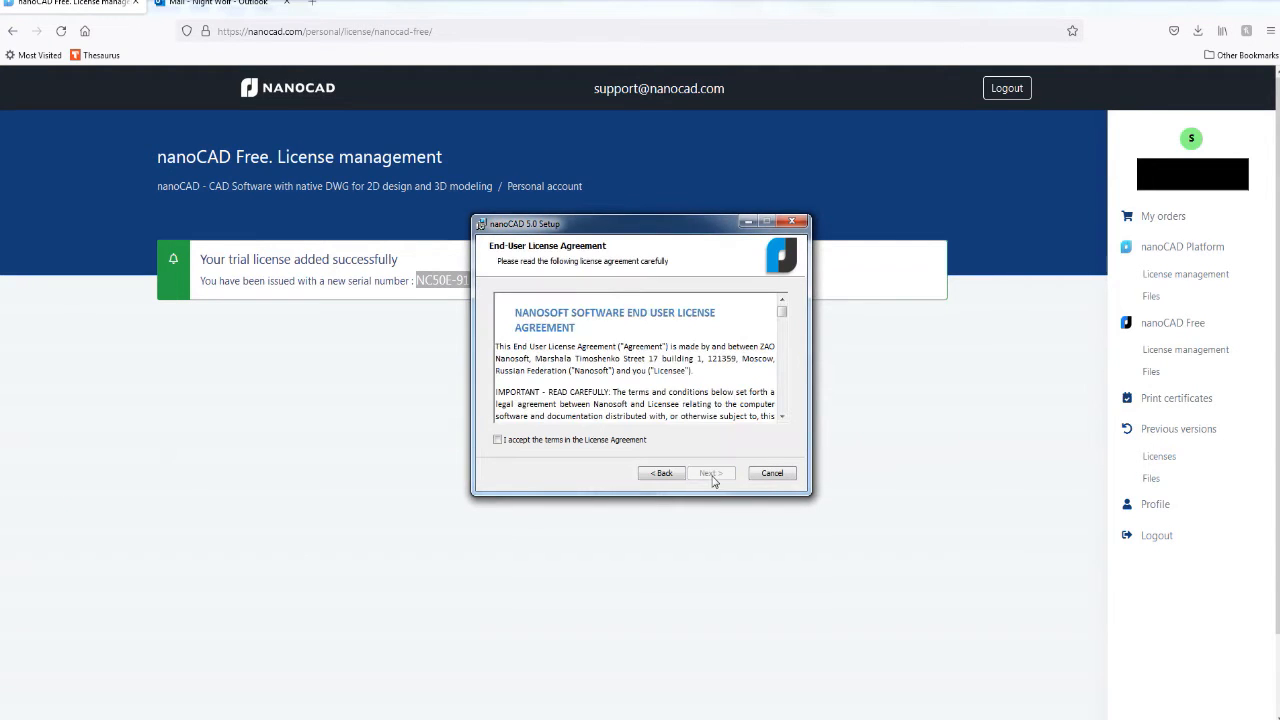
click(710, 472)
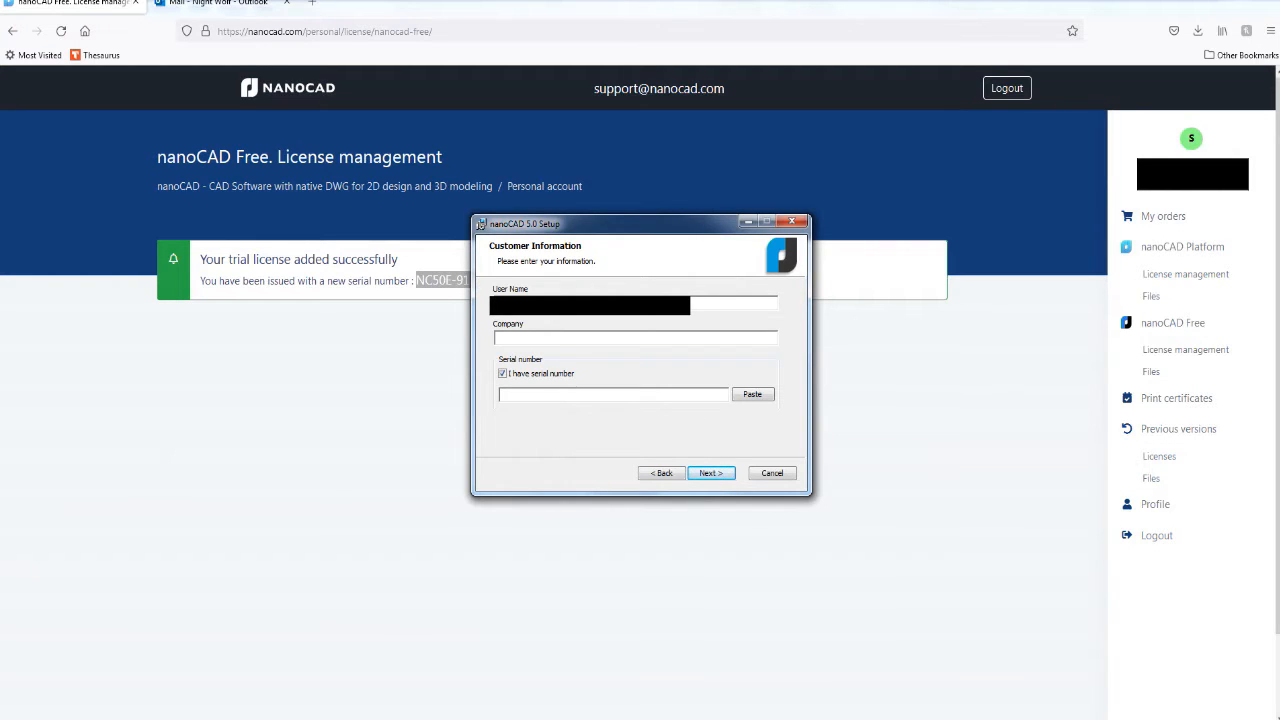
click(596, 394)
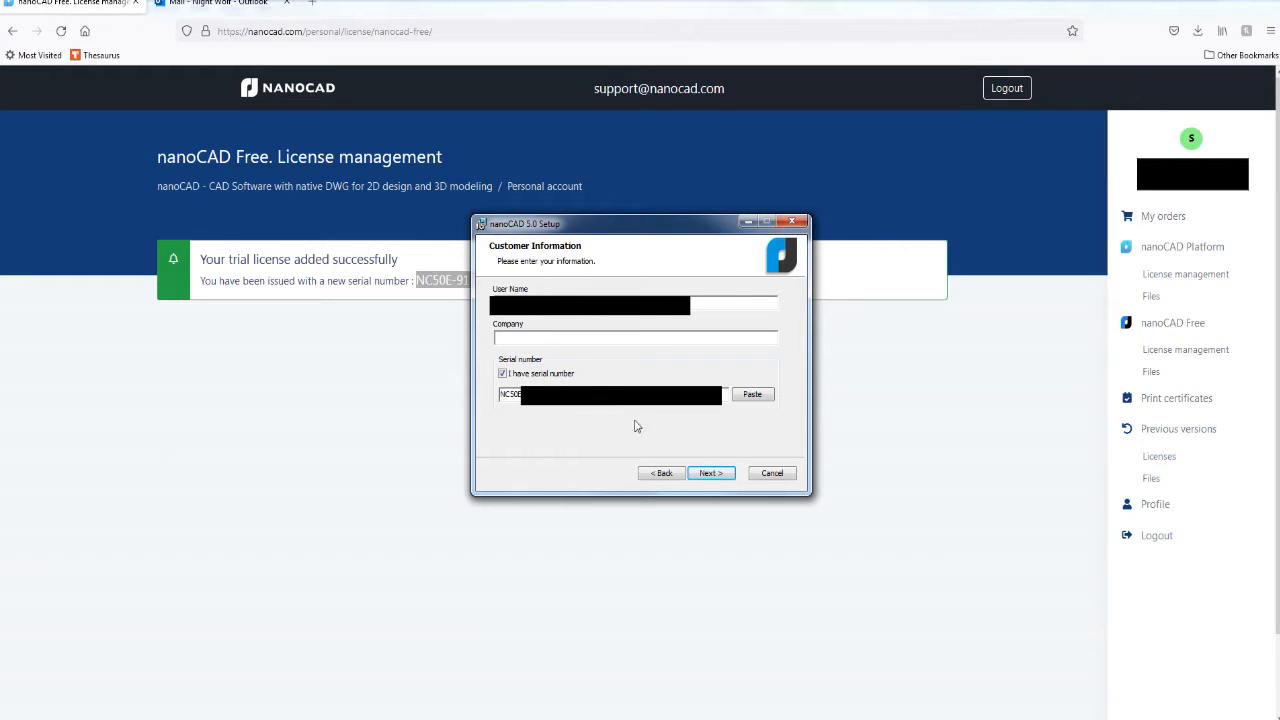
click(710, 472)
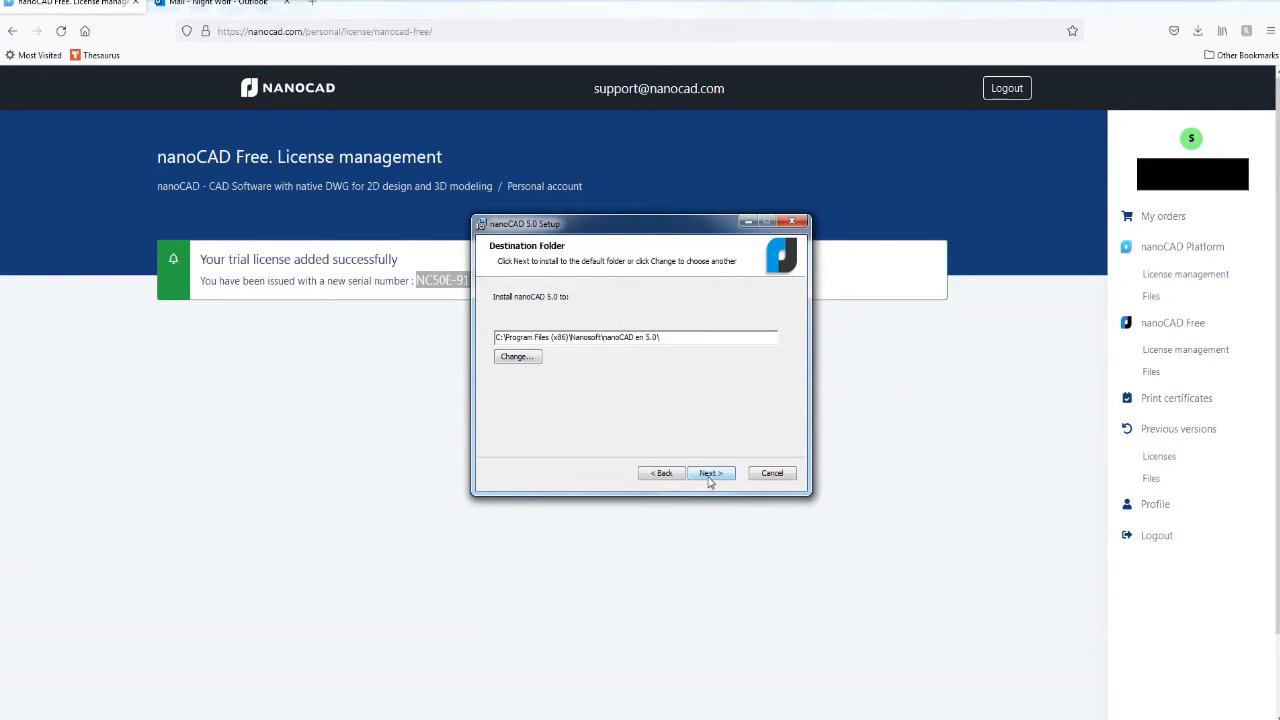
Step: Keep the default folder and drawing file associations and start installing nanoCAD 5.0
click(710, 472)
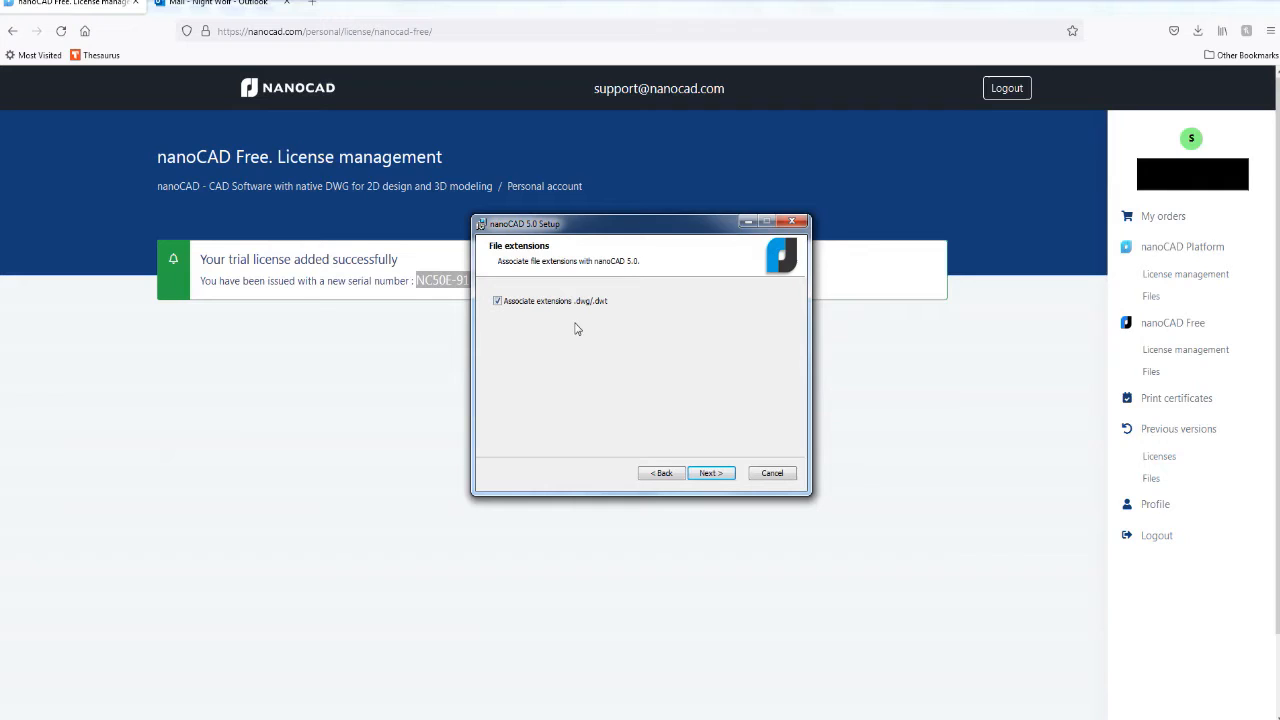
mouse_move(620, 336)
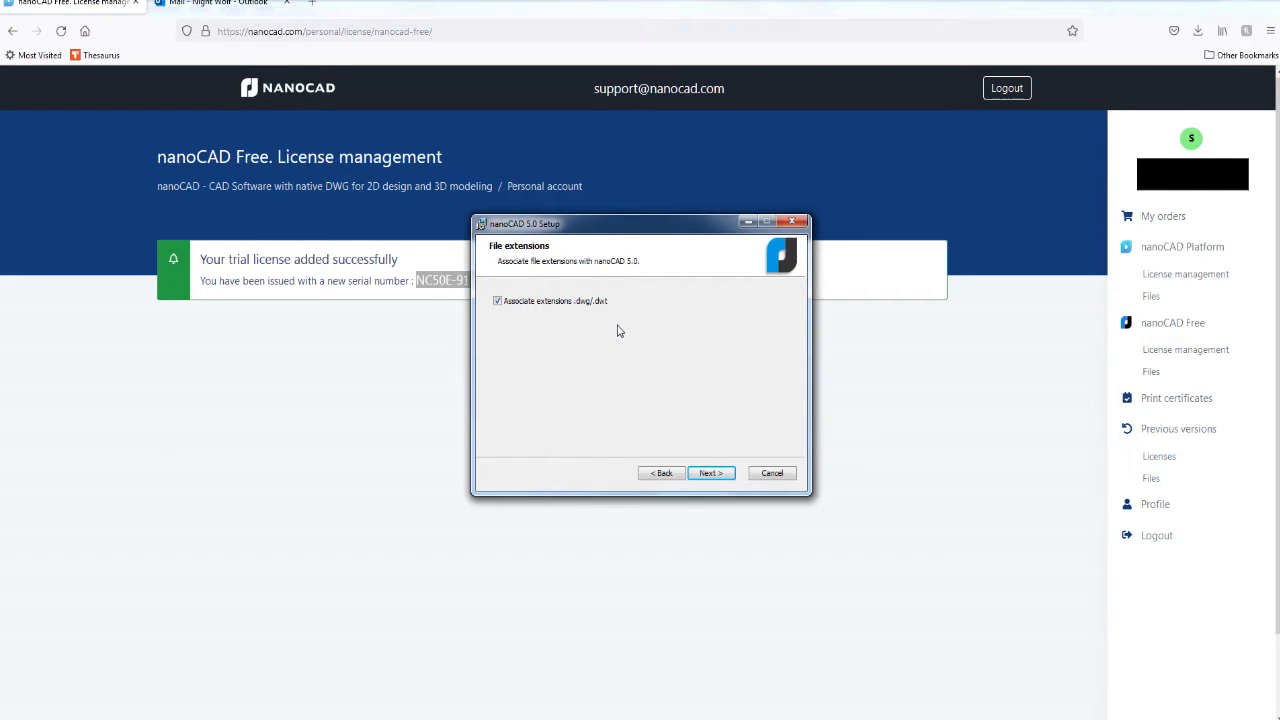
mouse_move(600, 370)
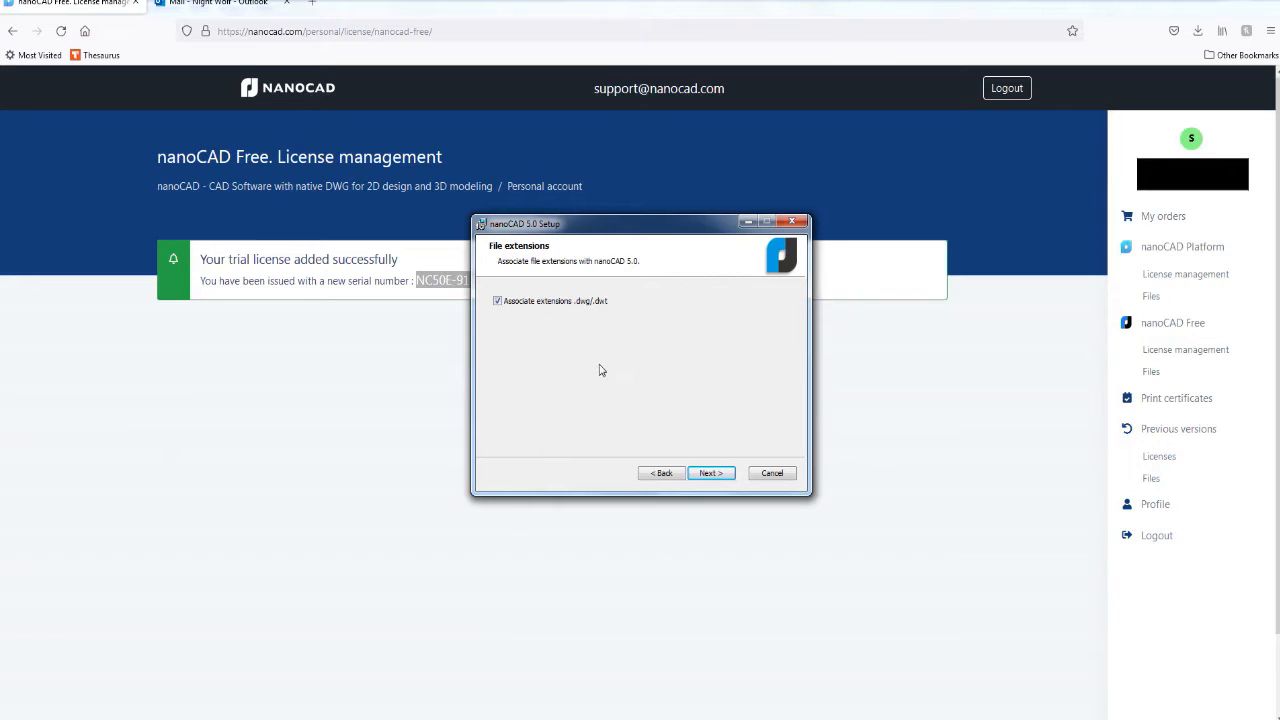
click(710, 472)
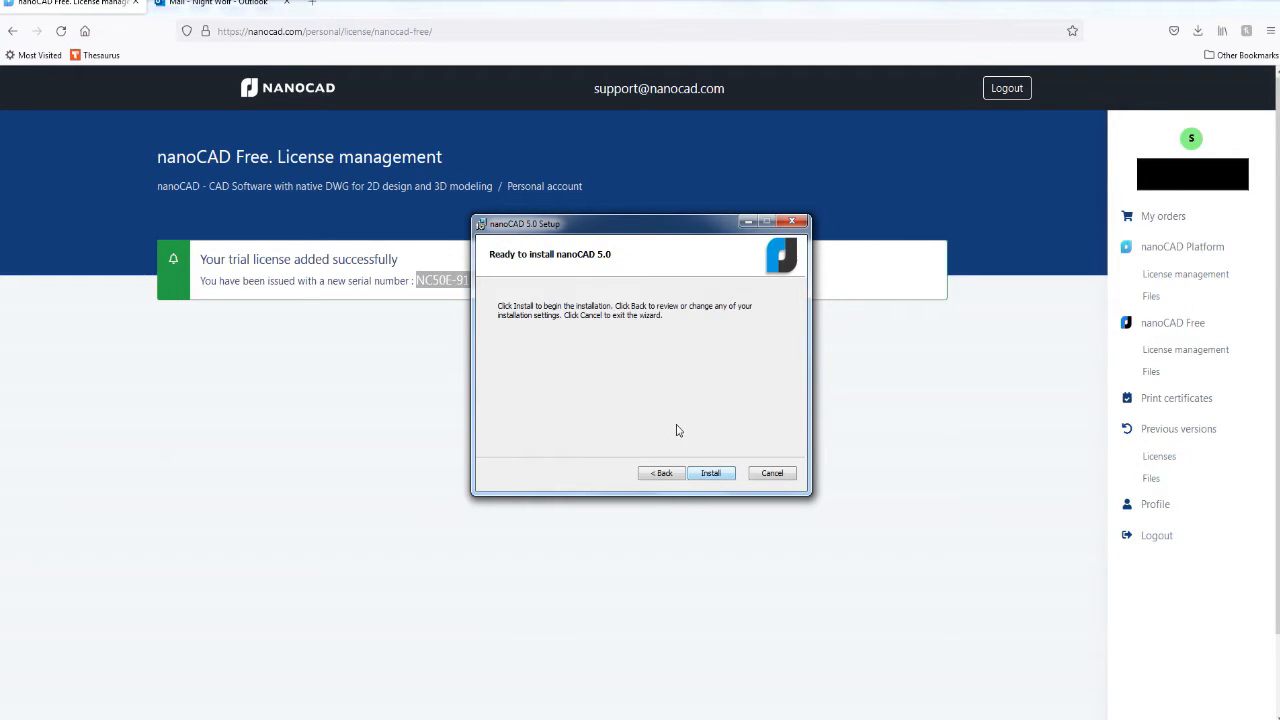
click(710, 472)
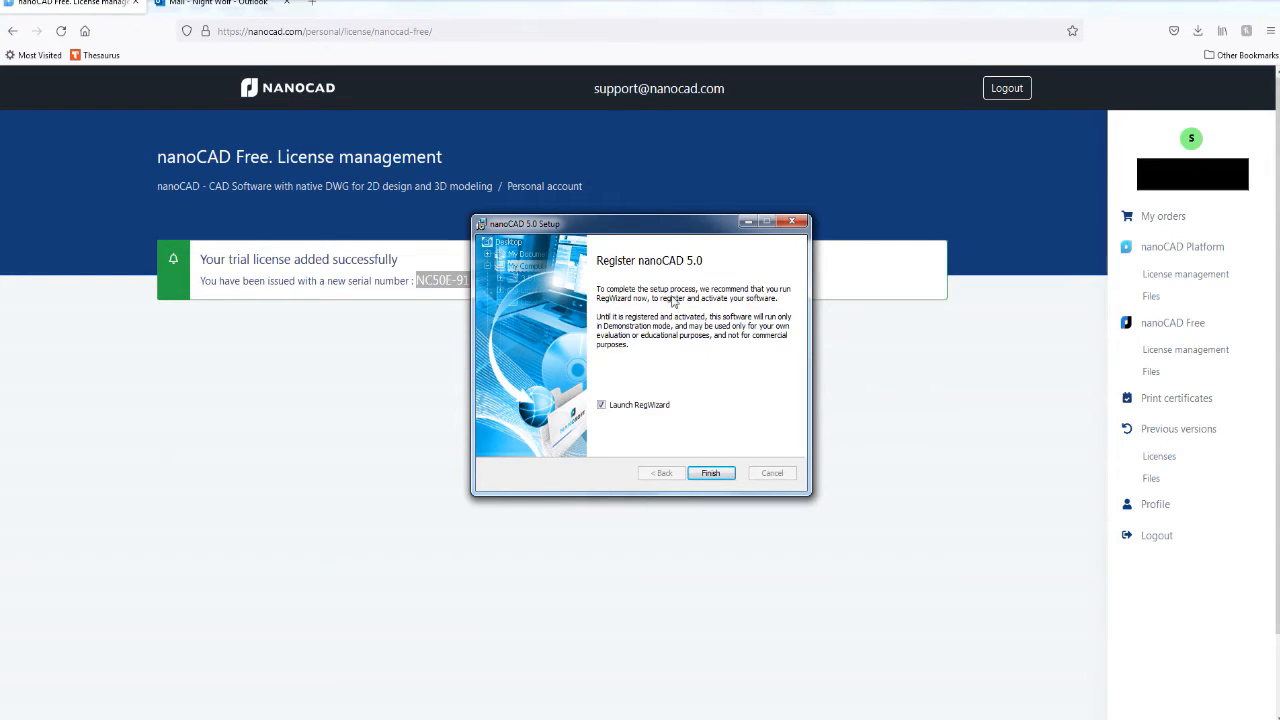
mouse_move(776, 302)
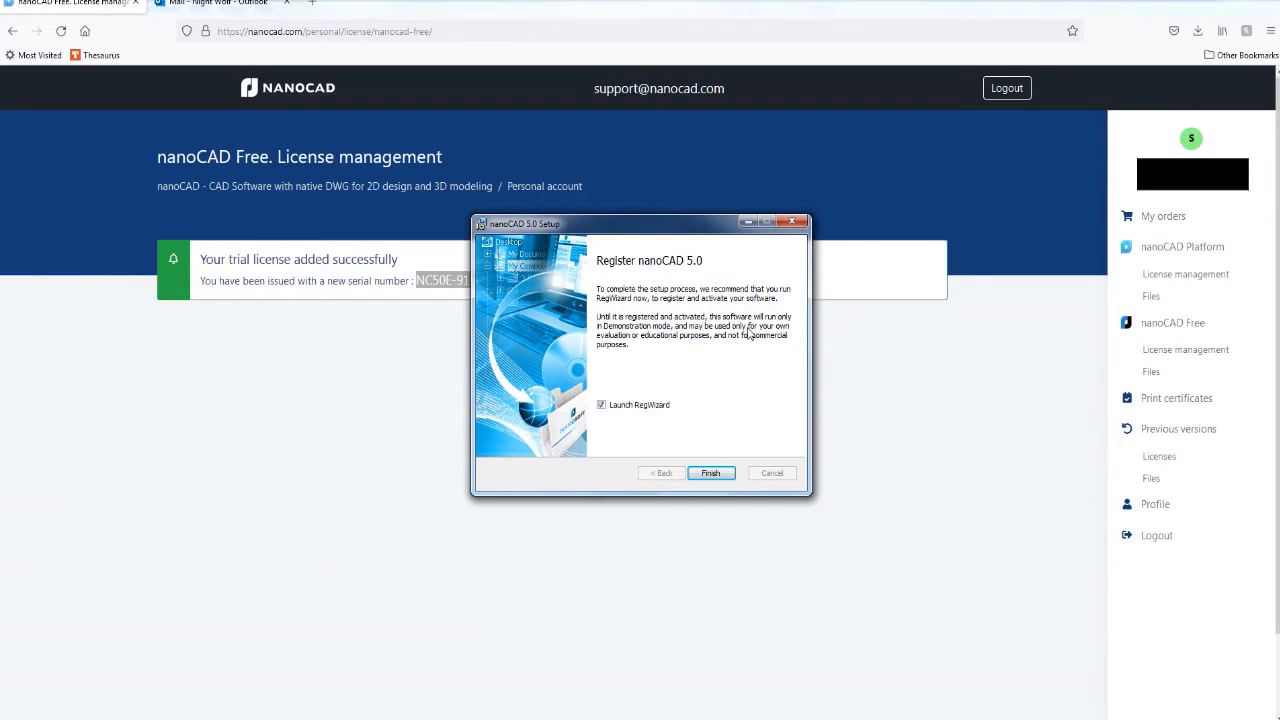
mouse_move(700, 344)
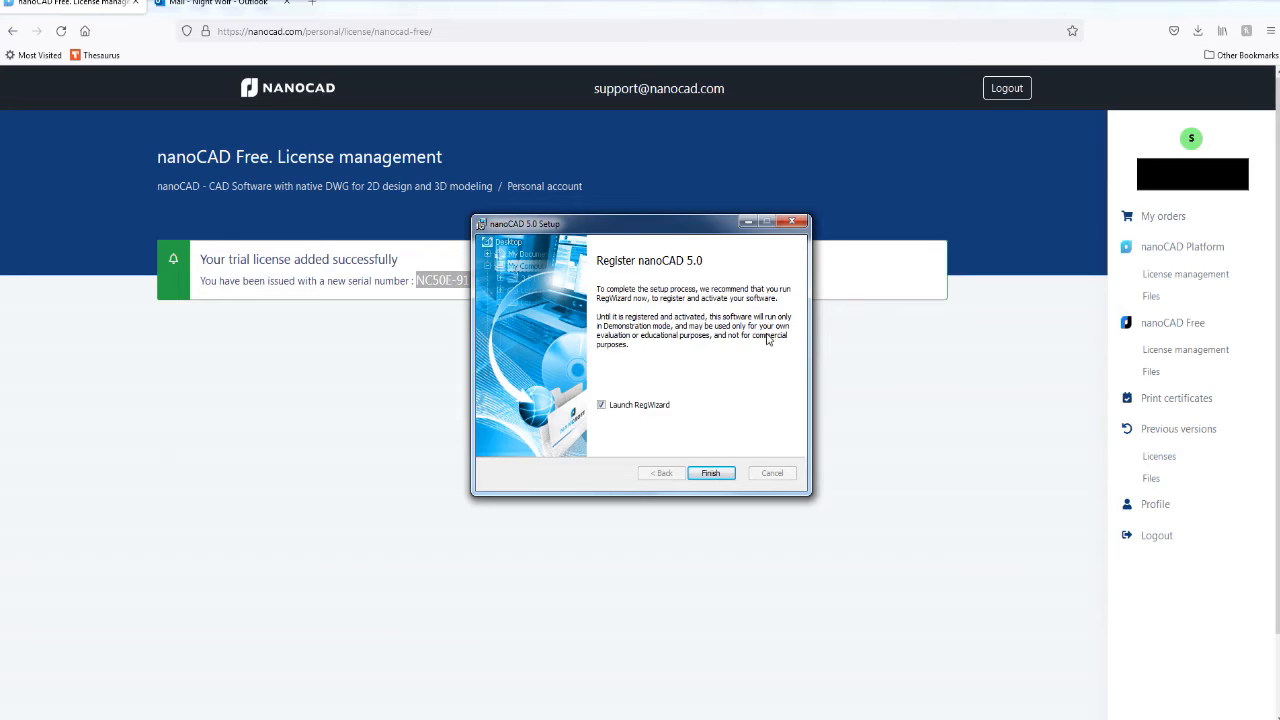
mouse_move(712, 350)
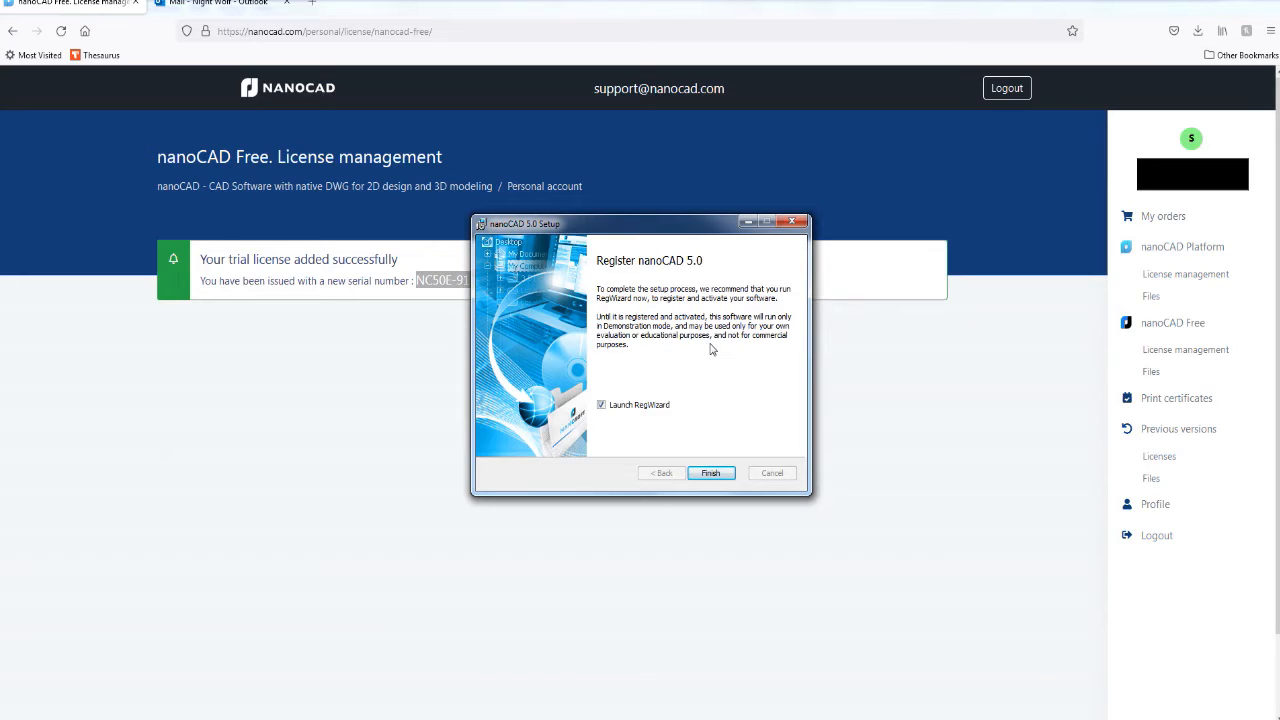
mouse_move(786, 348)
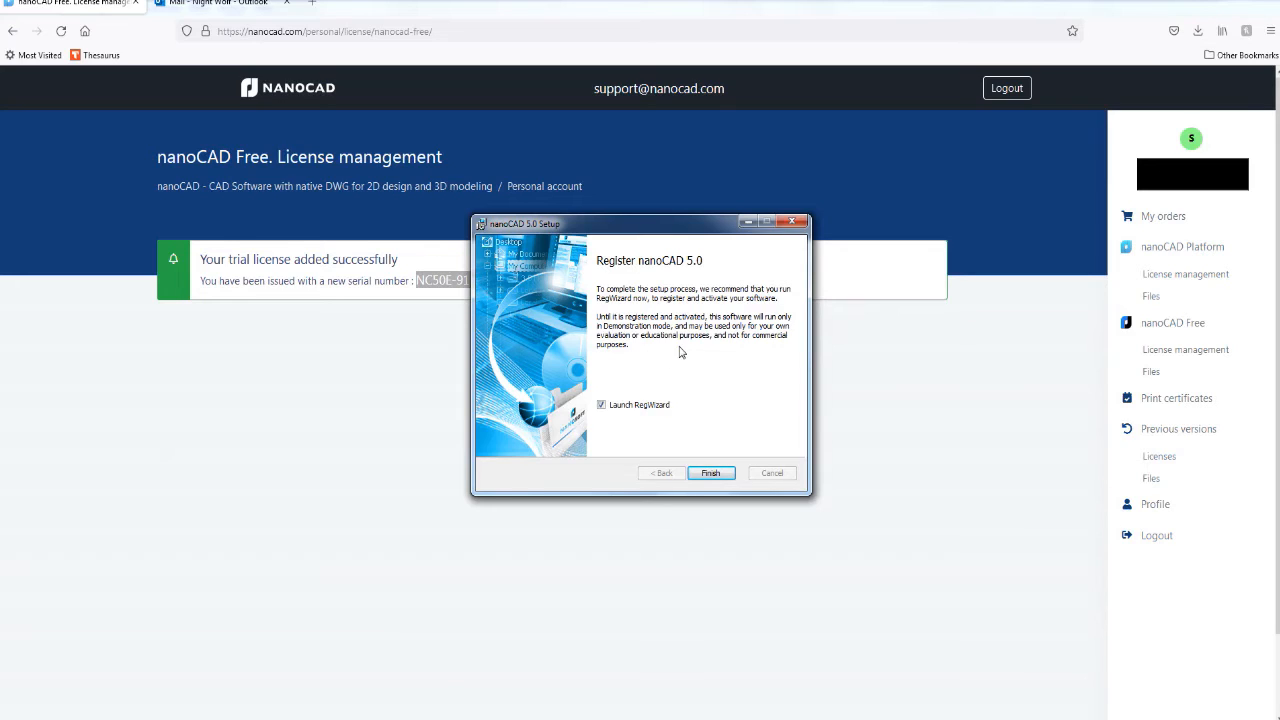
mouse_move(672, 412)
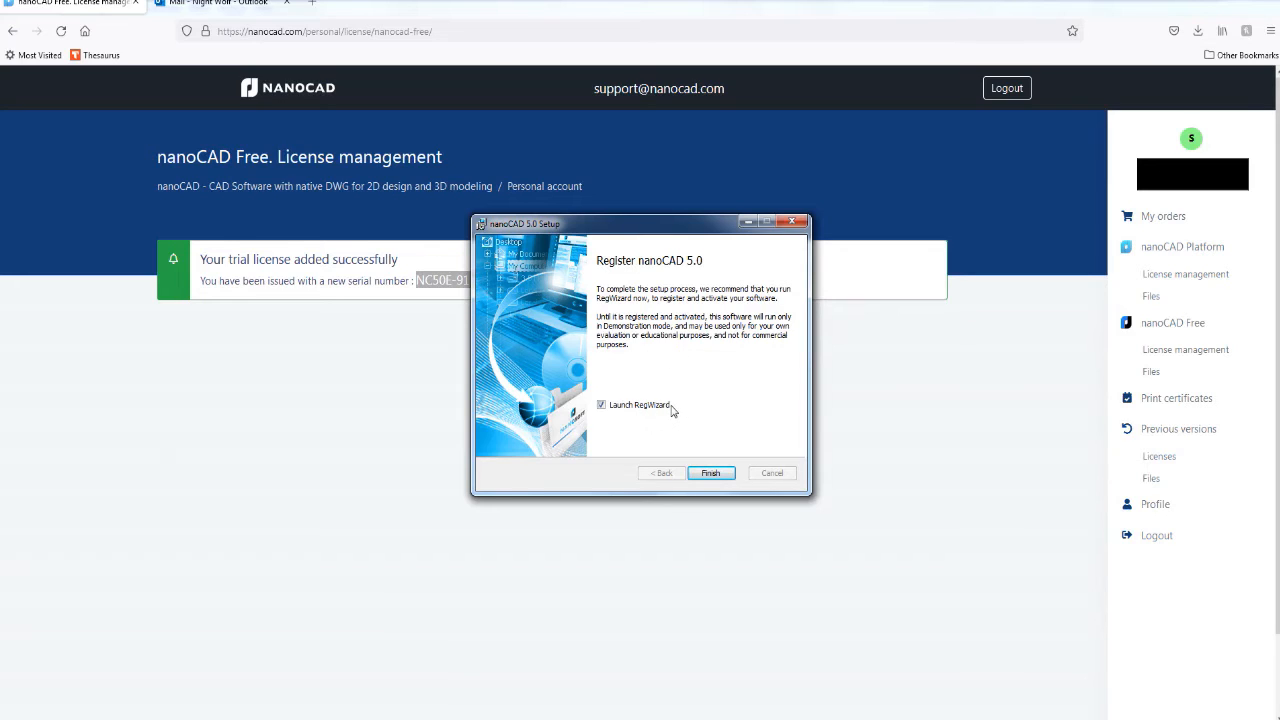
mouse_move(700, 364)
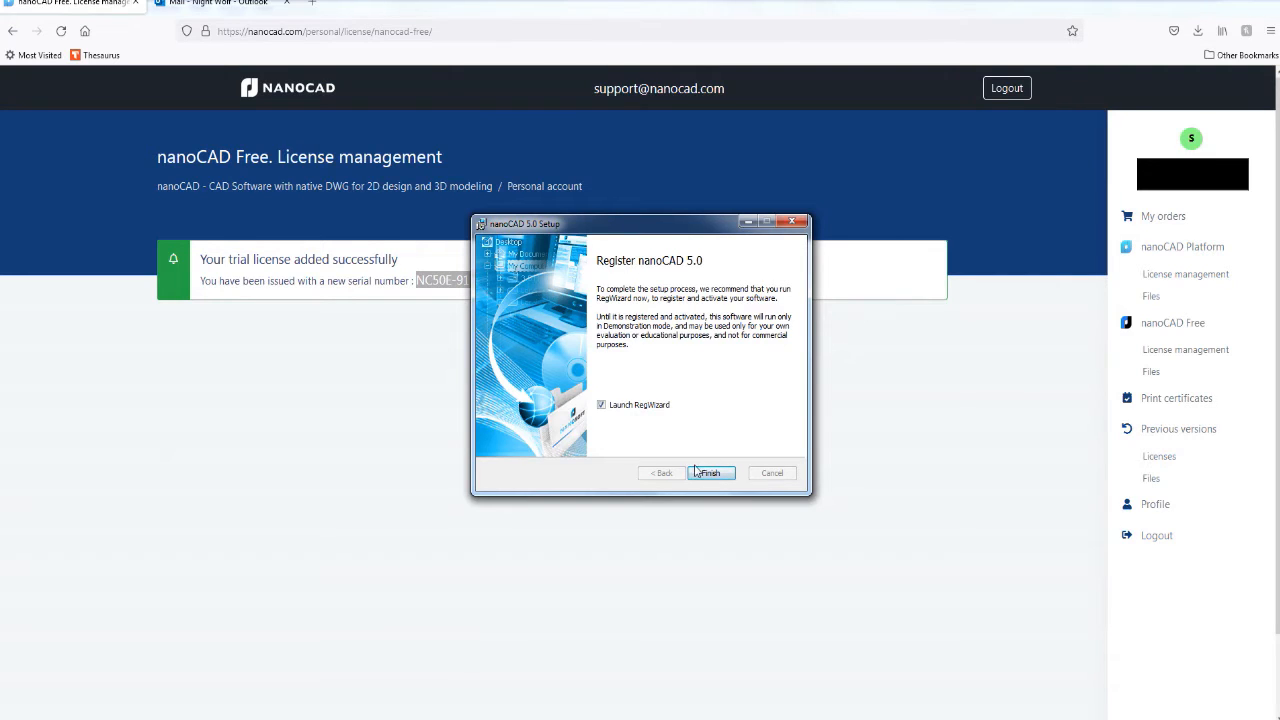
Step: Launch the Registration Wizard, choose to register a licence and accept the pre-filled serial number
click(708, 472)
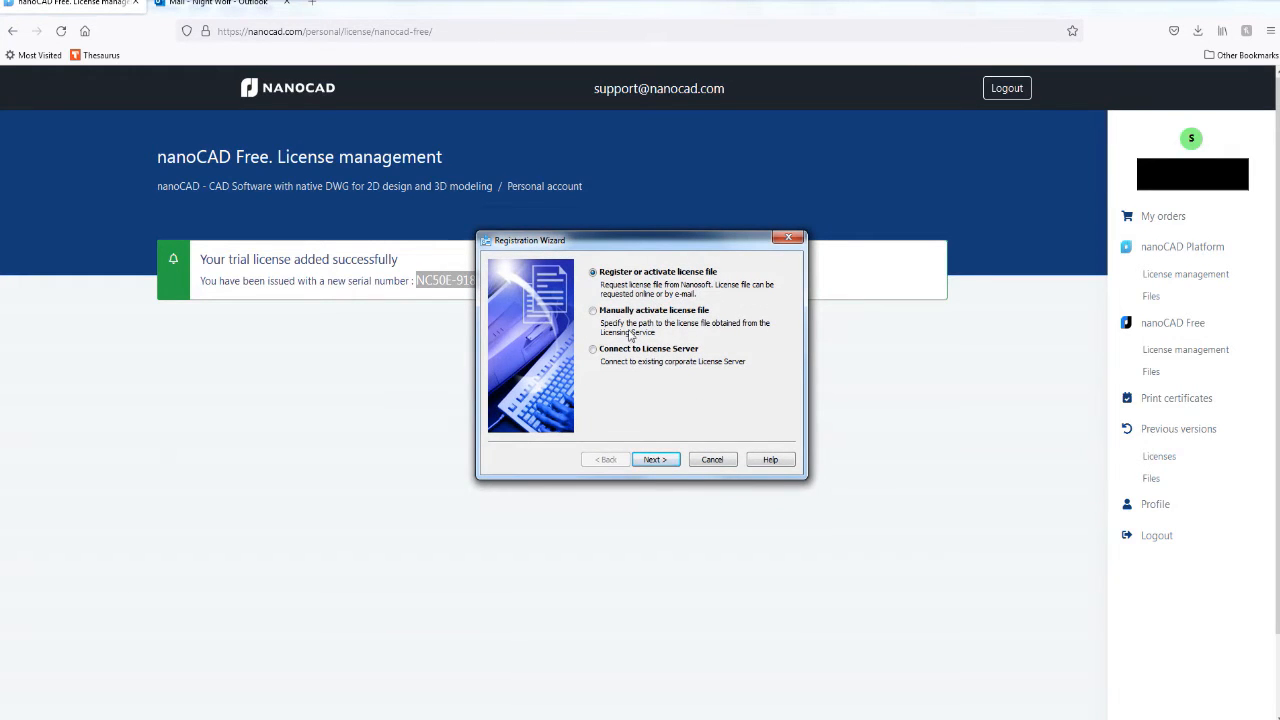
mouse_move(598, 296)
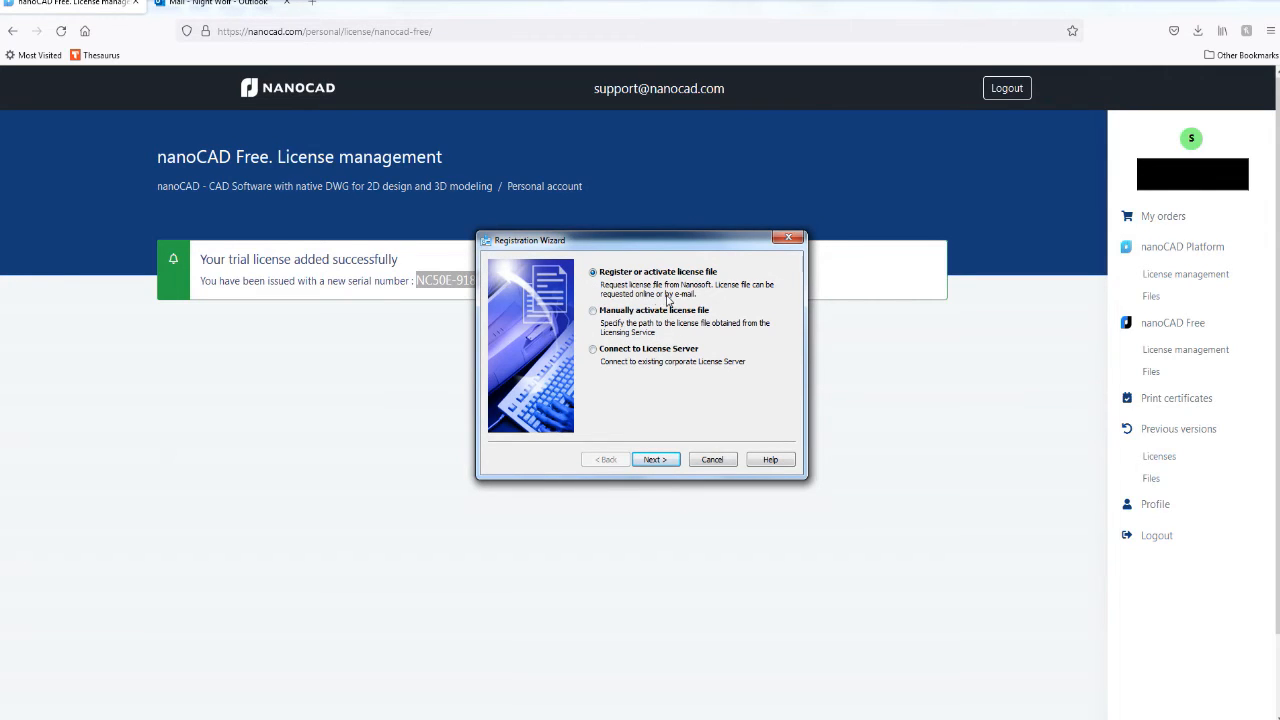
mouse_move(718, 294)
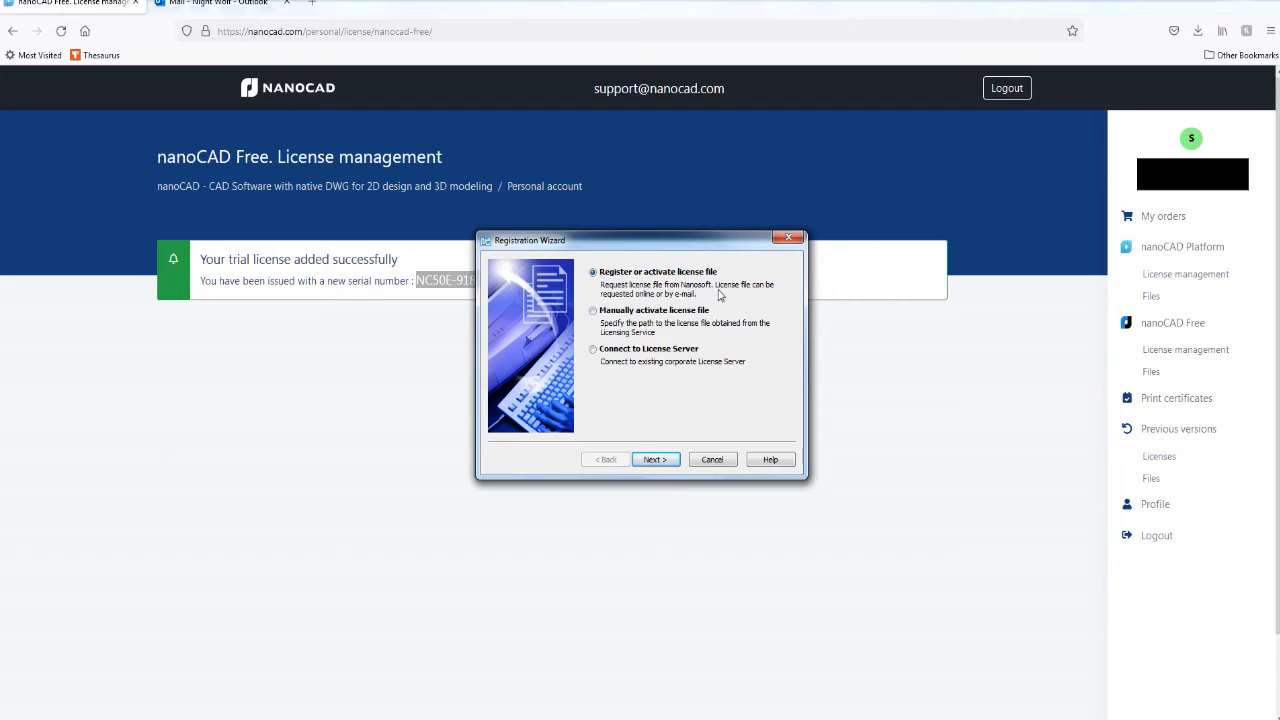
mouse_move(728, 304)
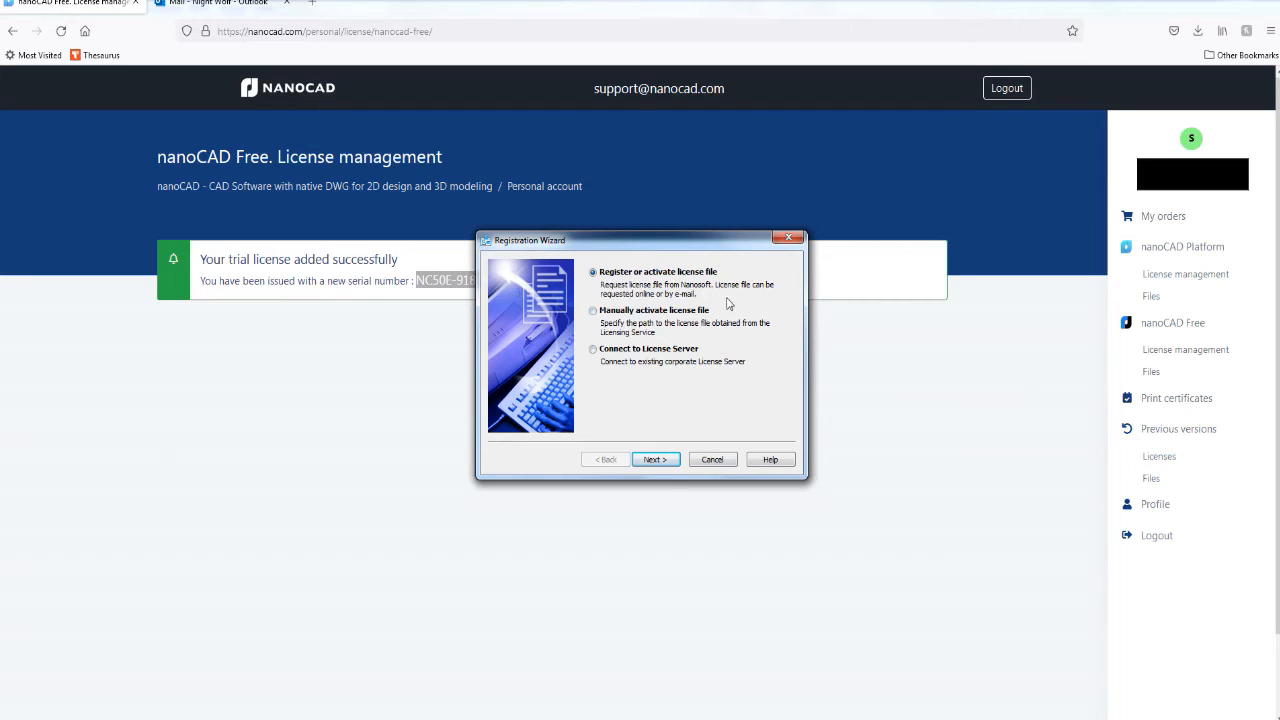
mouse_move(732, 376)
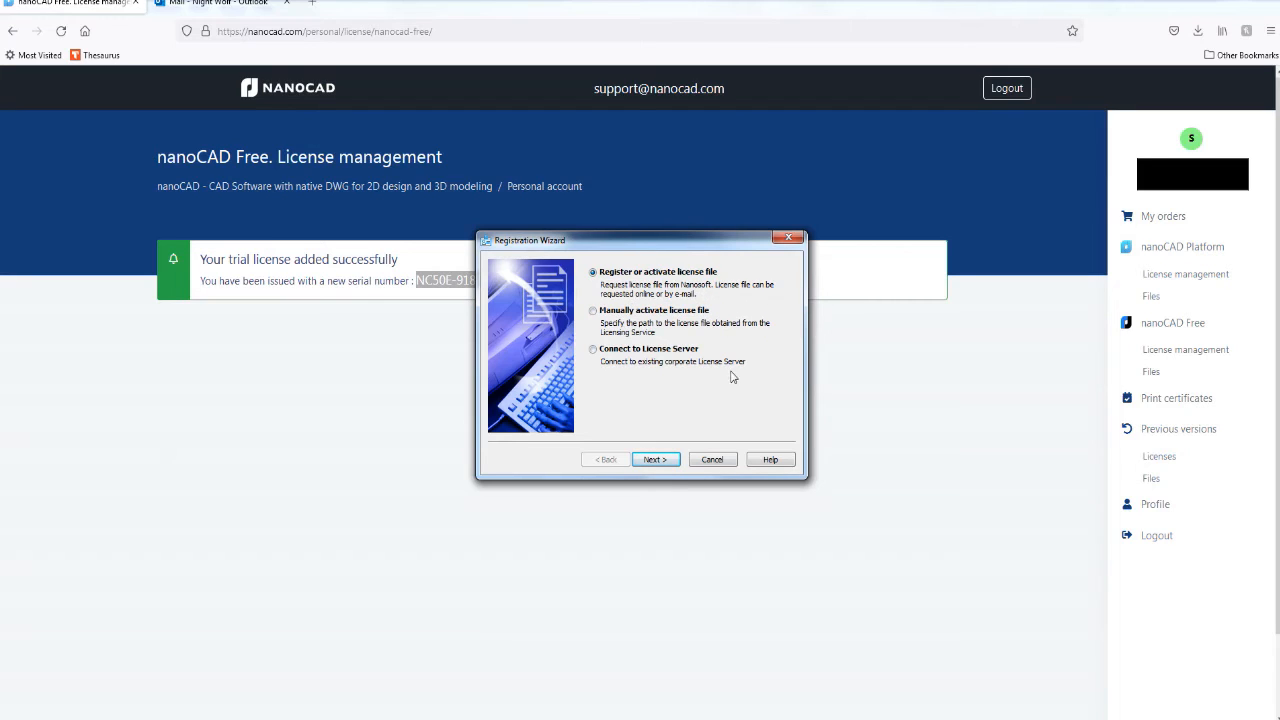
mouse_move(686, 332)
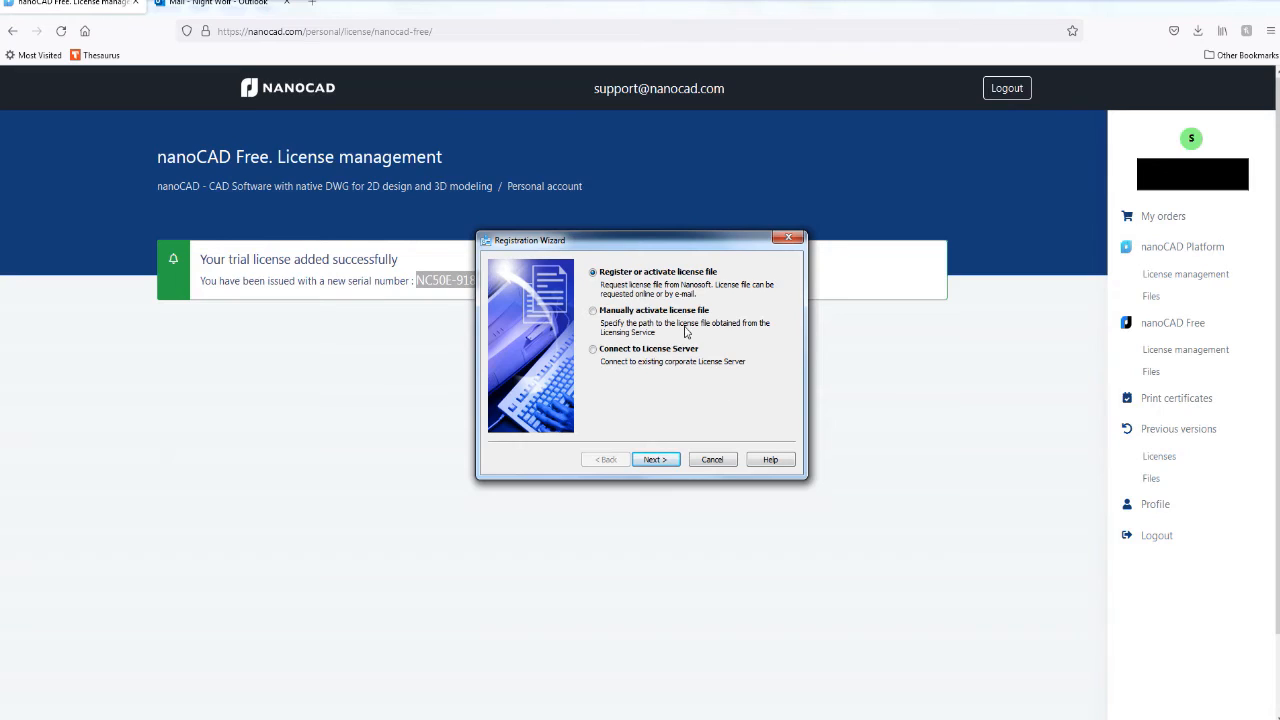
mouse_move(630, 284)
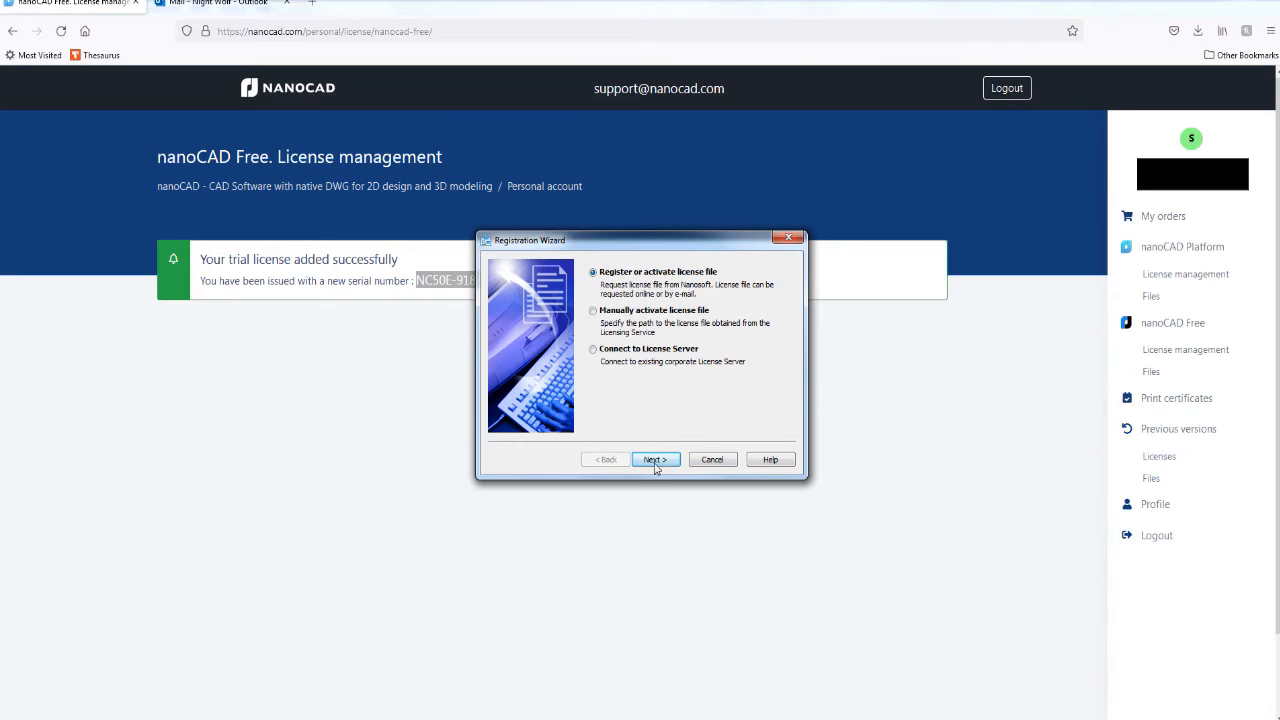
click(652, 458)
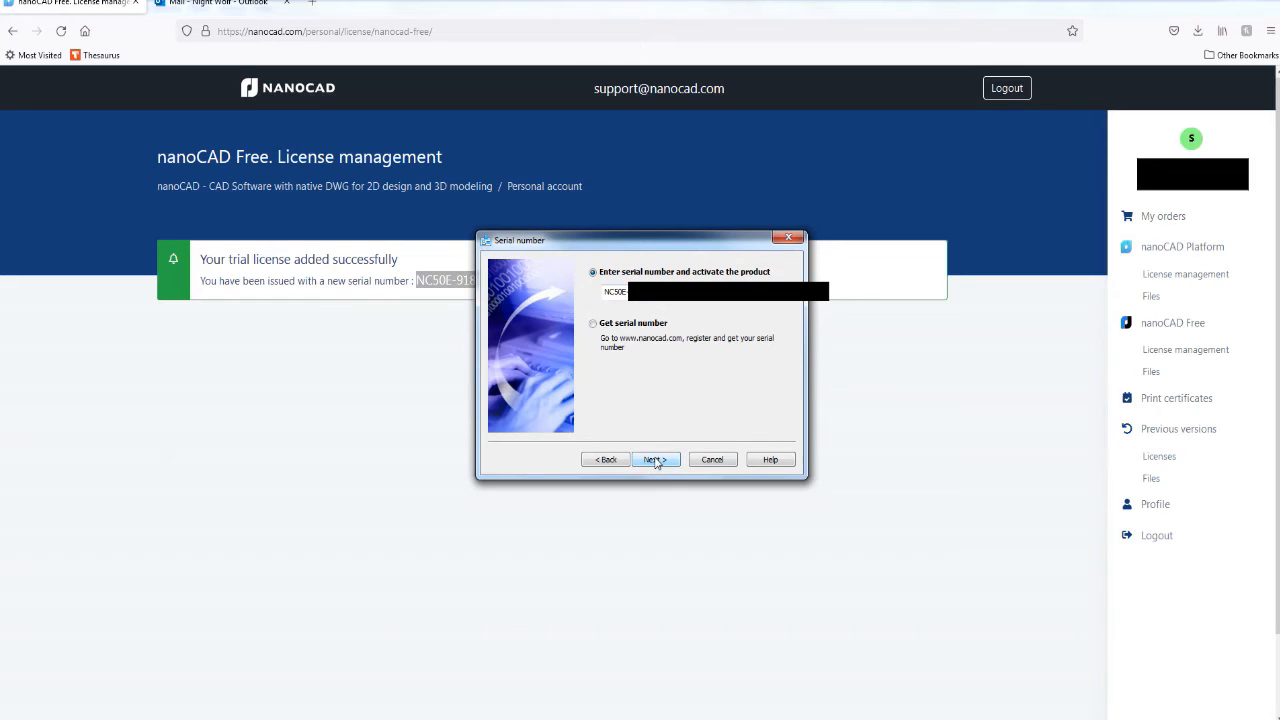
mouse_move(716, 320)
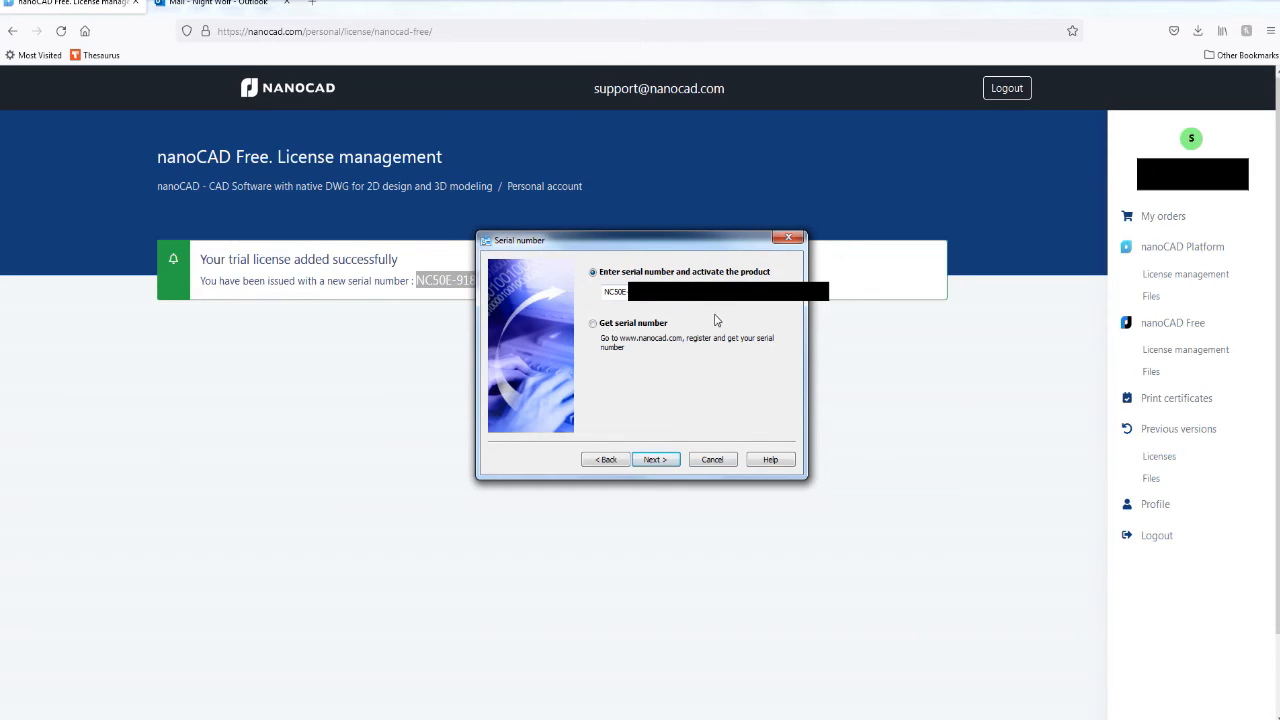
mouse_move(690, 318)
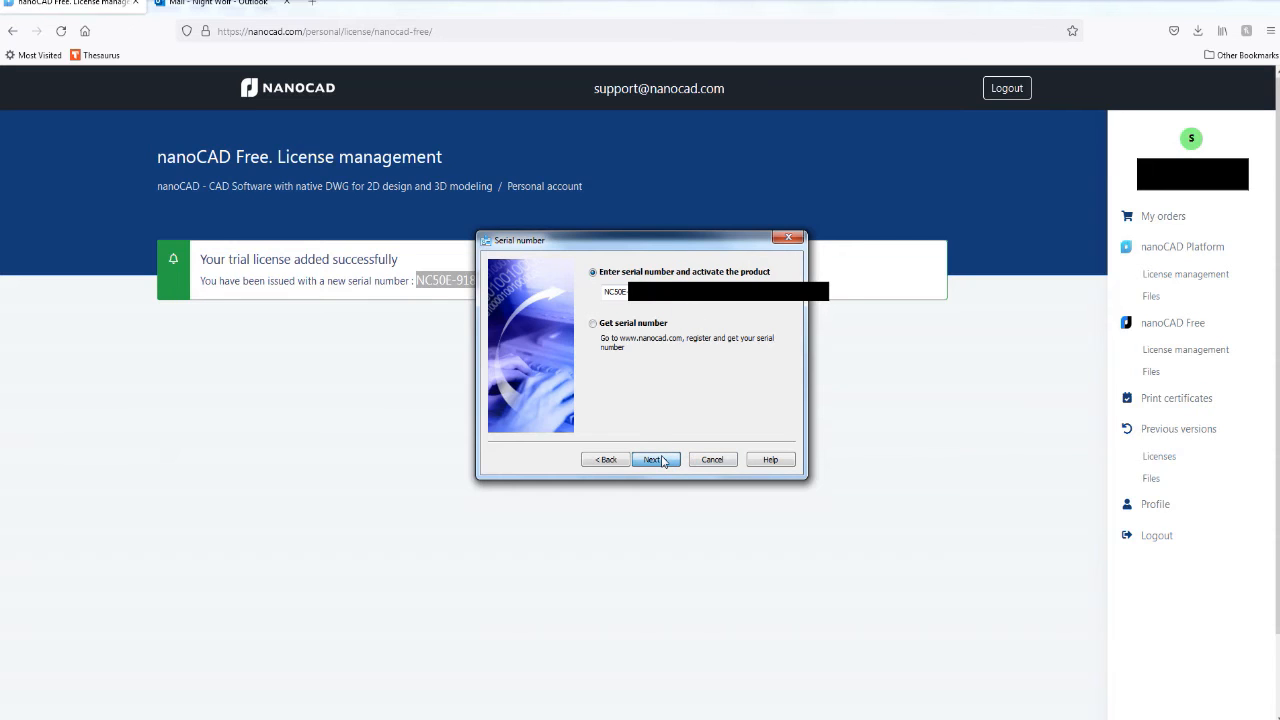
click(654, 458)
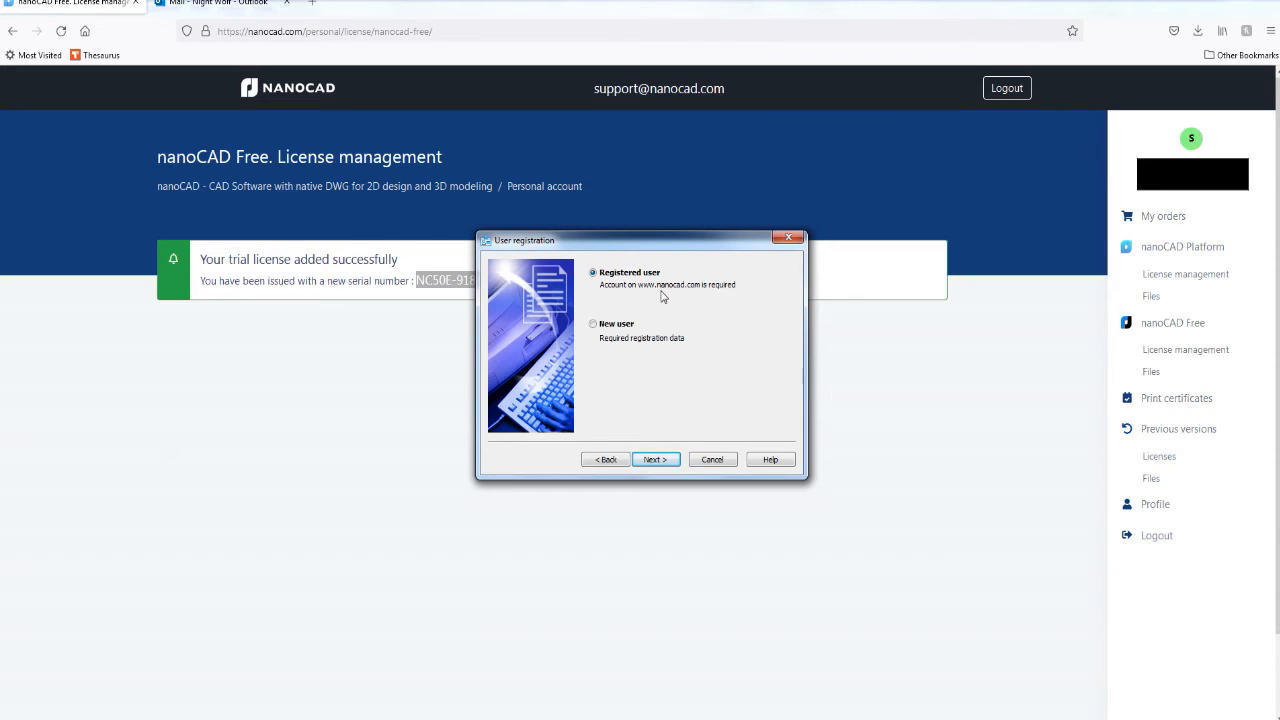
mouse_move(656, 458)
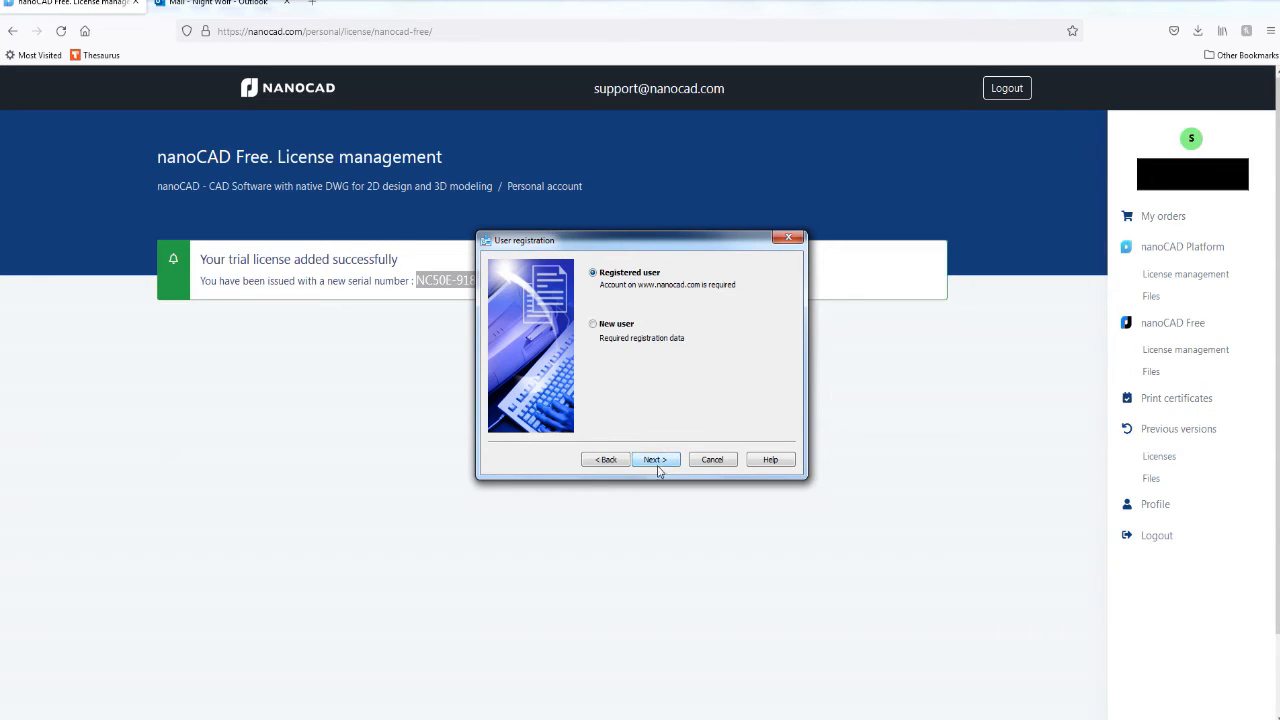
Step: Continue as a registered user, accepting the authentication details and confirmed registration data
click(654, 458)
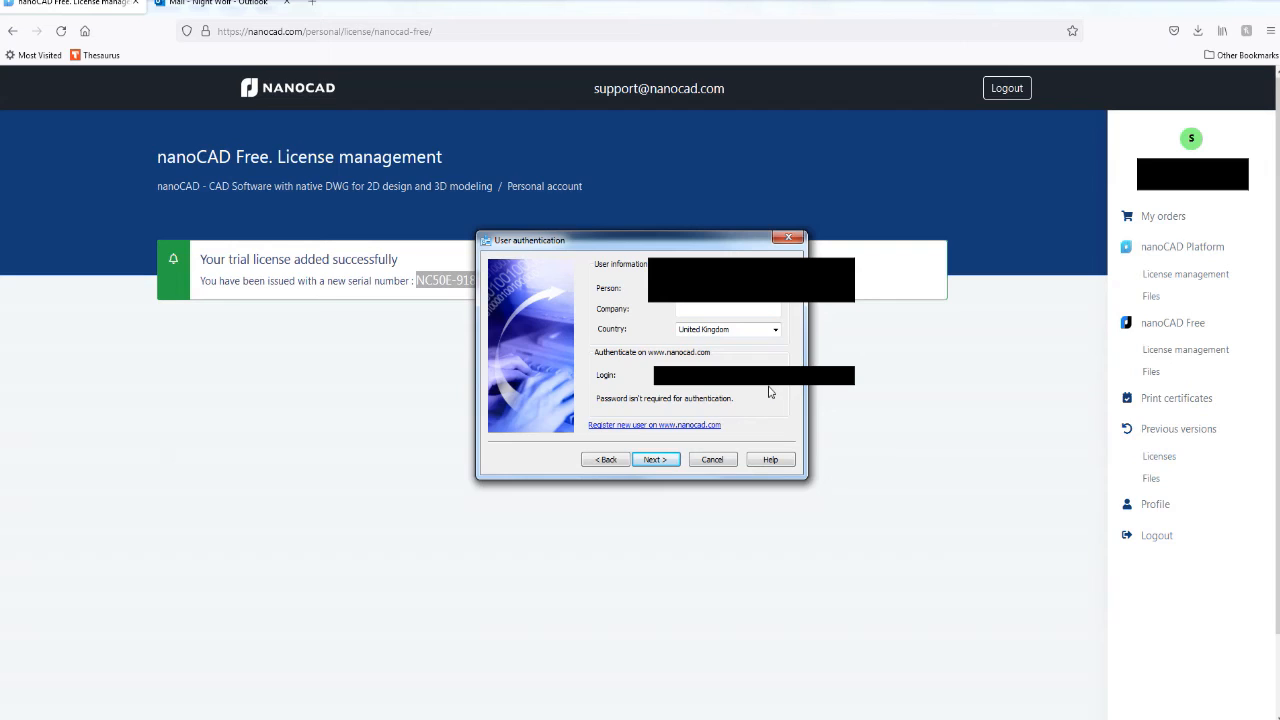
click(656, 458)
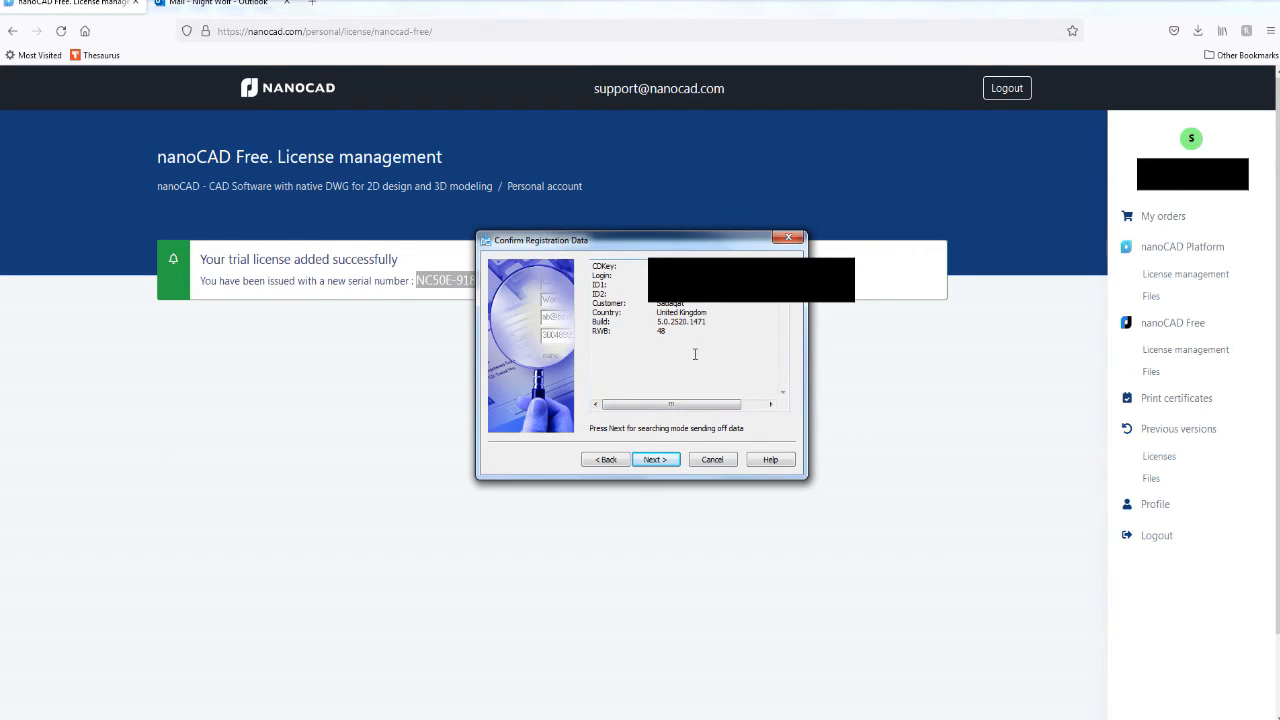
click(656, 458)
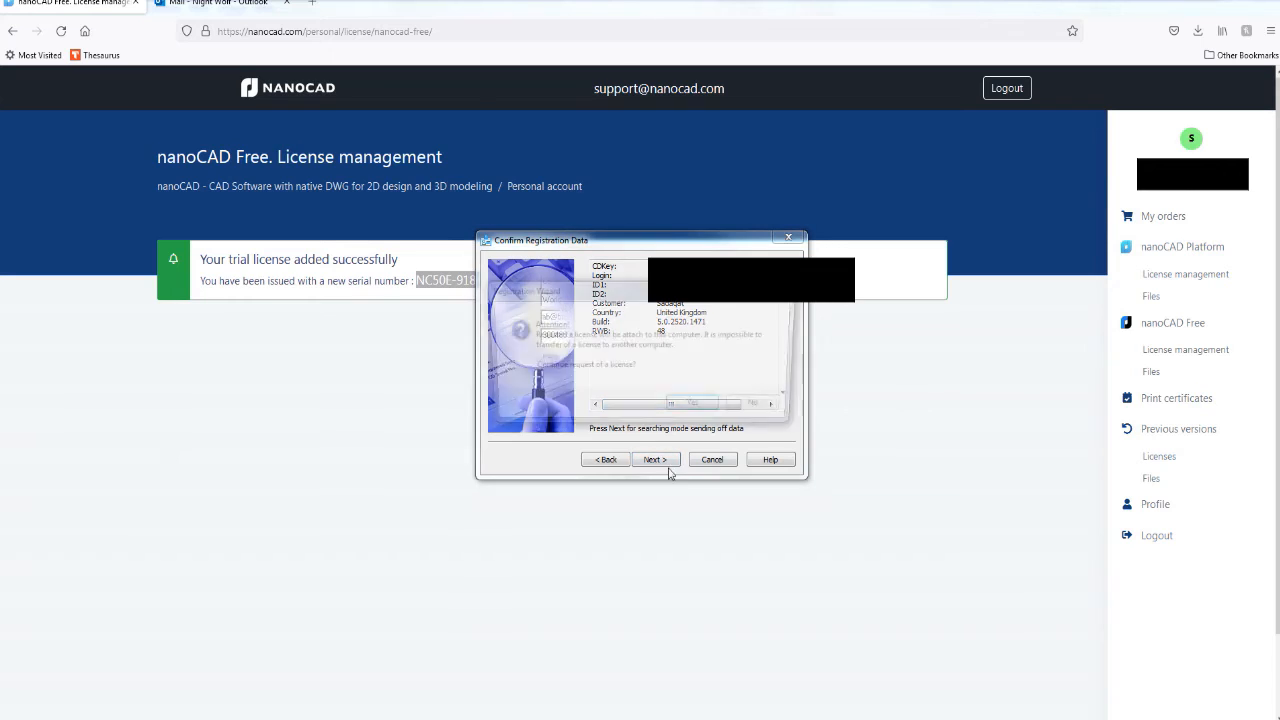
click(656, 458)
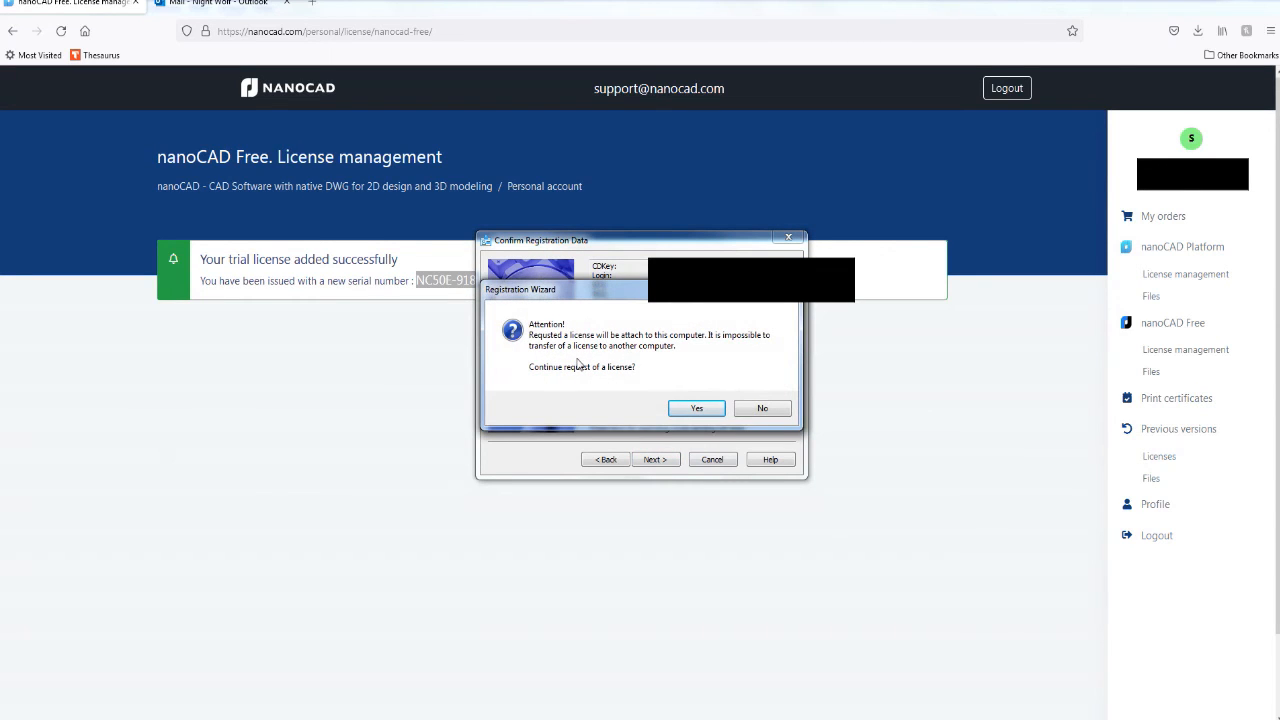
mouse_move(656, 356)
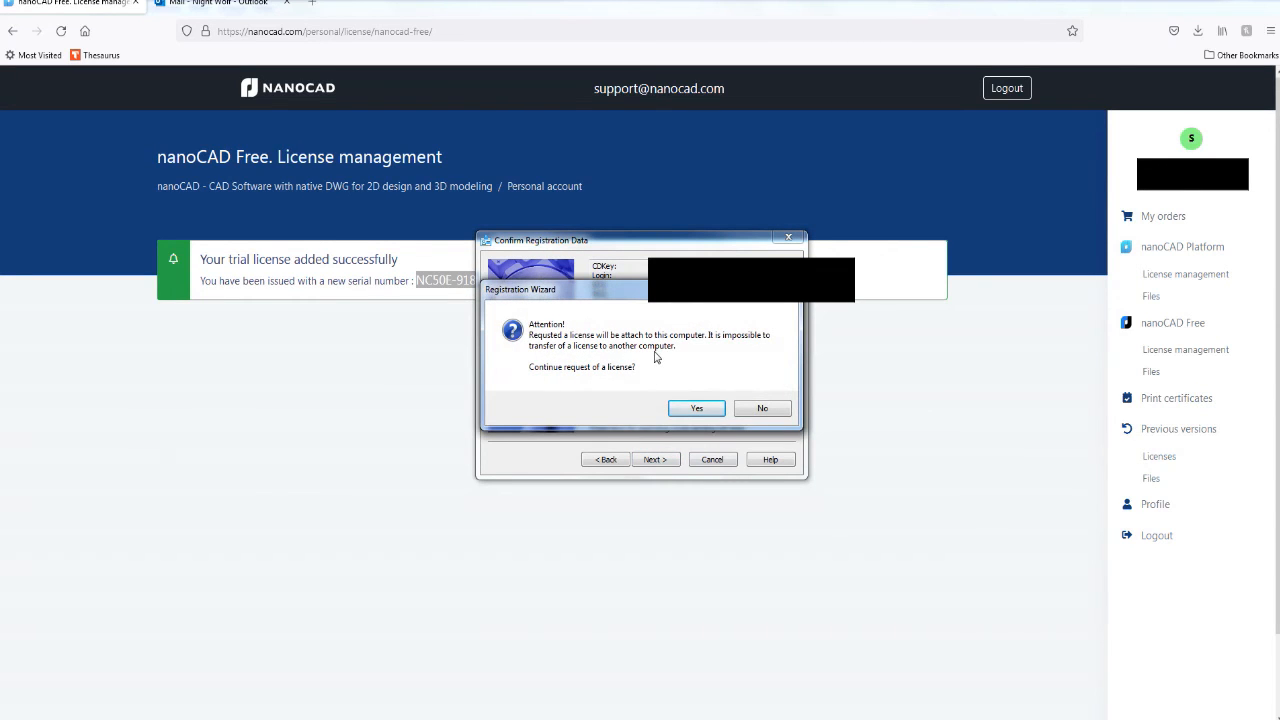
mouse_move(736, 356)
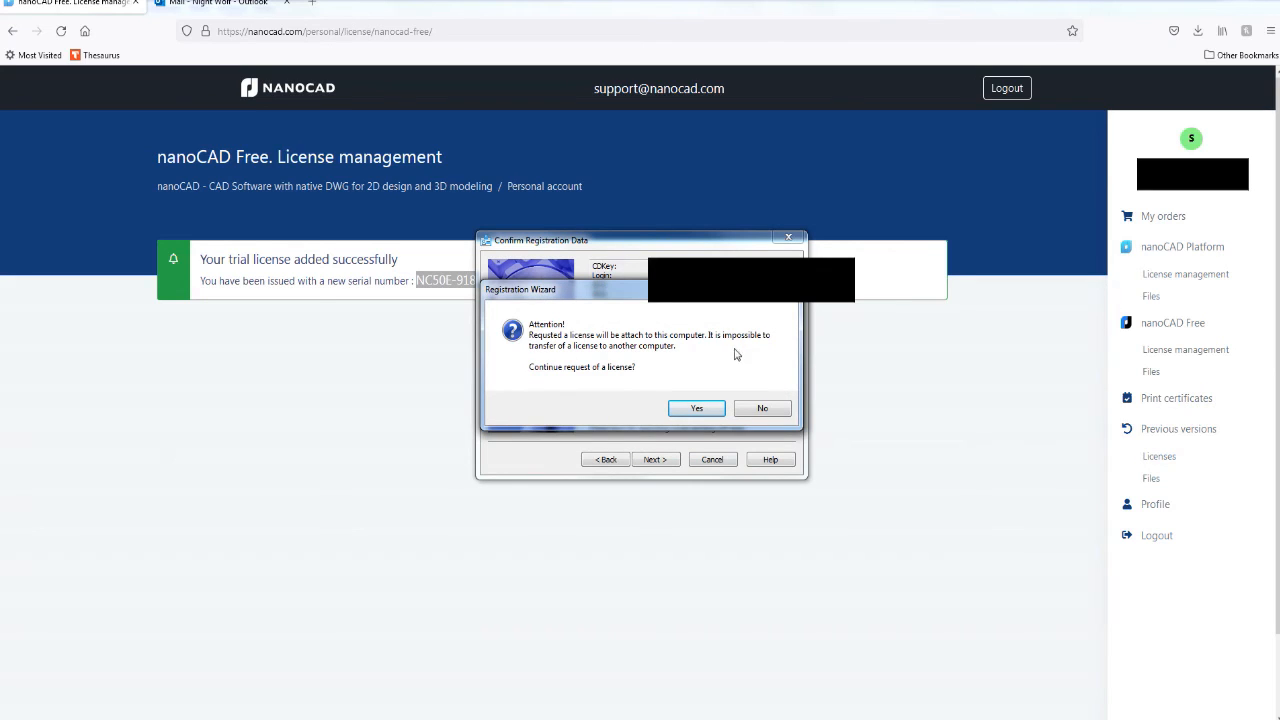
mouse_move(600, 360)
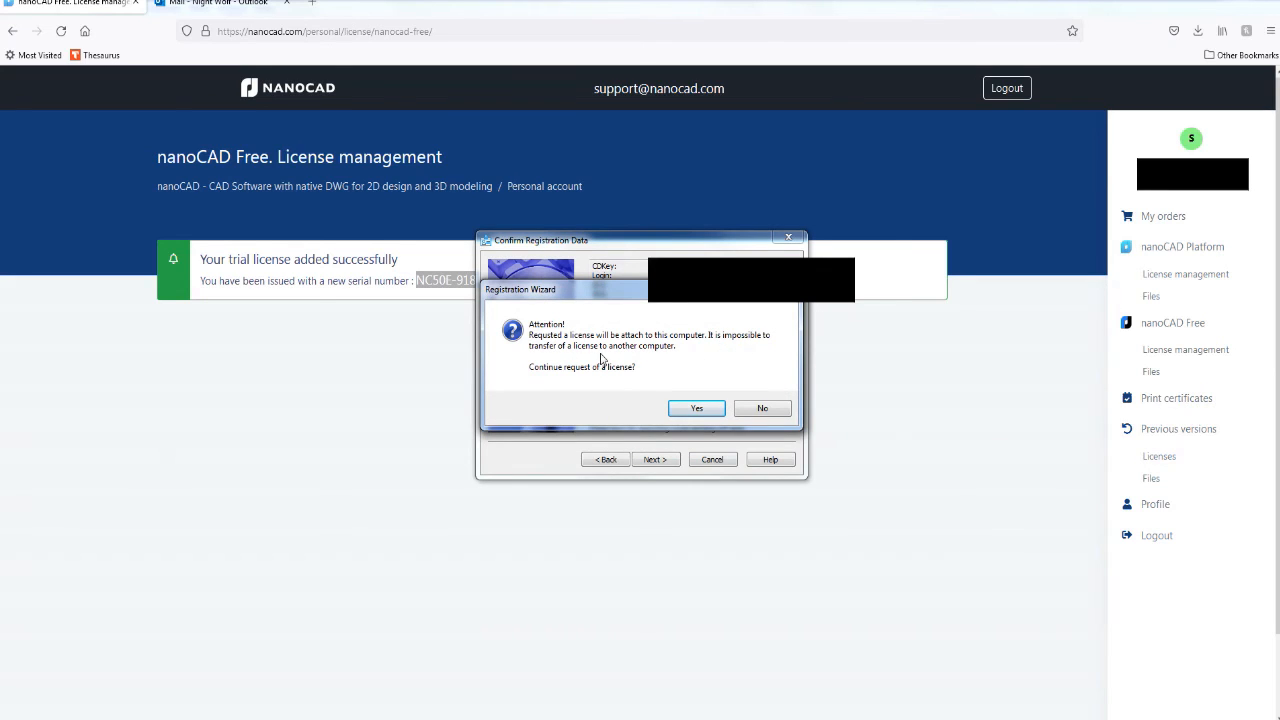
mouse_move(676, 362)
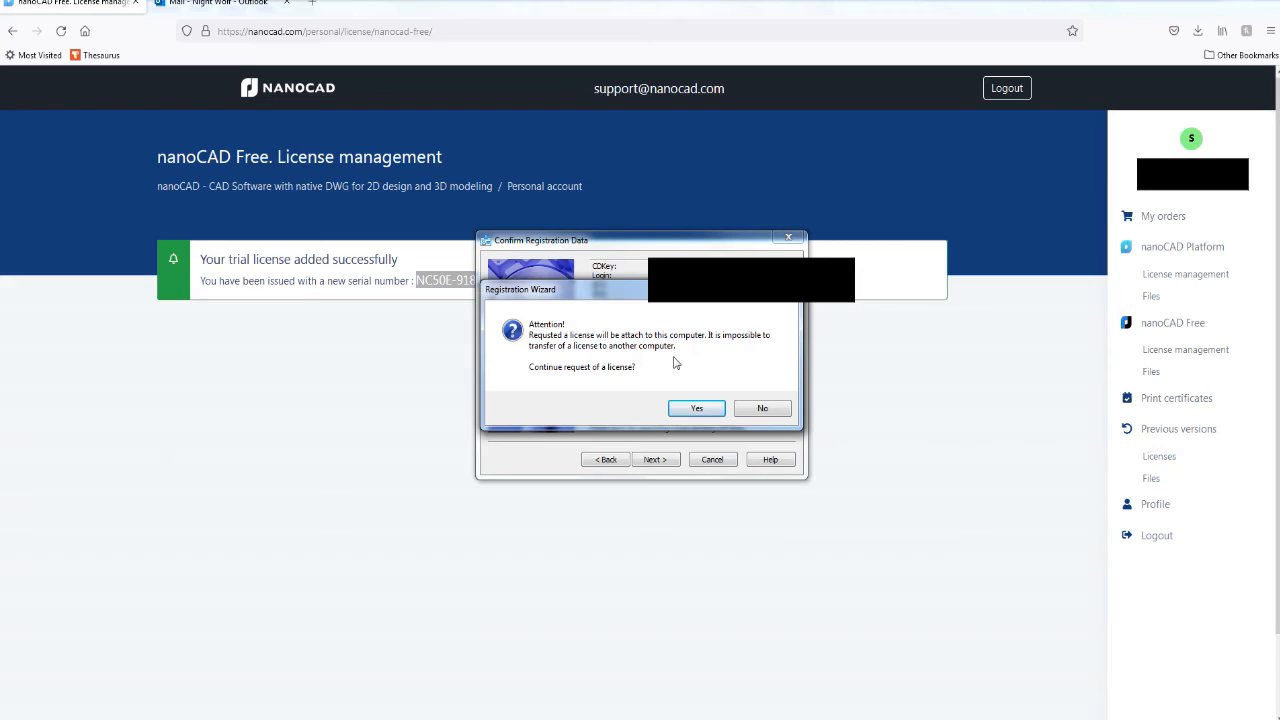
mouse_move(588, 382)
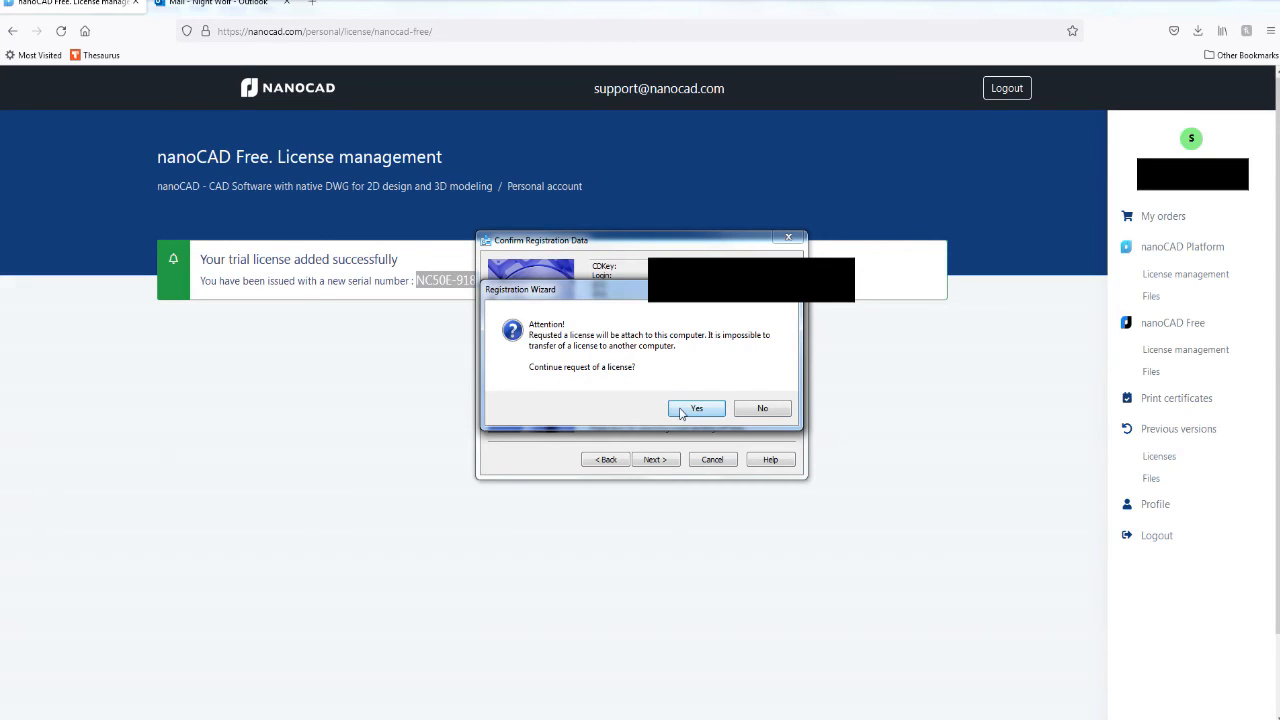
Step: Bind the licence to this computer, request the licence file online and finish the wizard
click(696, 408)
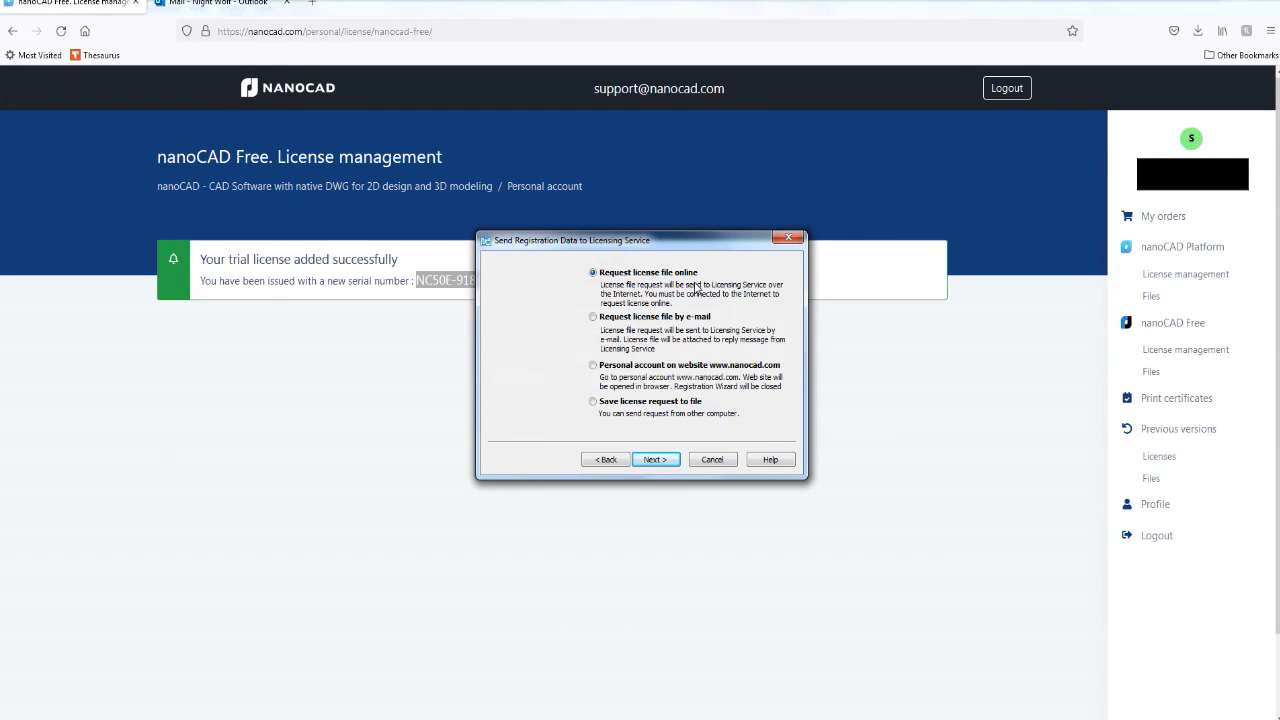
mouse_move(714, 400)
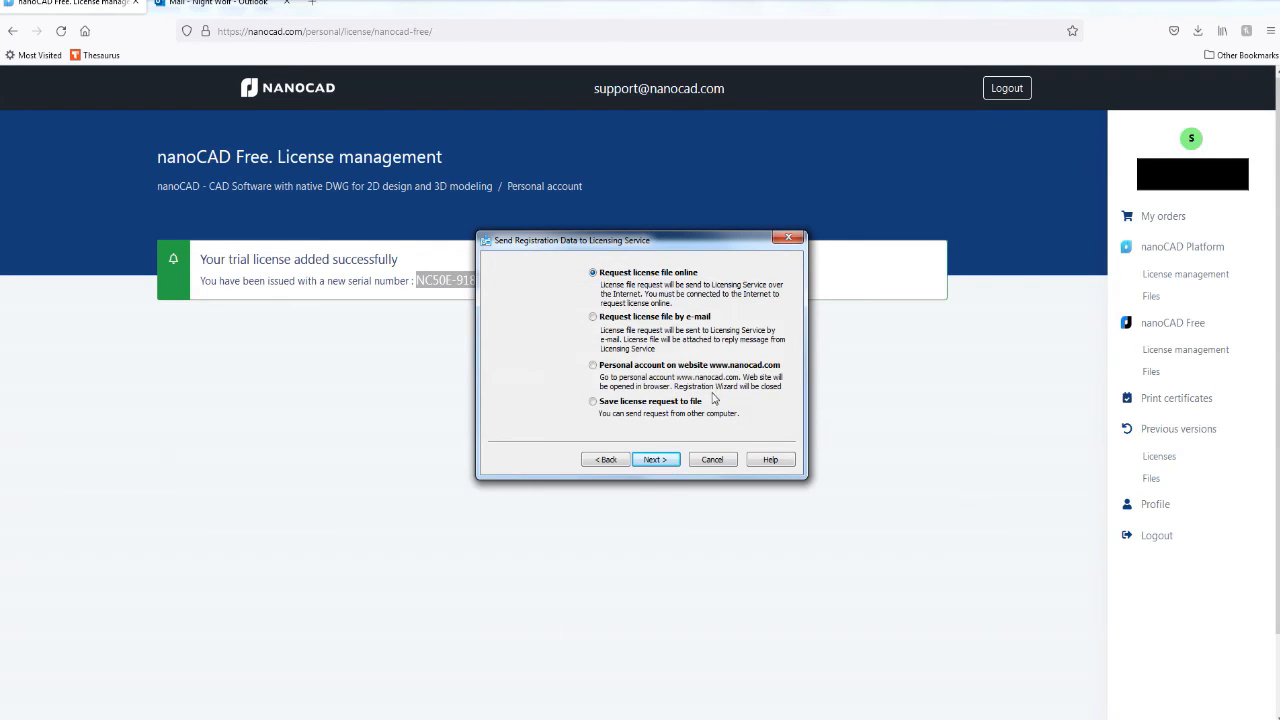
click(656, 458)
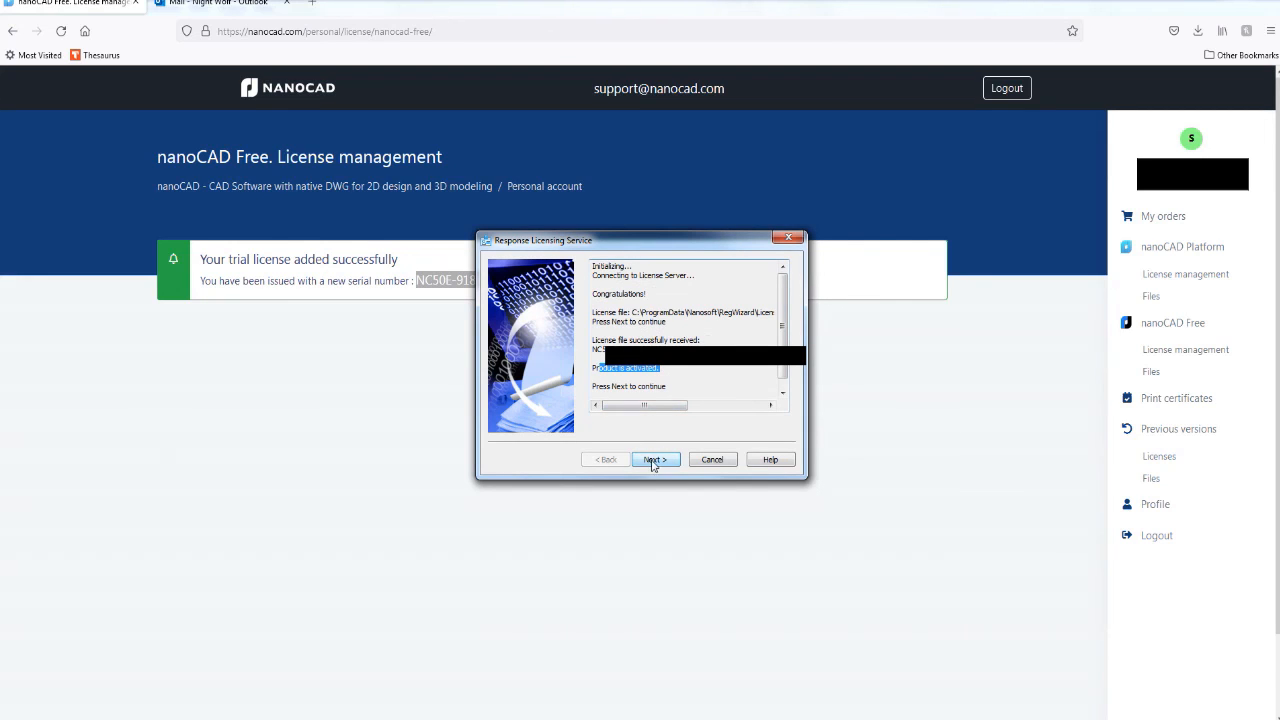
click(654, 458)
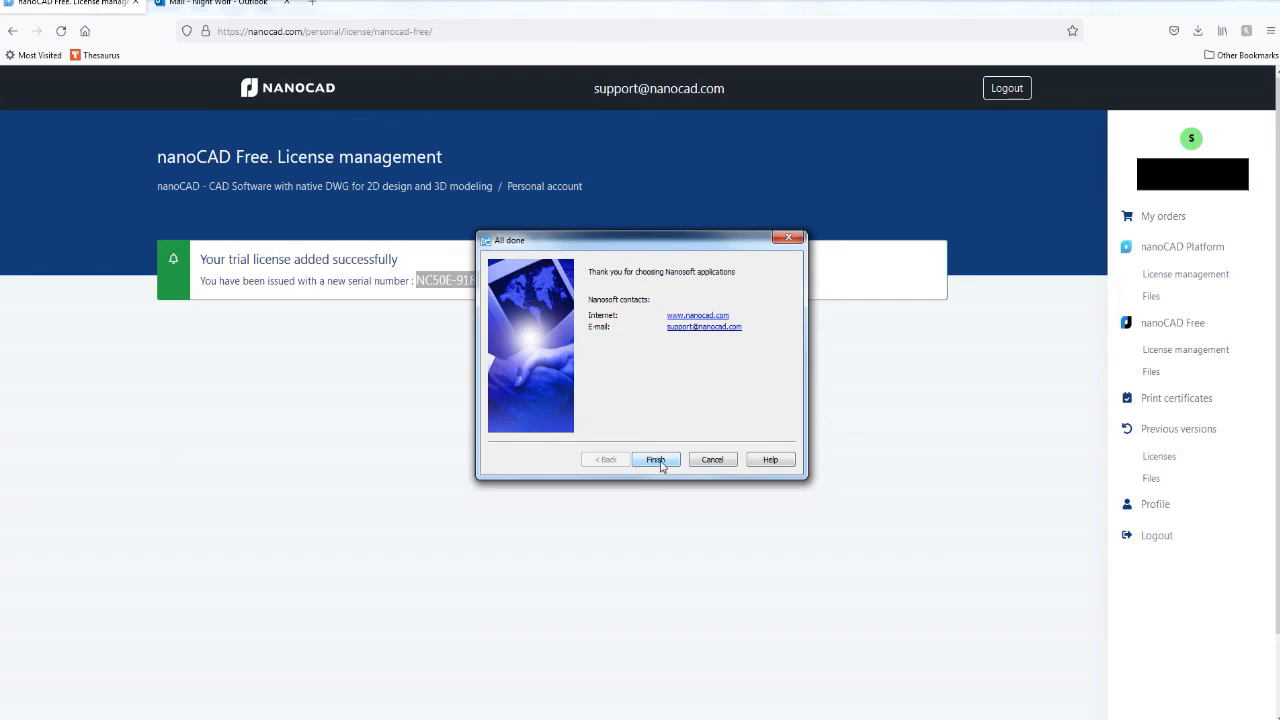
click(656, 458)
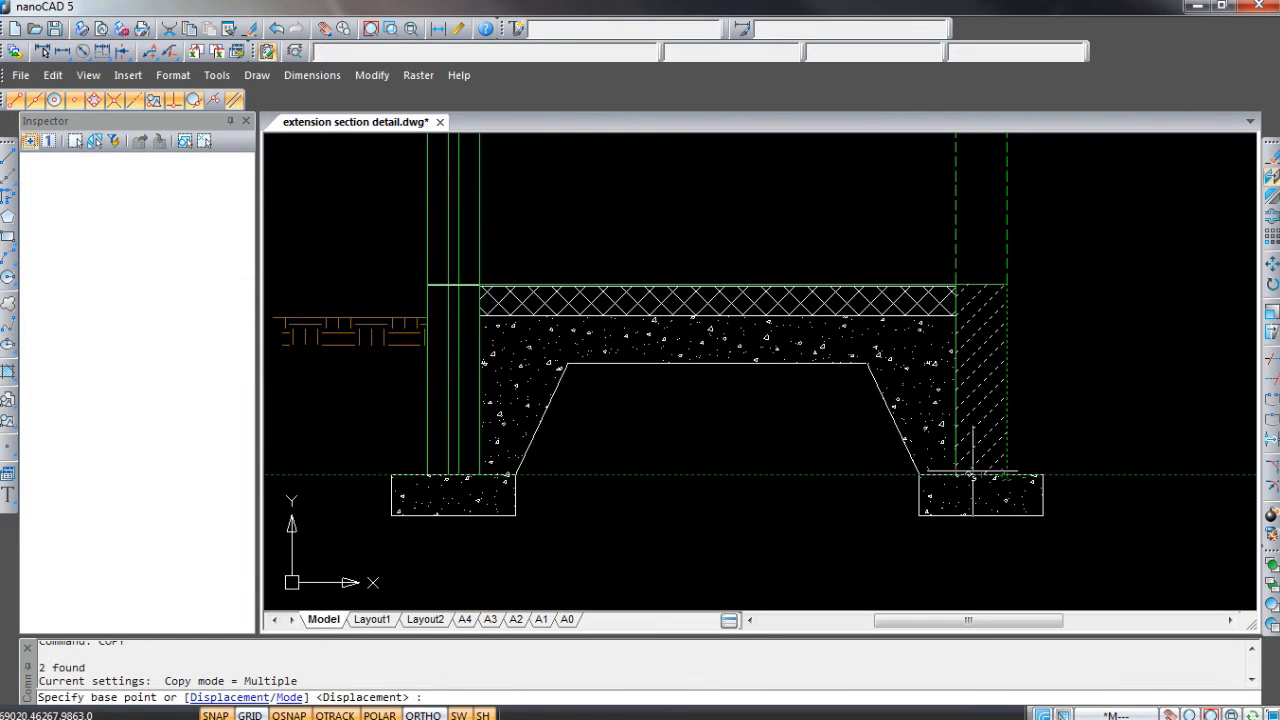
Step: Set the base point for copying the two selected hatched wall objects
click(970, 476)
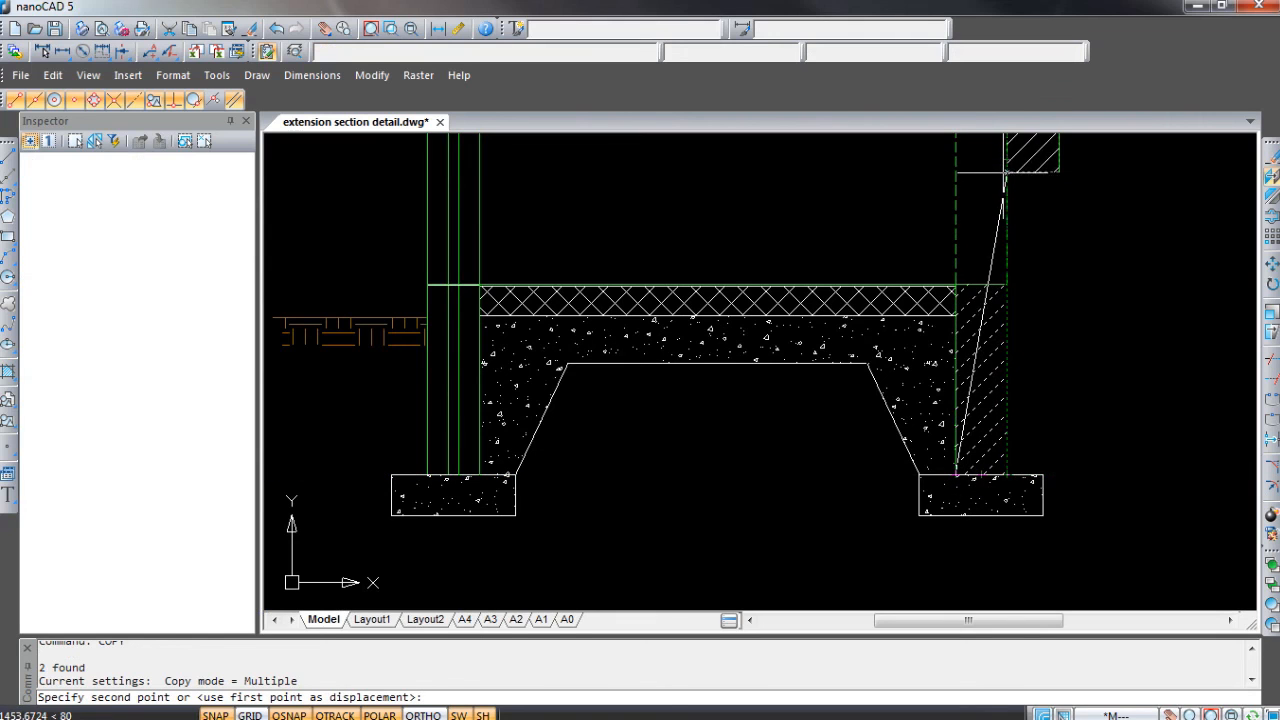